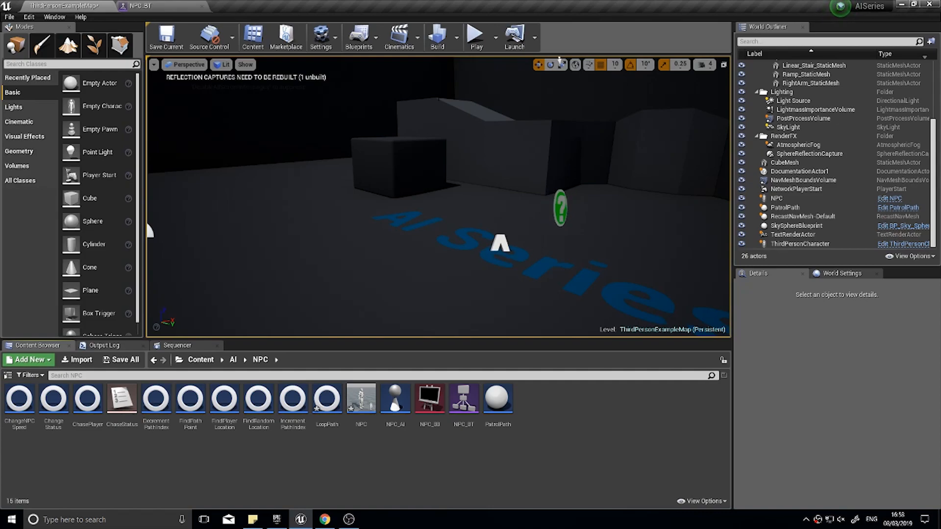
Step: Play-test the level to watch the NPC, then end the session
left_click(474, 36)
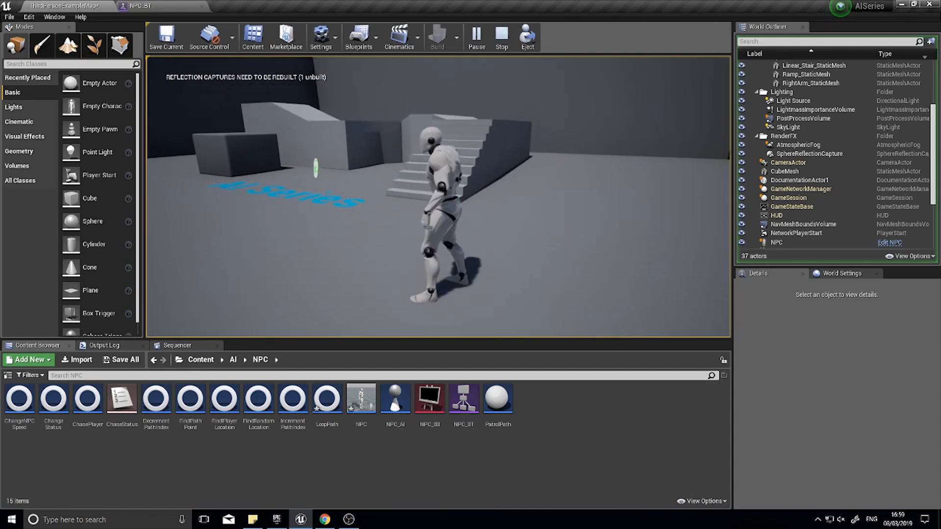
left_click(501, 36)
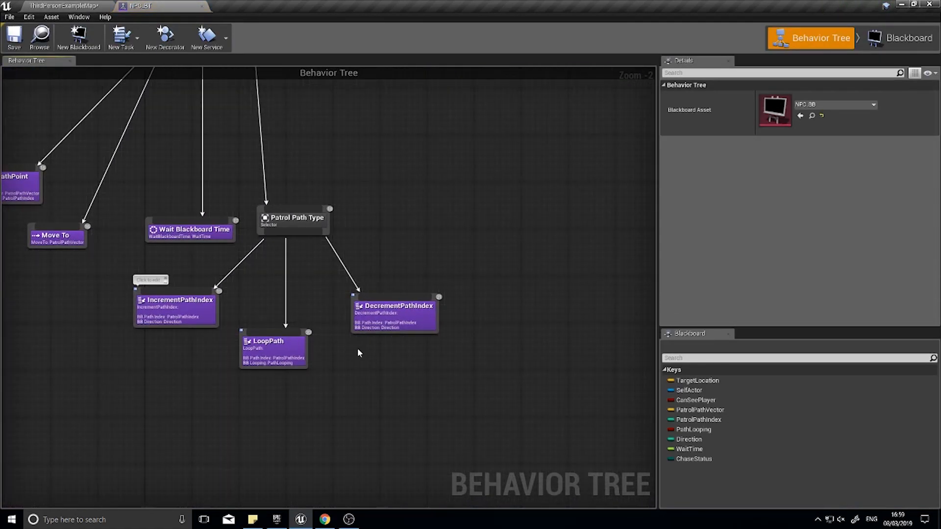
mouse_move(393, 312)
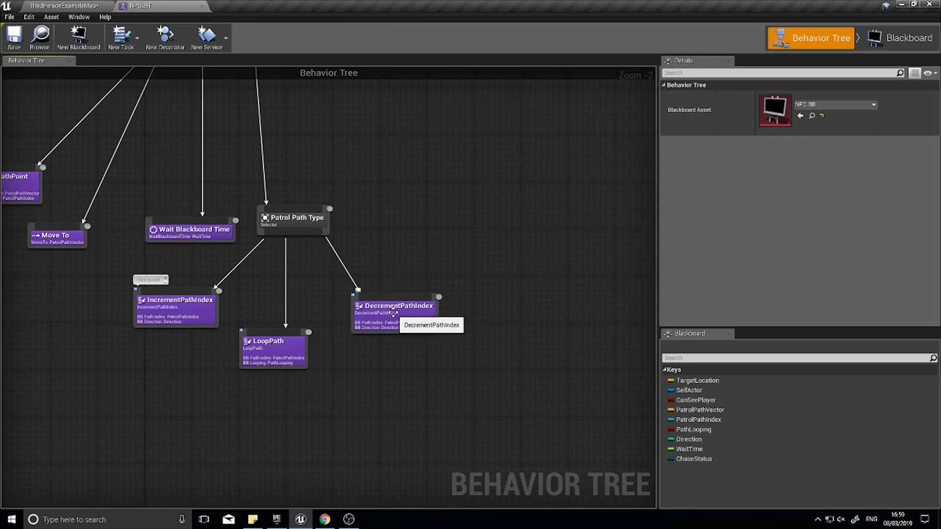
mouse_move(268, 335)
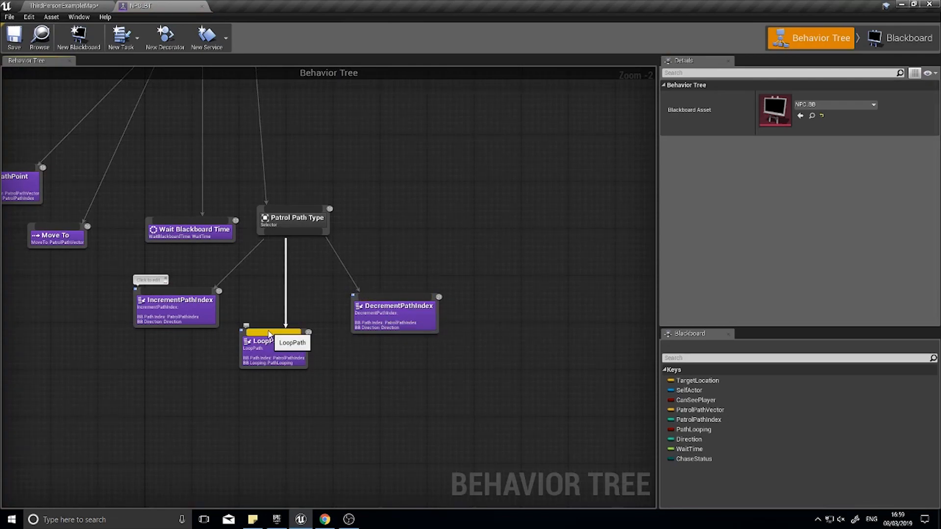
Step: Review the IncrementPathIndex task's graph, then bring up the LoopPath task's event graph
left_click(176, 300)
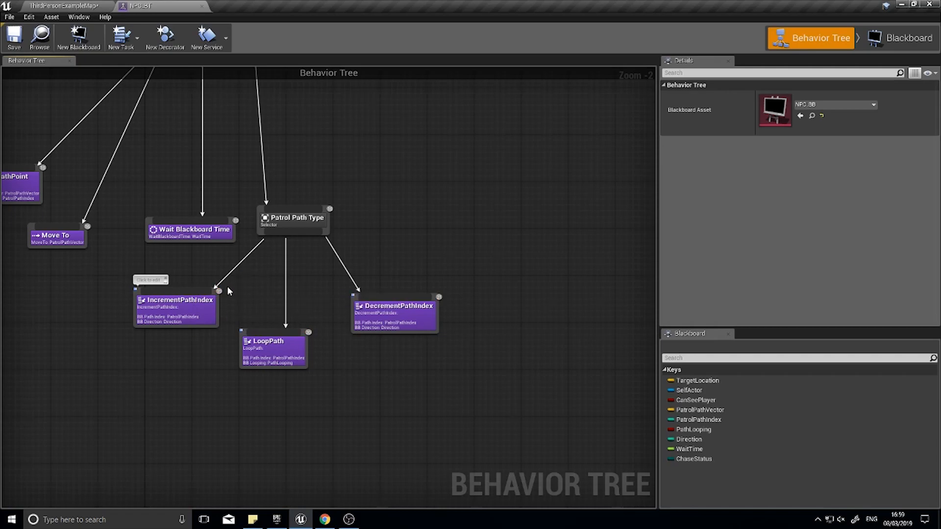
mouse_move(191, 316)
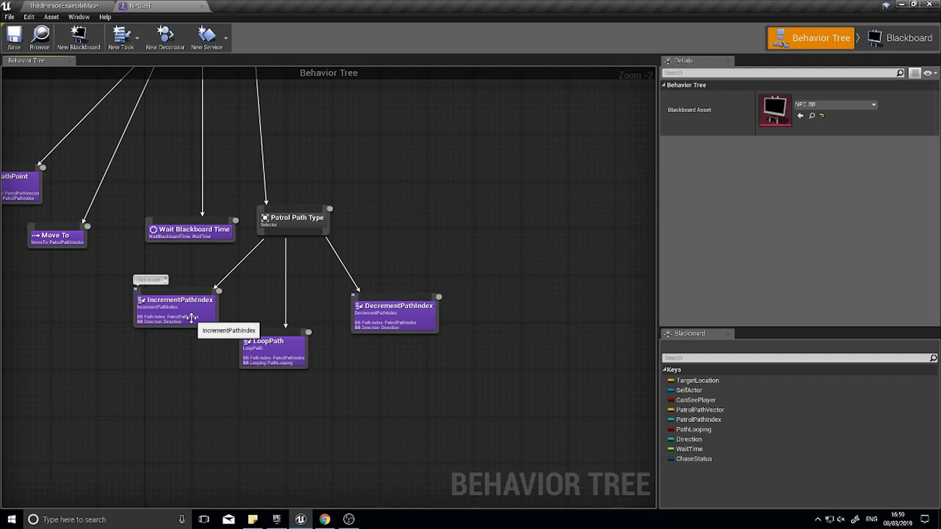
double_click(175, 309)
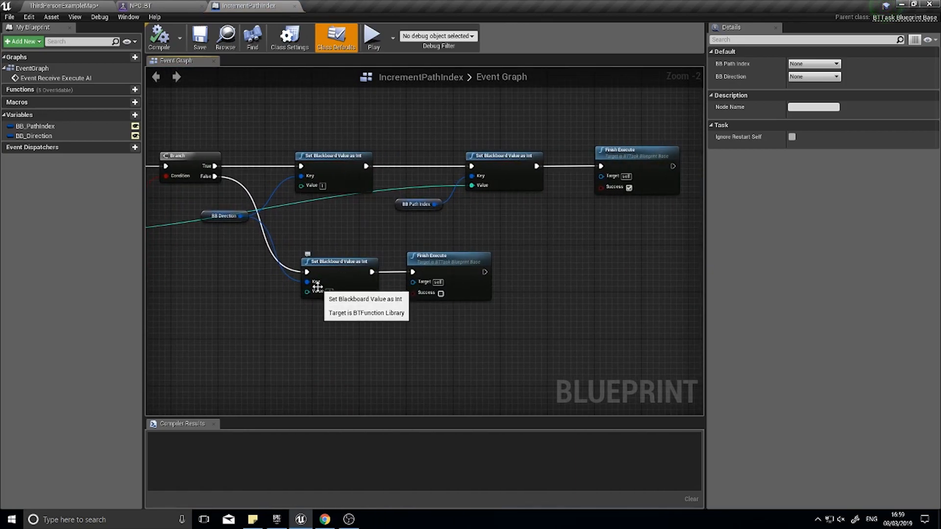
mouse_move(317, 247)
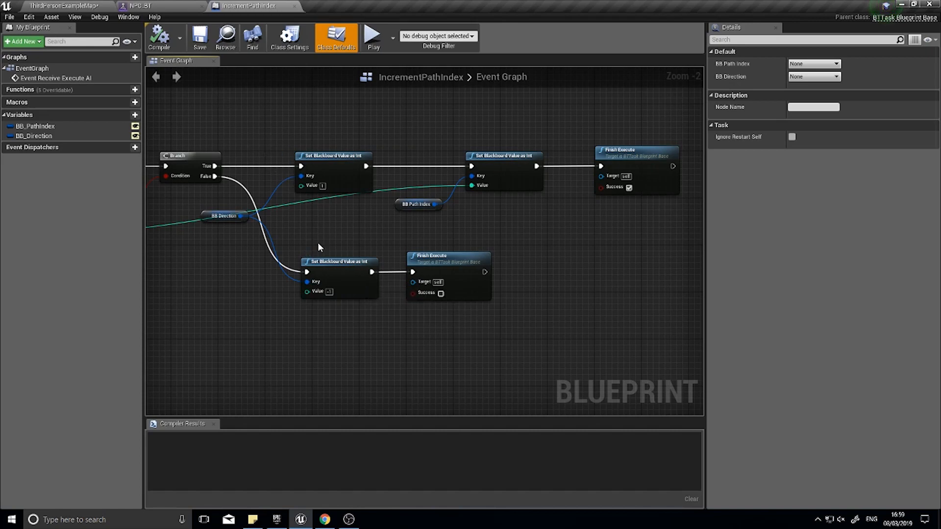
mouse_move(355, 287)
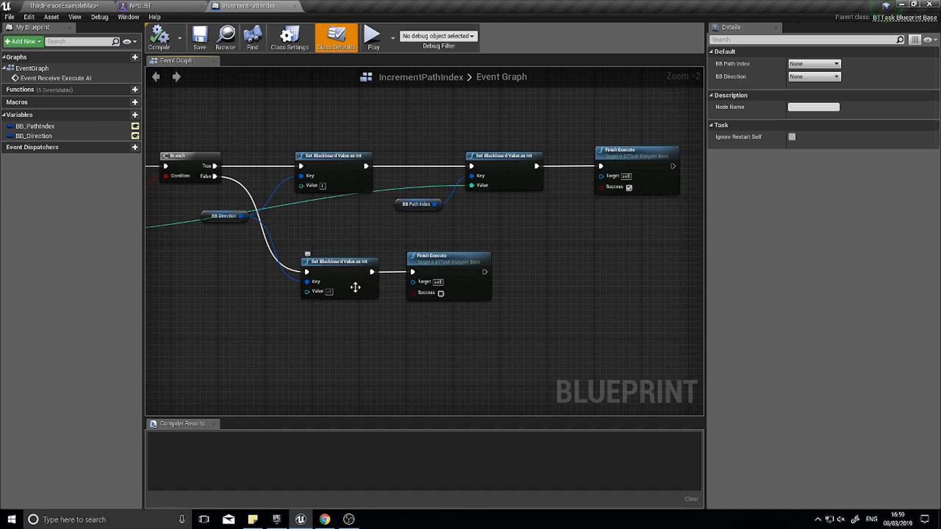
mouse_move(244, 124)
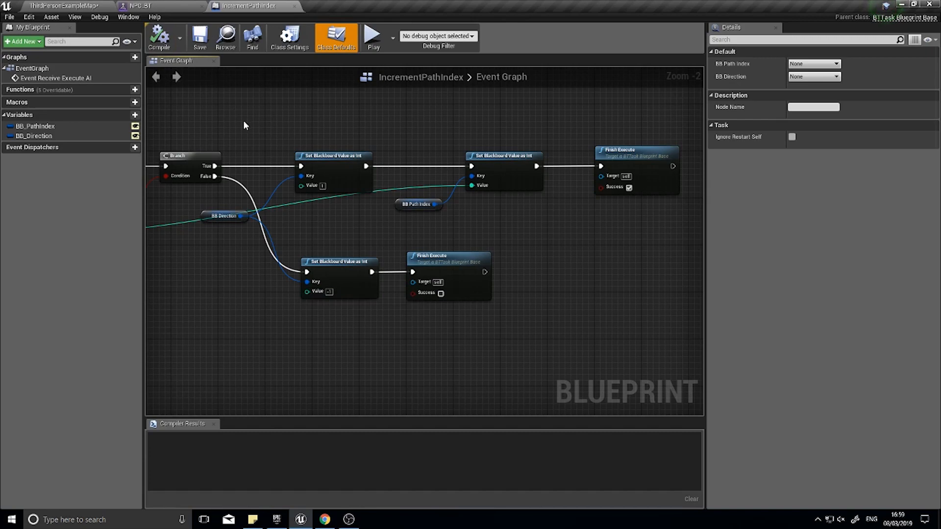
left_click(144, 5)
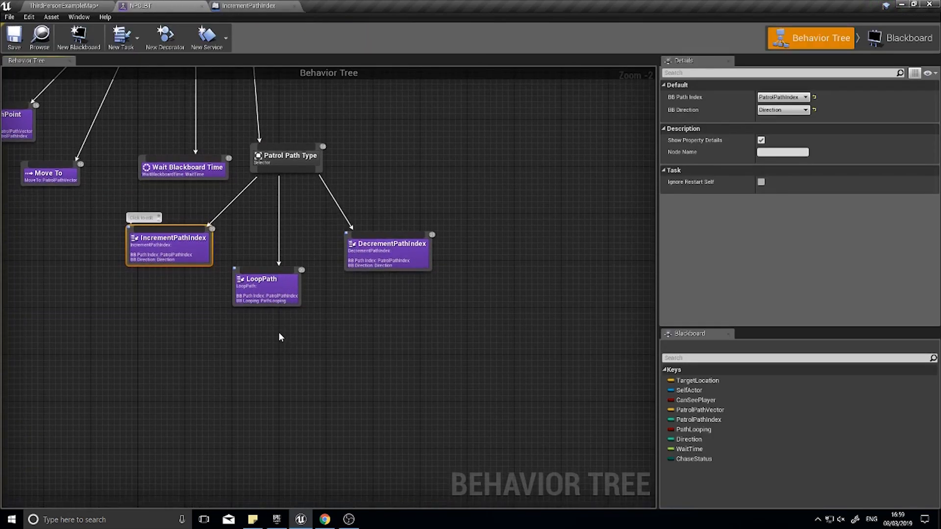
mouse_move(261, 279)
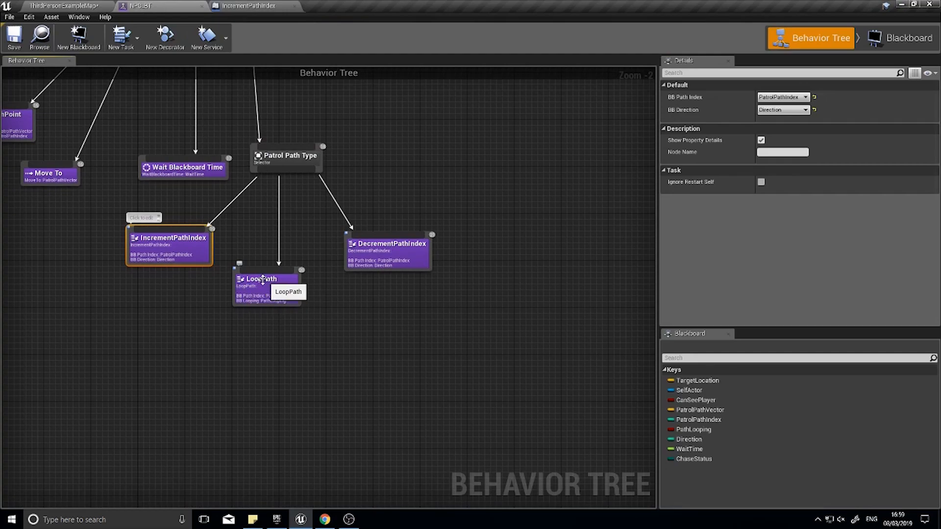
double_click(261, 278)
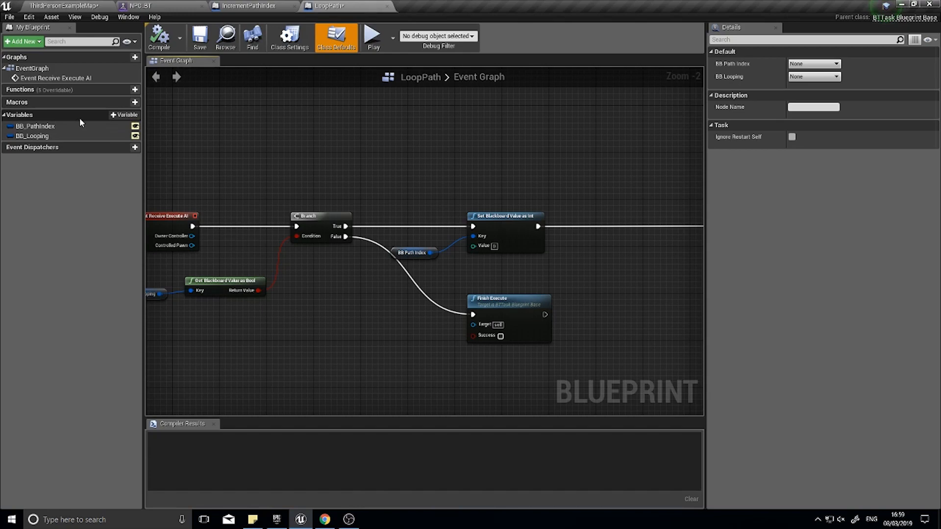
Step: Add an instance-editable BB_Direction variable of type Blackboard Key Selector to LoopPath
left_click(125, 114)
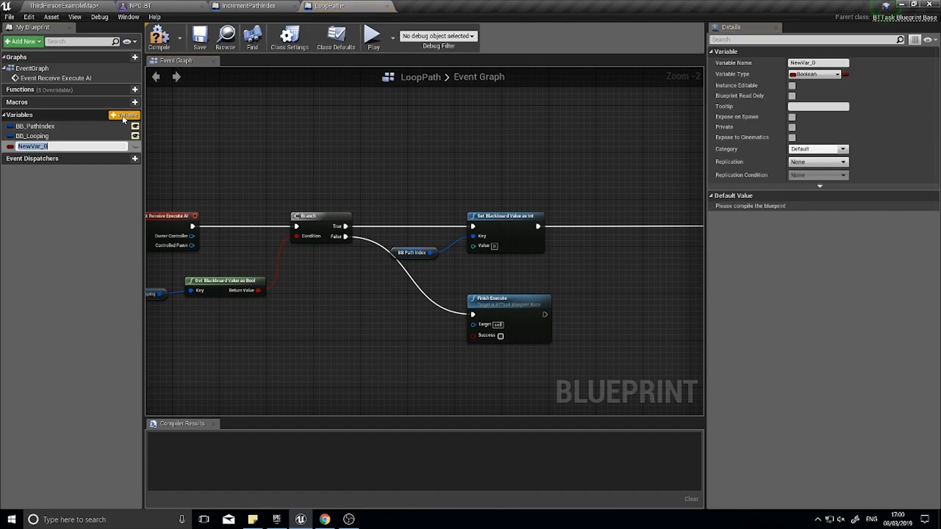
type("BB_Direction")
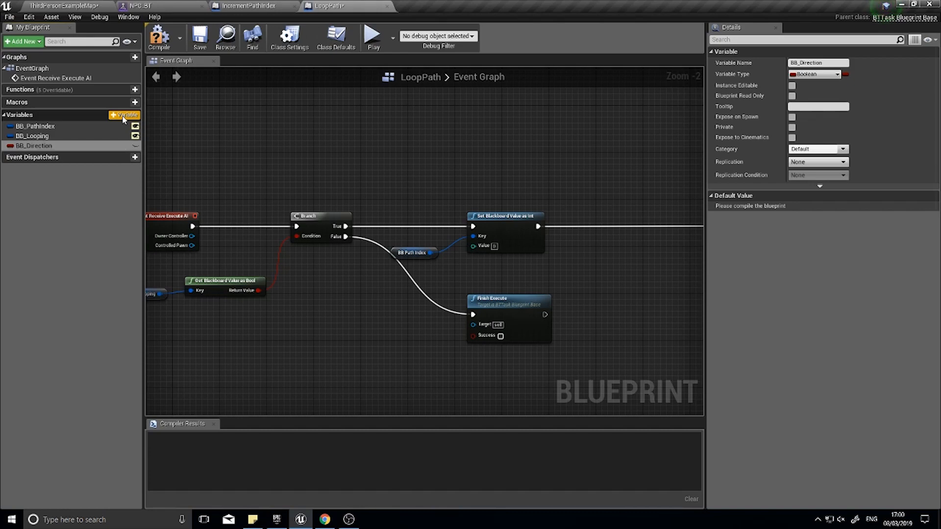
left_click(836, 74)
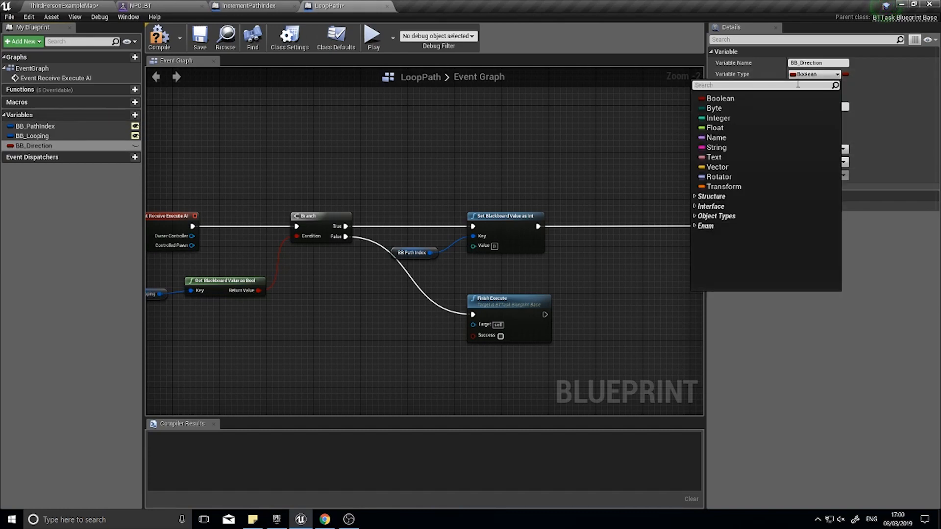
left_click(723, 225)
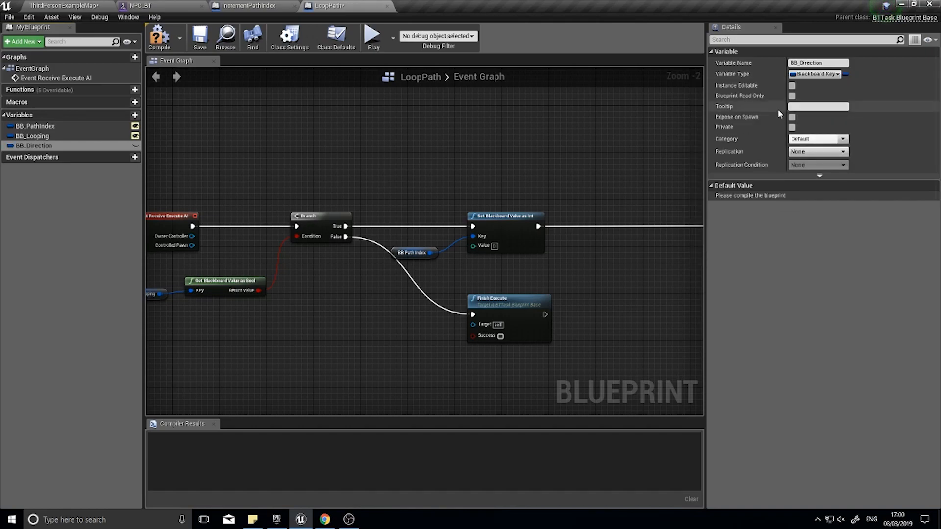
mouse_move(793, 87)
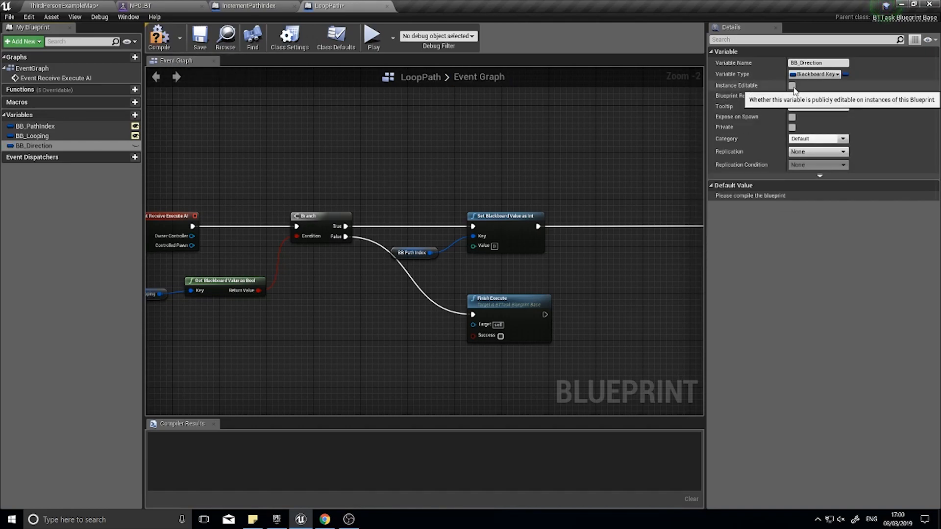
left_click(792, 85)
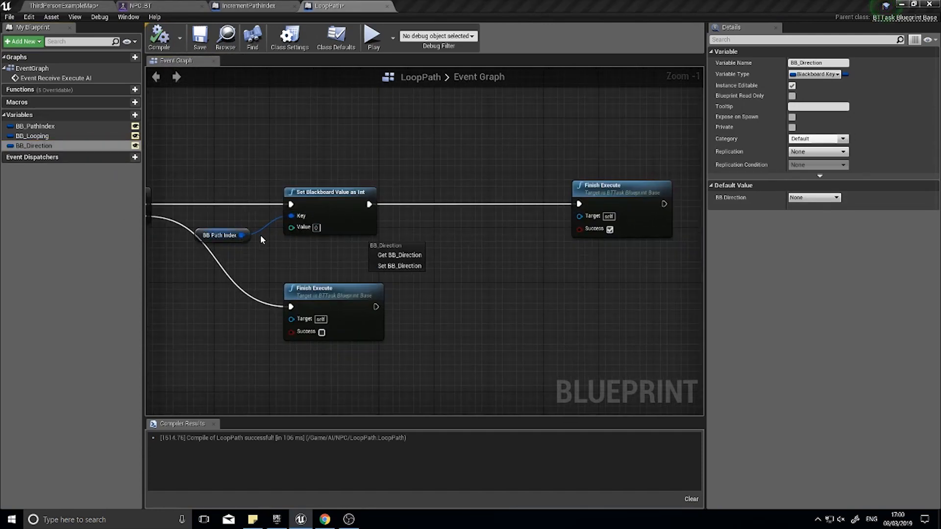
Step: Have LoopPath set BB_Direction to 1 via Set Blackboard Value as Int, compile, and return to NPC_BT
left_click(399, 255)
type("set va")
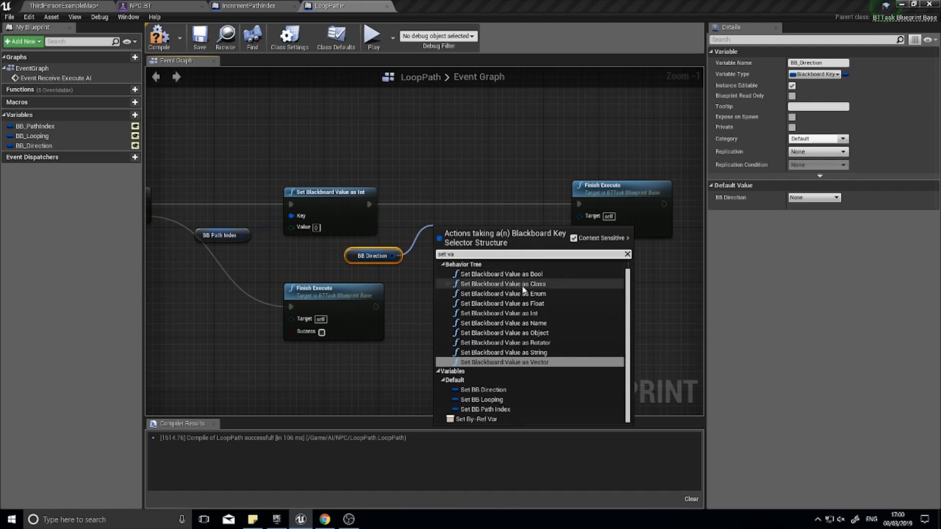
left_click(499, 314)
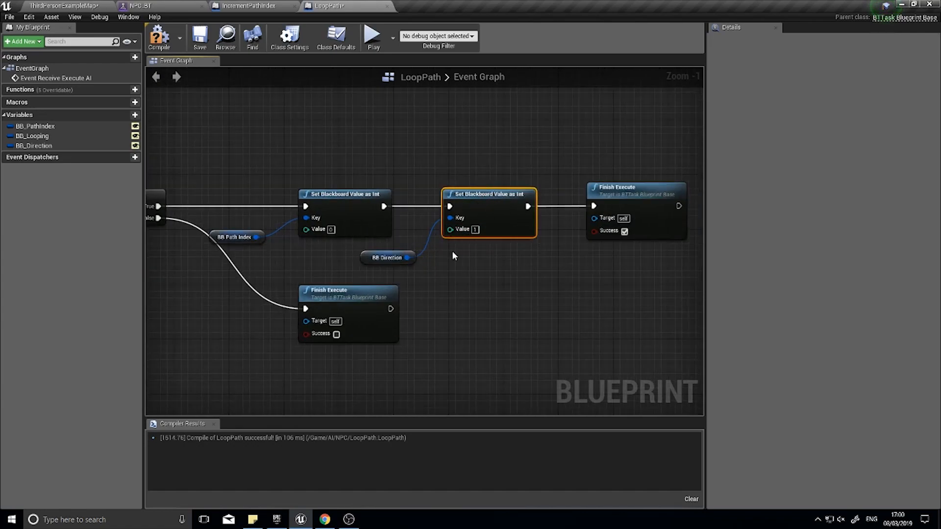
mouse_move(354, 109)
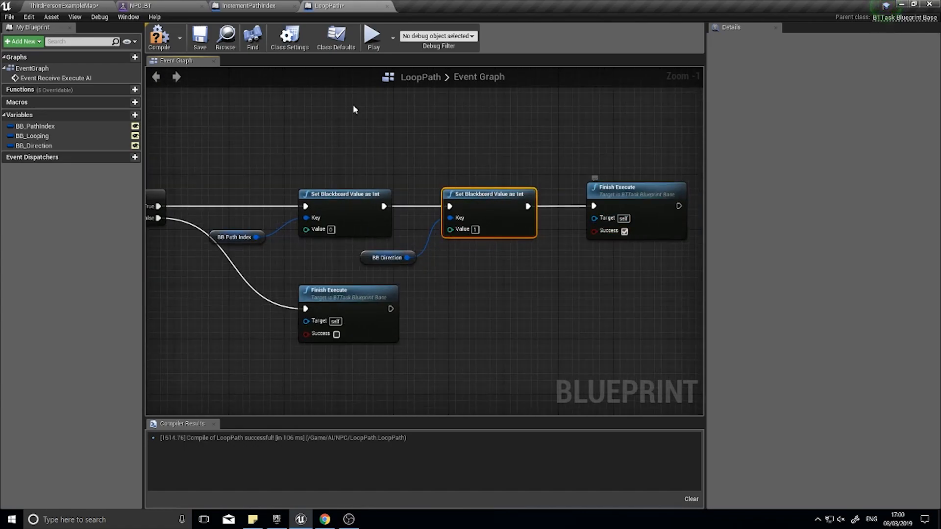
left_click(336, 37)
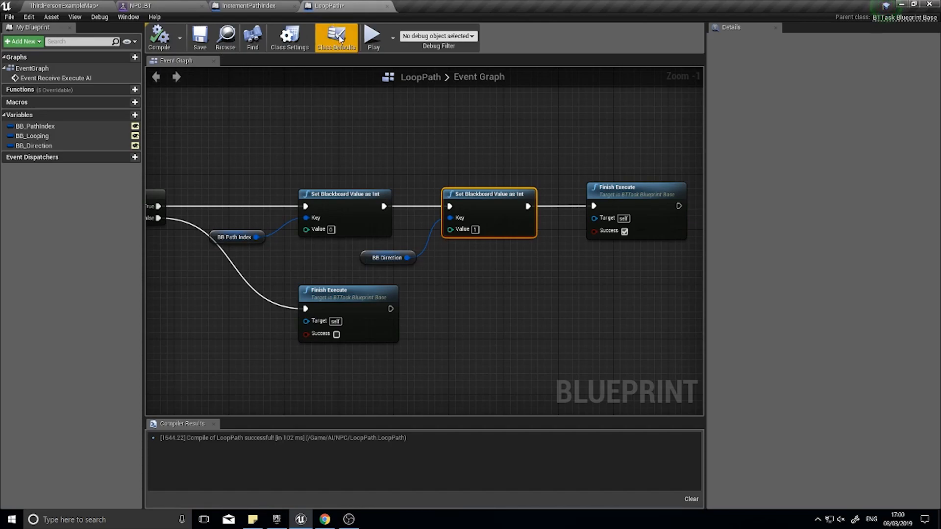
left_click(246, 6)
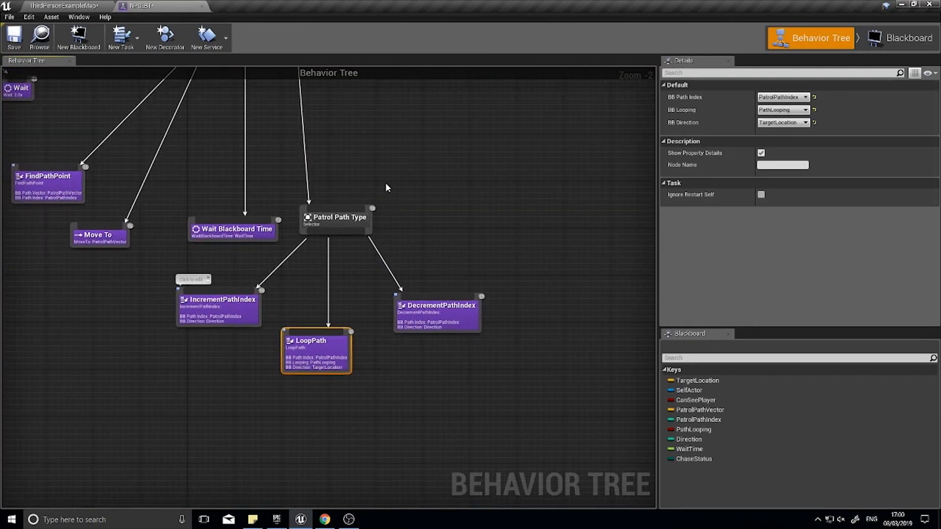
Step: Scroll the behavior tree to view its patrol and chase branches under the root
scroll("down", 3)
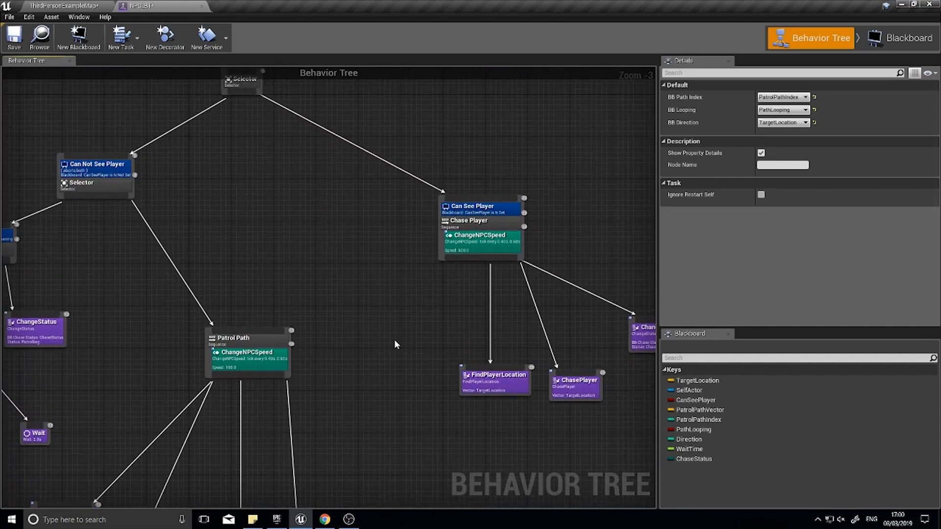
mouse_move(194, 162)
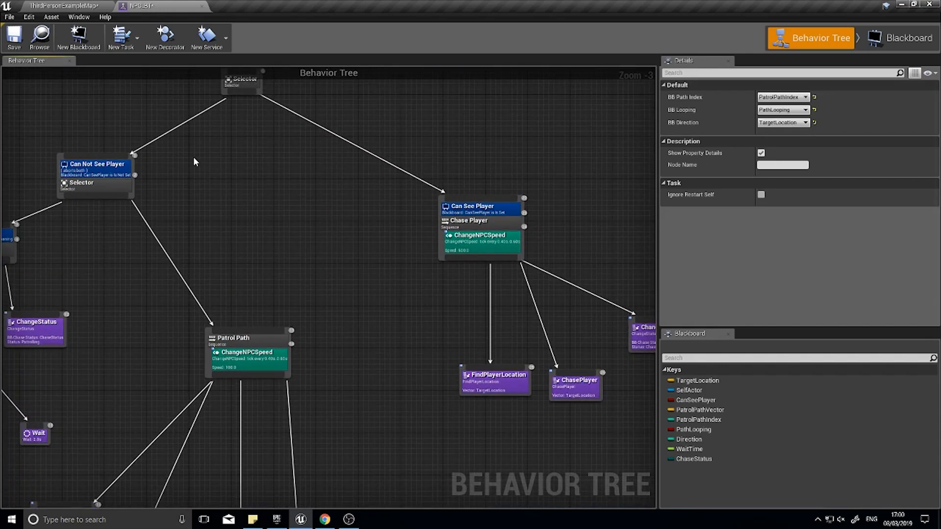
mouse_move(182, 153)
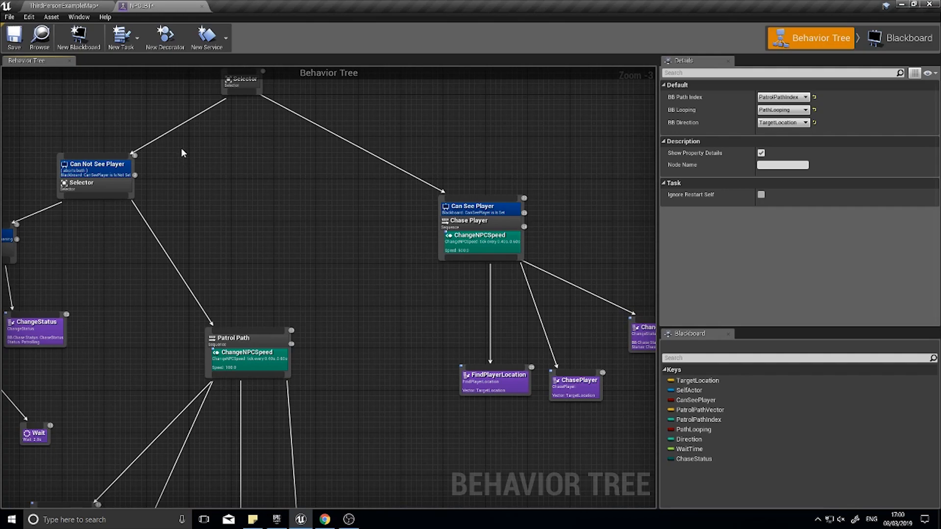
mouse_move(78, 37)
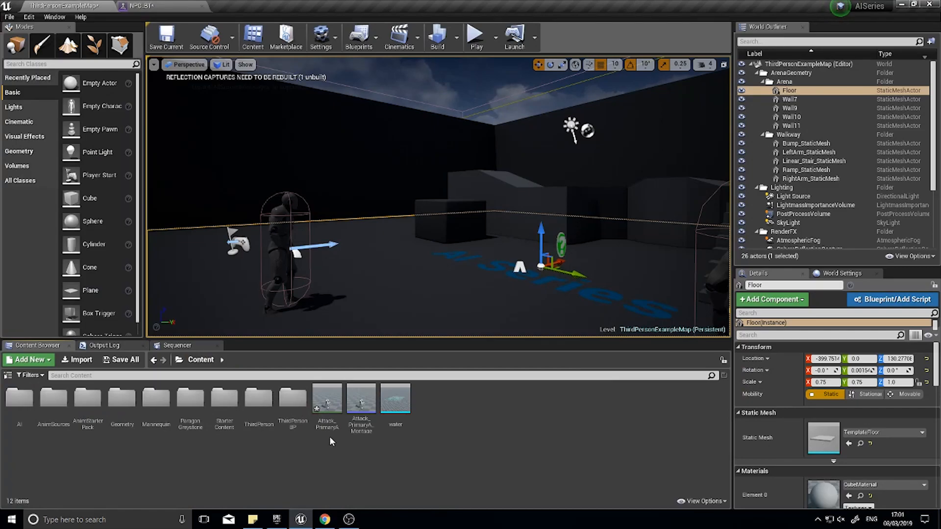
double_click(325, 398)
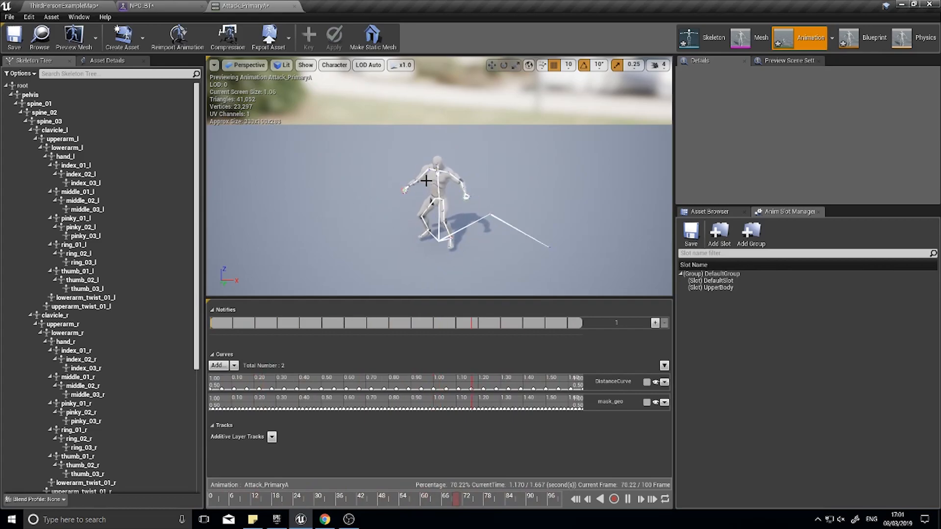
left_click(348, 519)
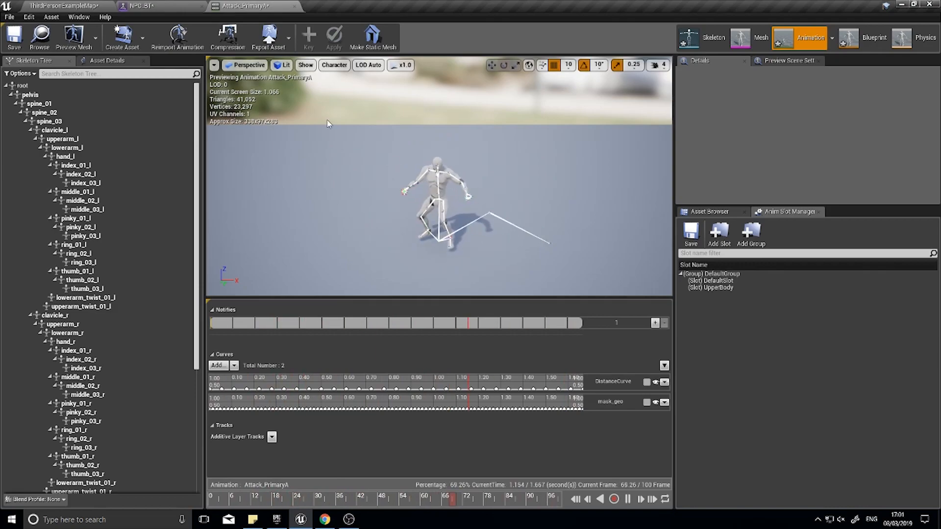
left_click(141, 5)
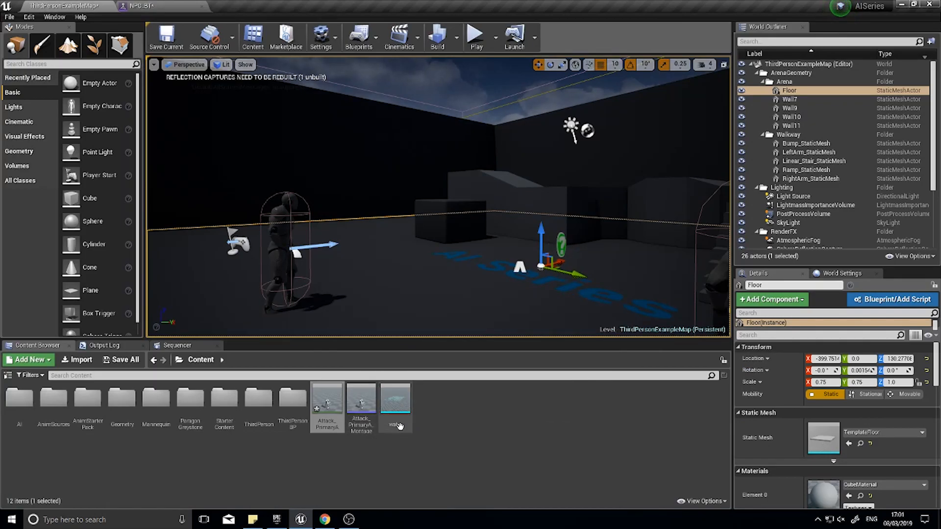
mouse_move(360, 402)
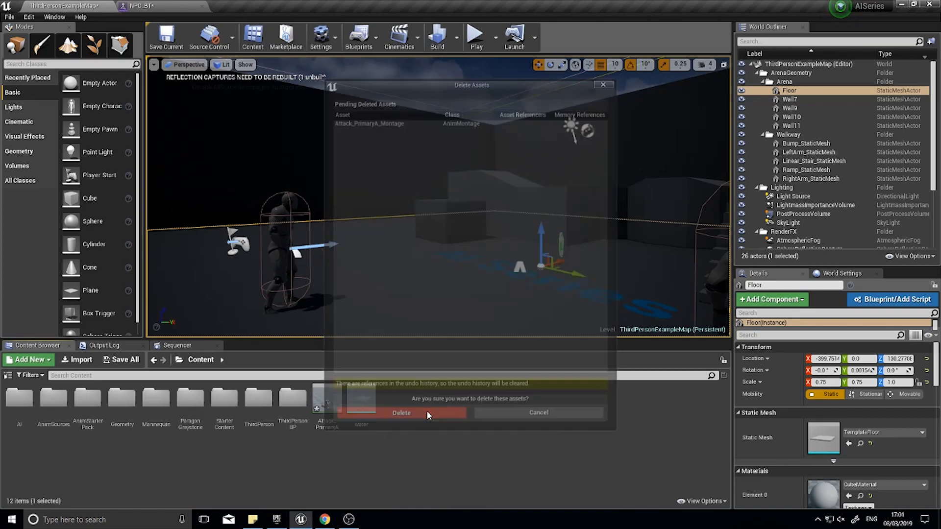
Step: Confirm deleting the old Attack_PrimaryA_Montage and inspect the remaining Attack_PrimaryA animation
left_click(400, 412)
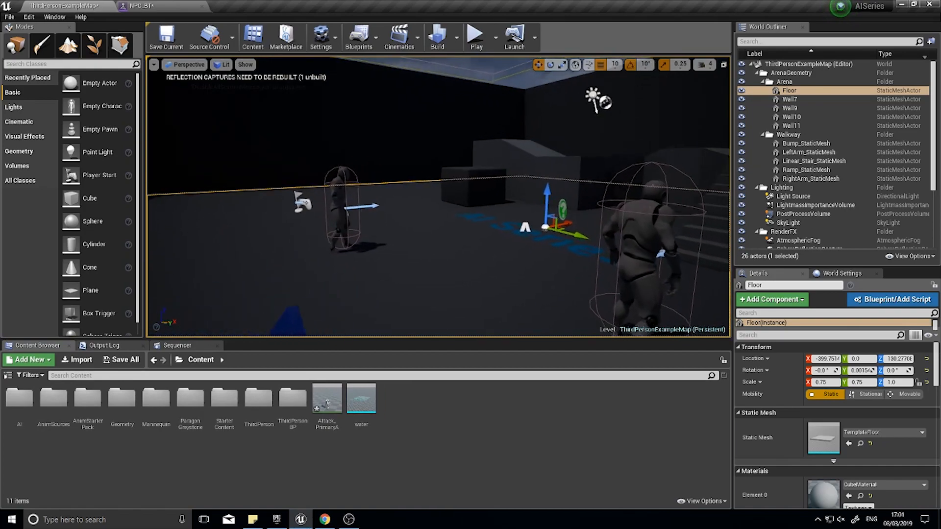
left_click(327, 399)
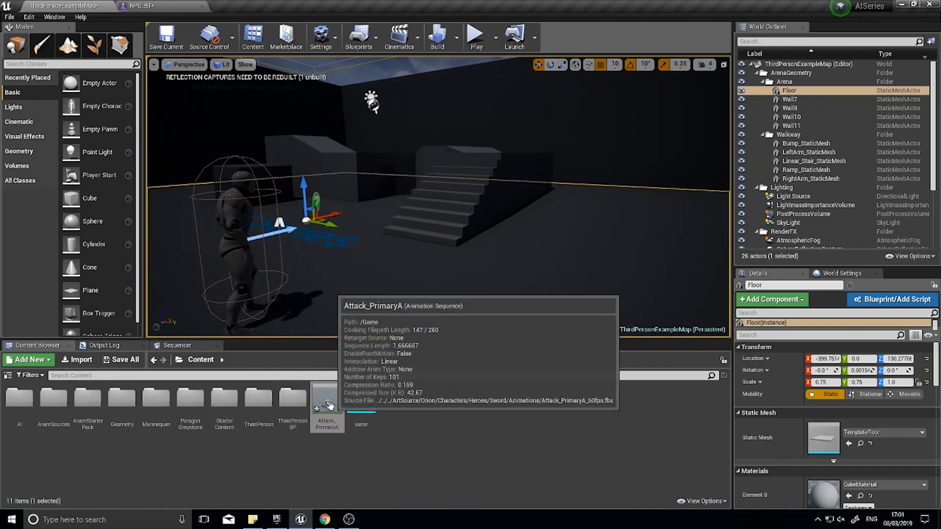
double_click(327, 402)
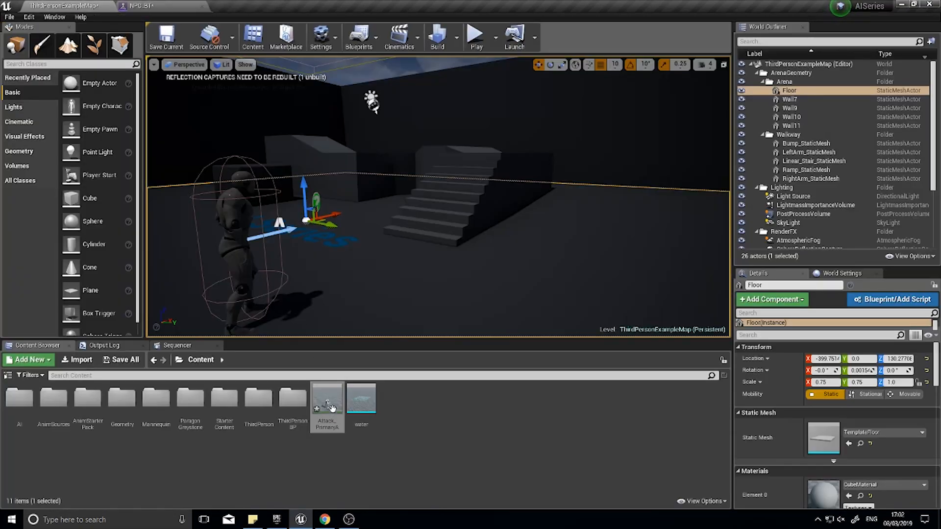
Step: Create a new Attack_PrimaryA_Montage from the Attack_PrimaryA animation and open it
right_click(327, 399)
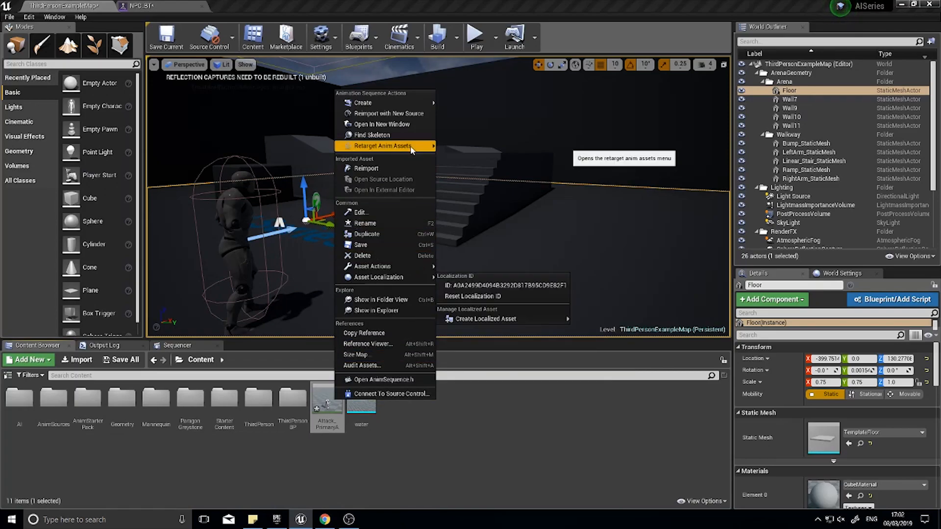
mouse_move(383, 146)
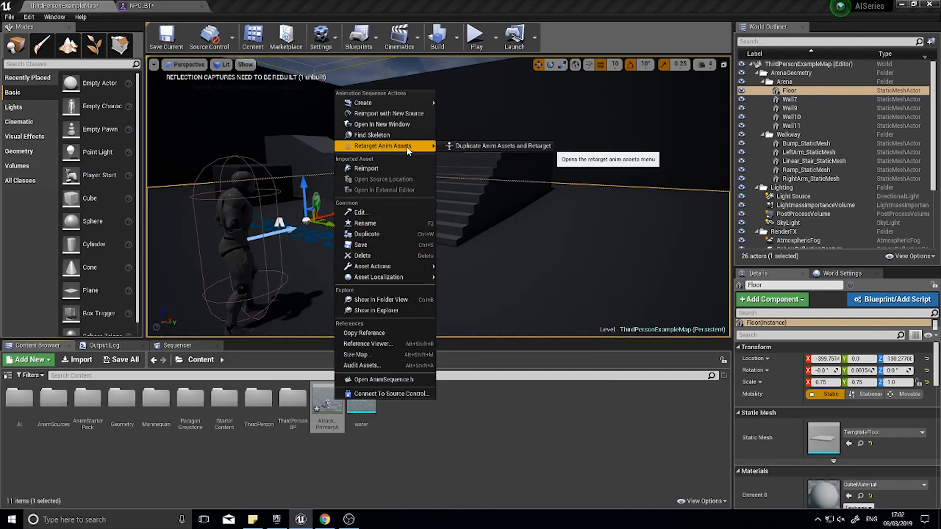
mouse_move(363, 103)
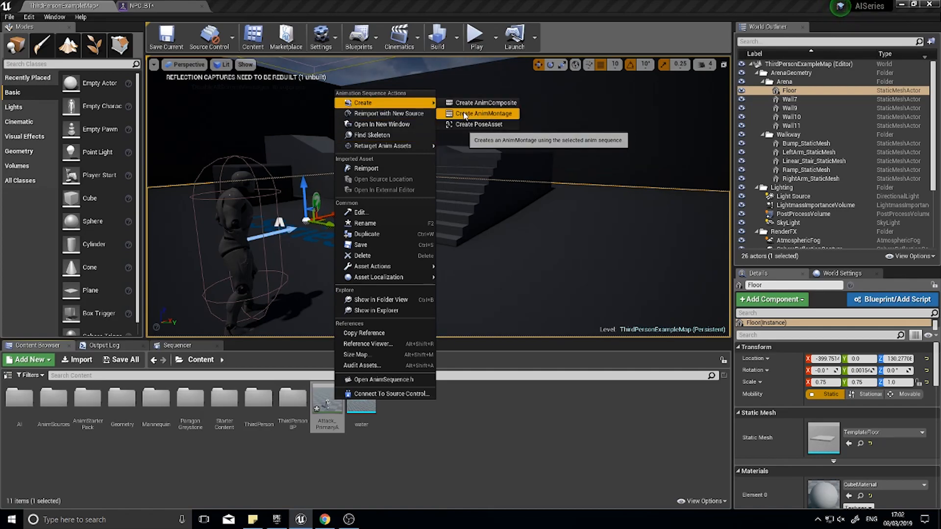
left_click(482, 114)
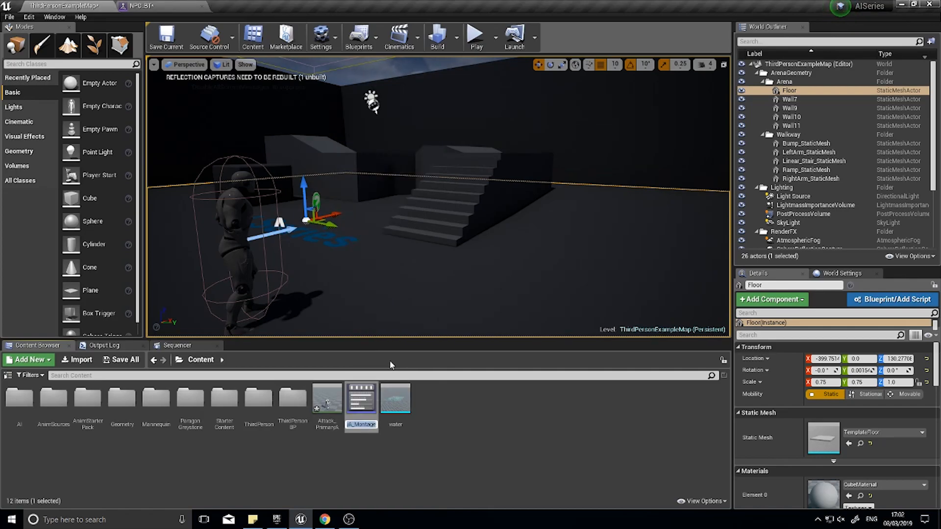
left_click(361, 399)
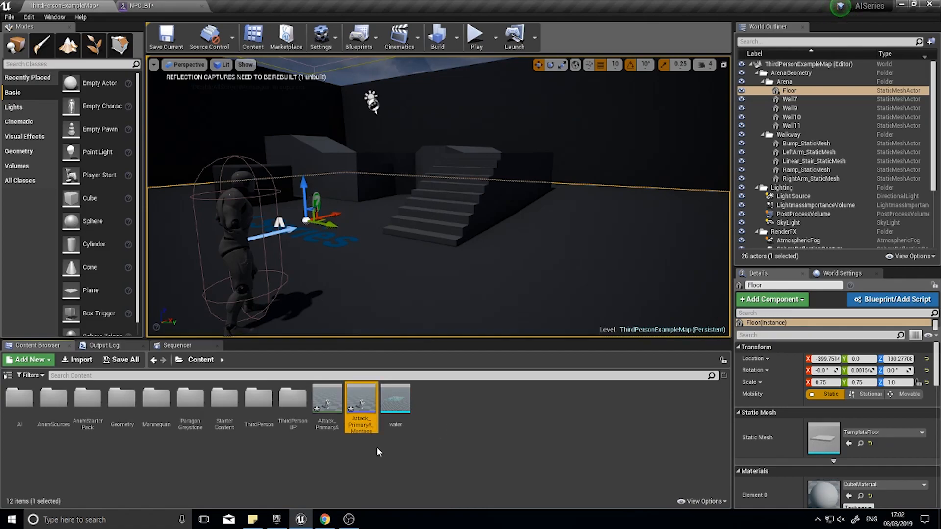
double_click(361, 399)
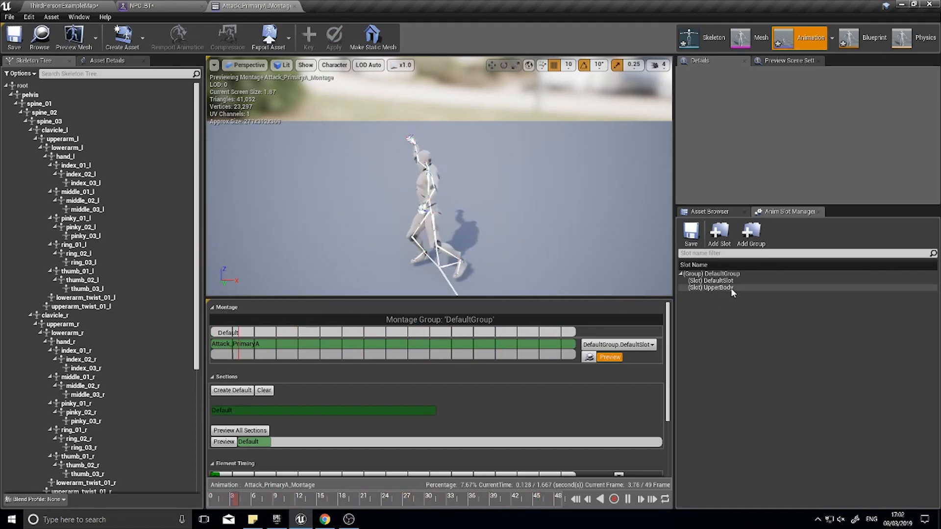
Step: Remove the montage's UpperBody slot and review its asset details
right_click(710, 287)
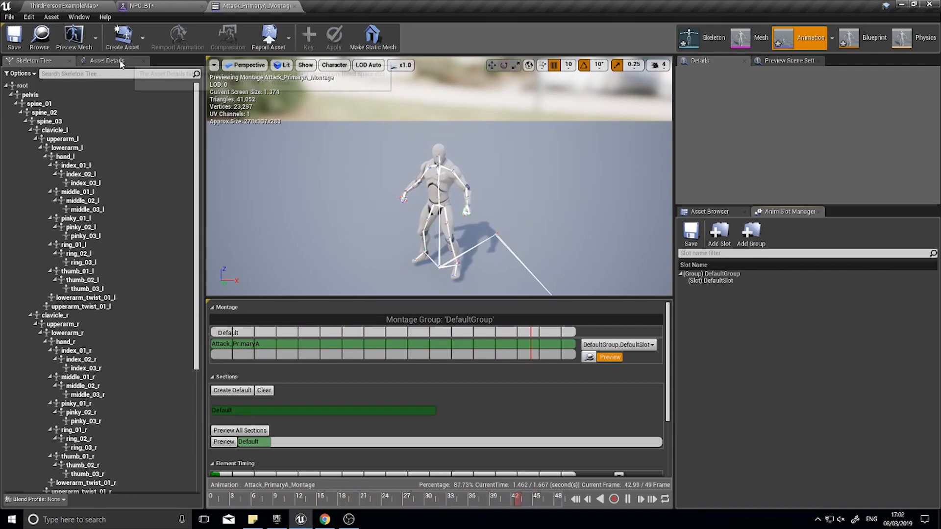
left_click(109, 60)
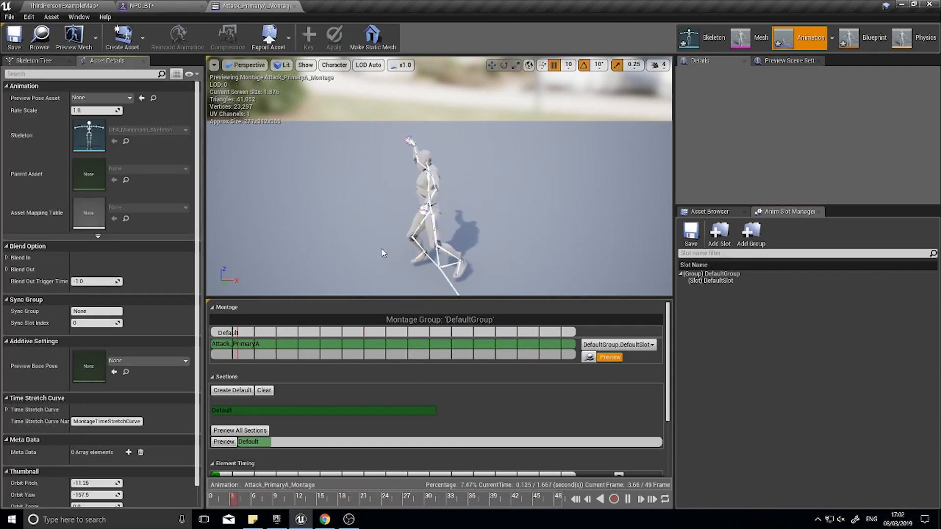
left_click(628, 499)
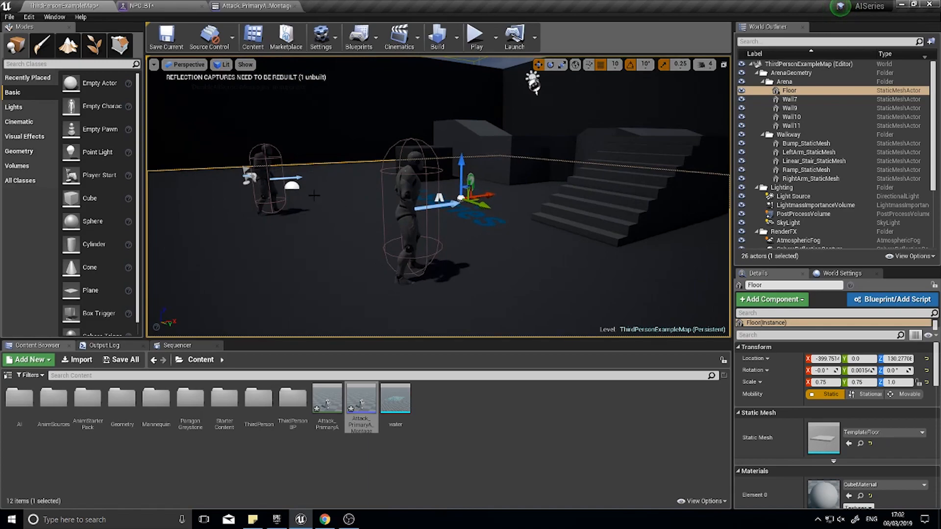
mouse_move(454, 250)
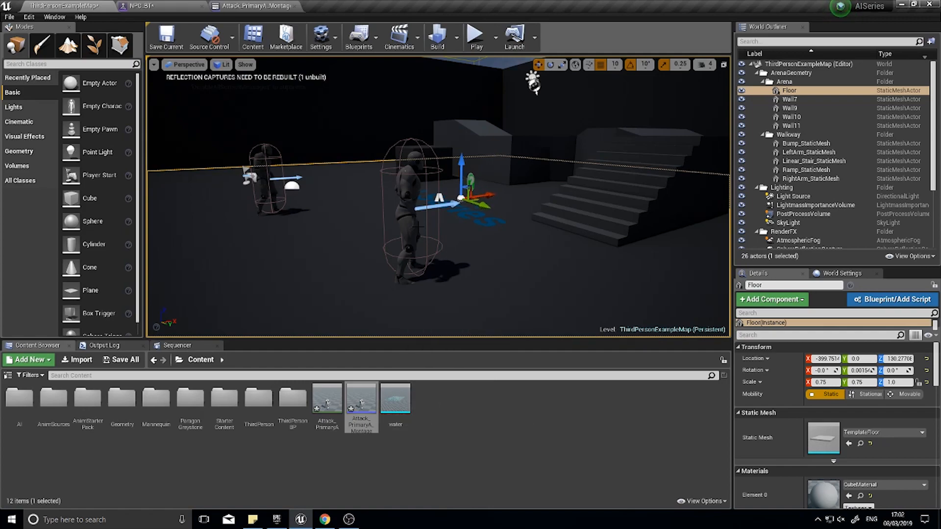
Step: Go to the Input section of Project Settings
left_click(28, 16)
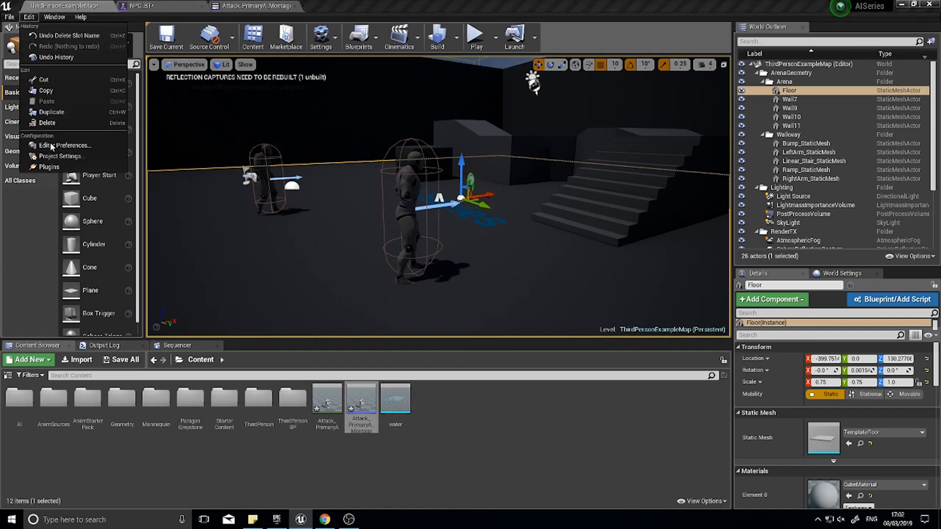
mouse_move(59, 156)
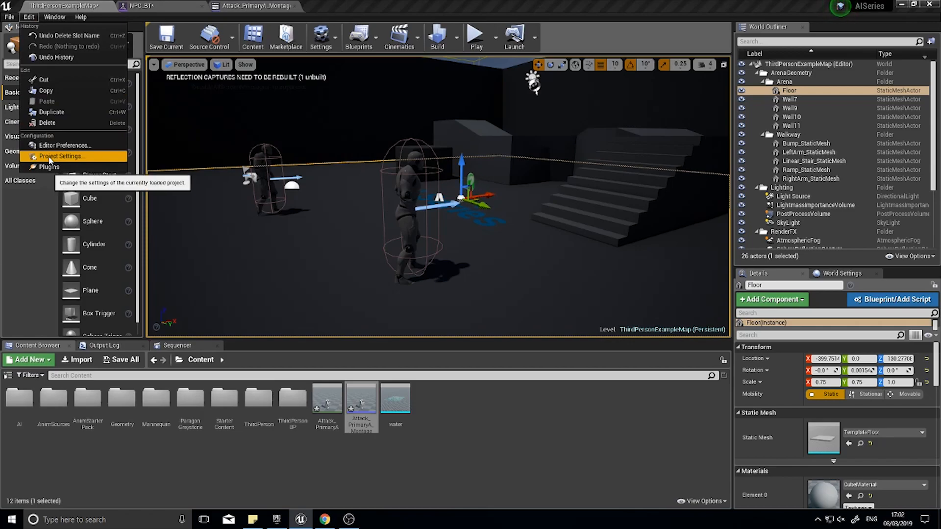
left_click(60, 156)
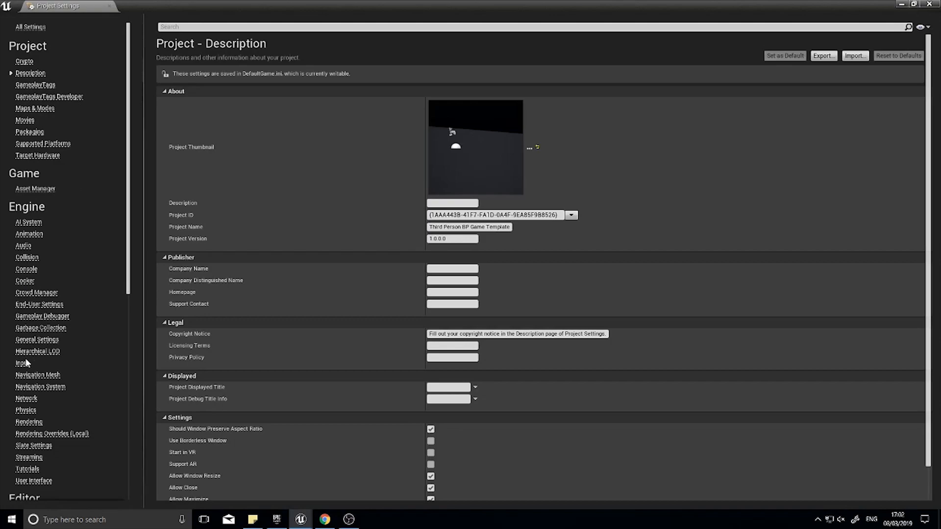
left_click(23, 362)
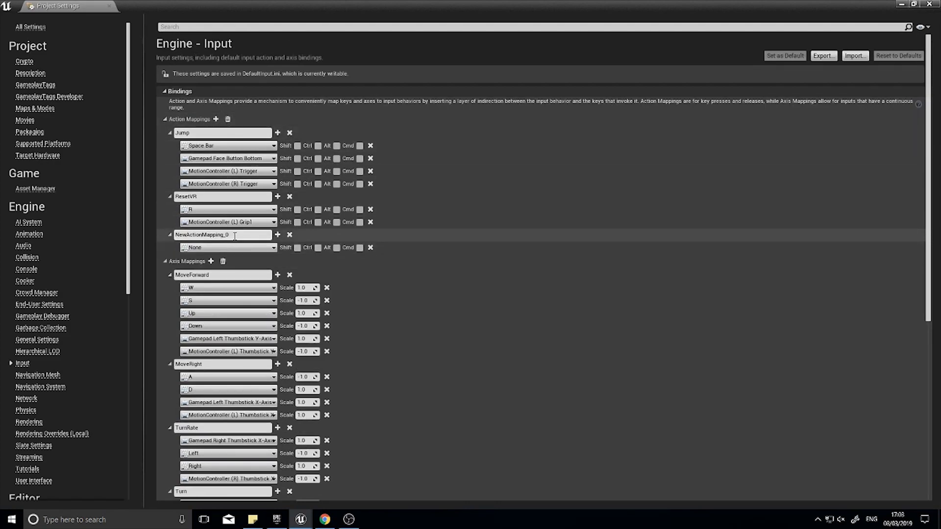
Step: Add an action mapping named Attack bound to the Left Mouse Button
type("Attac")
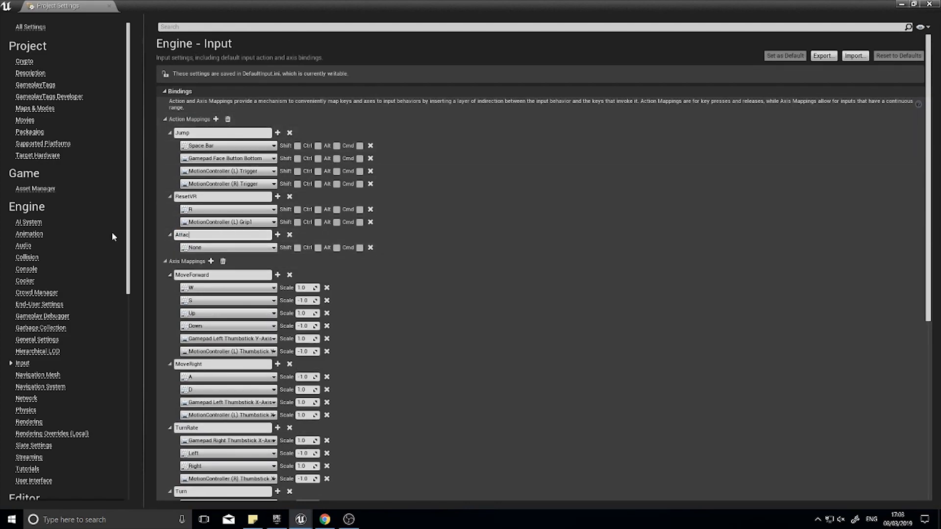
left_click(169, 234)
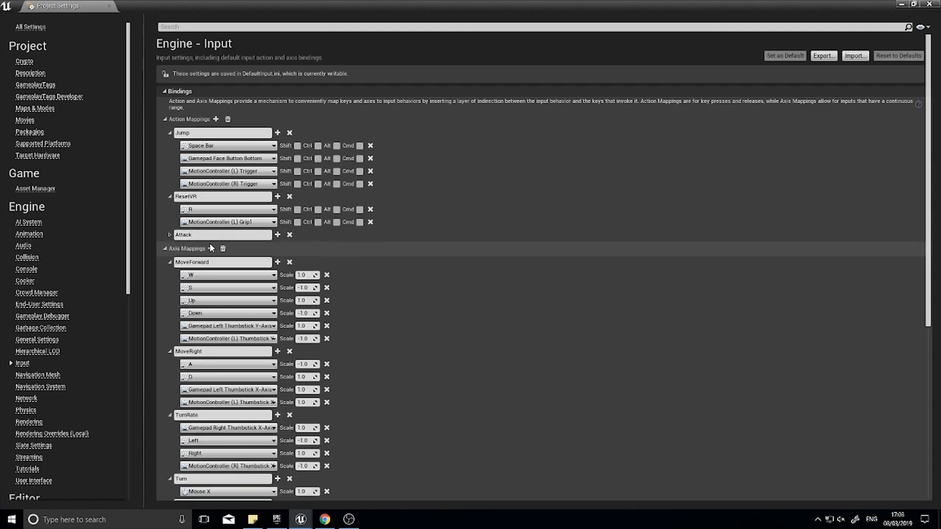
left_click(274, 247)
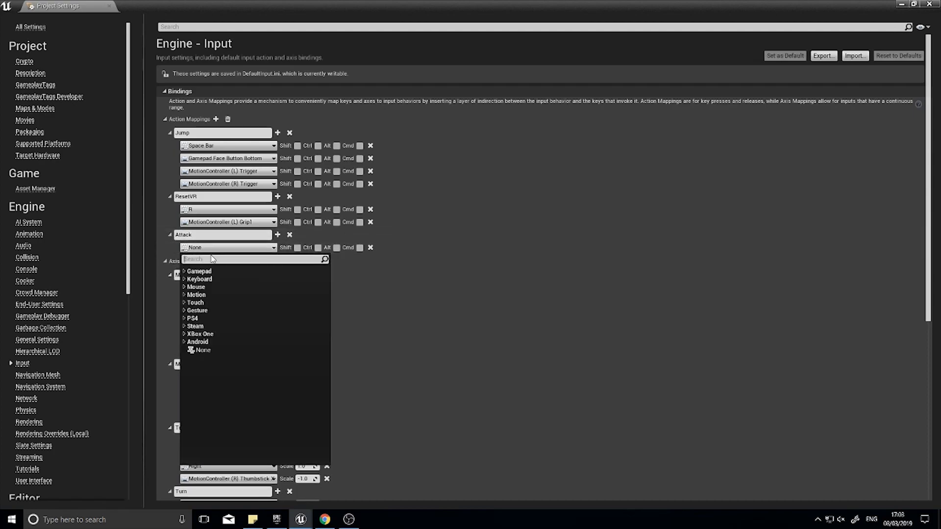
type("left mouse")
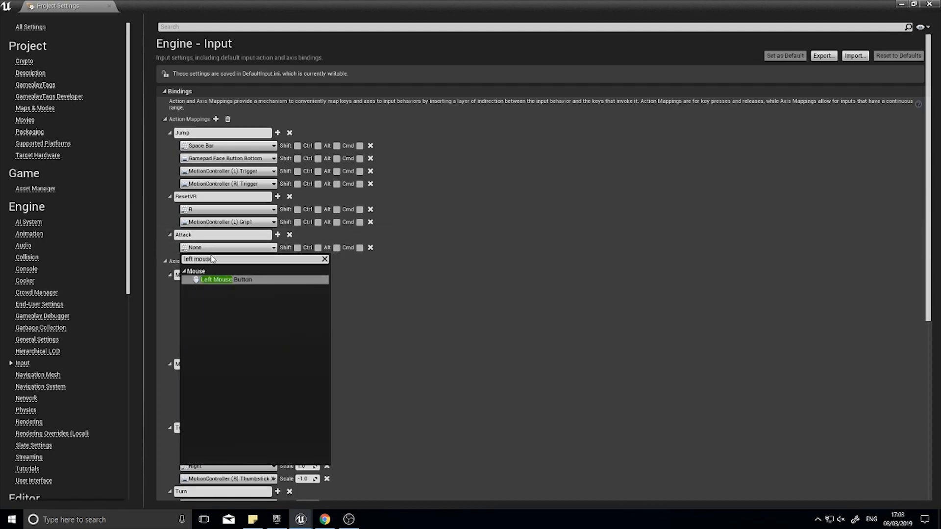
left_click(215, 279)
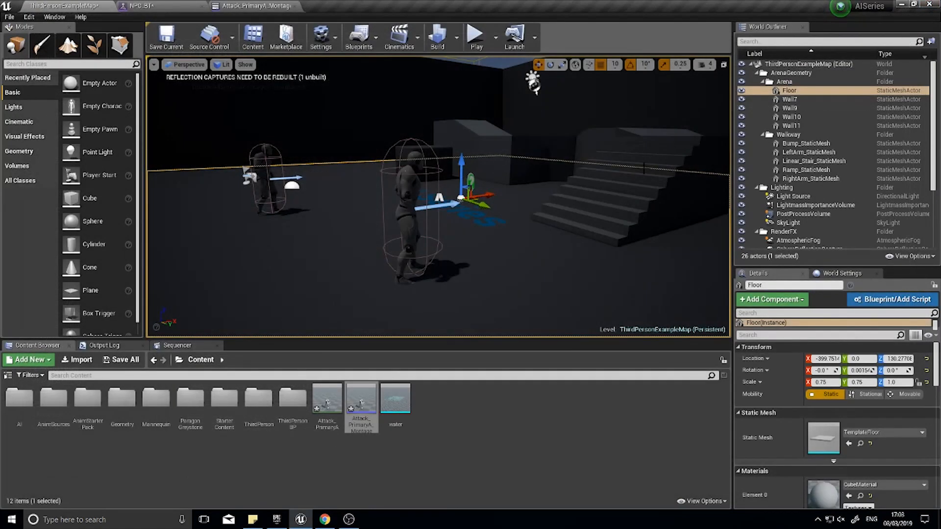
mouse_move(360, 399)
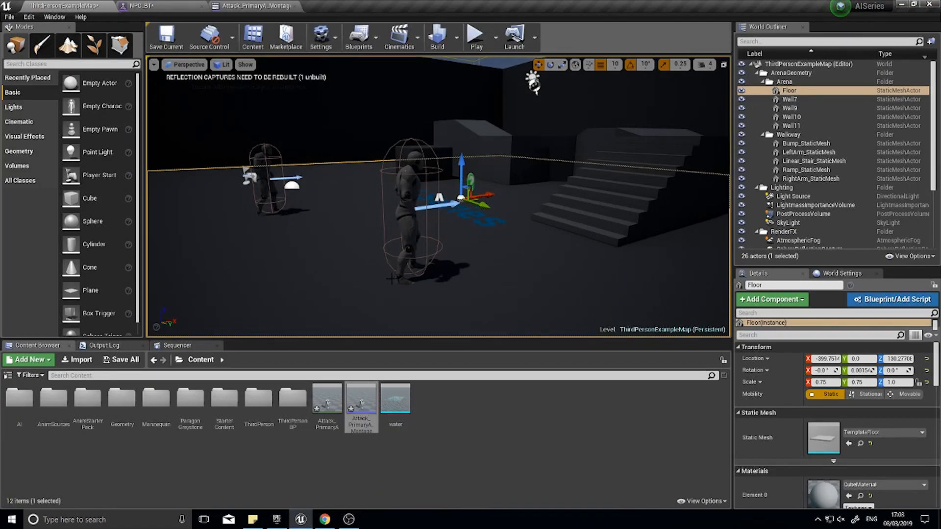
mouse_move(362, 402)
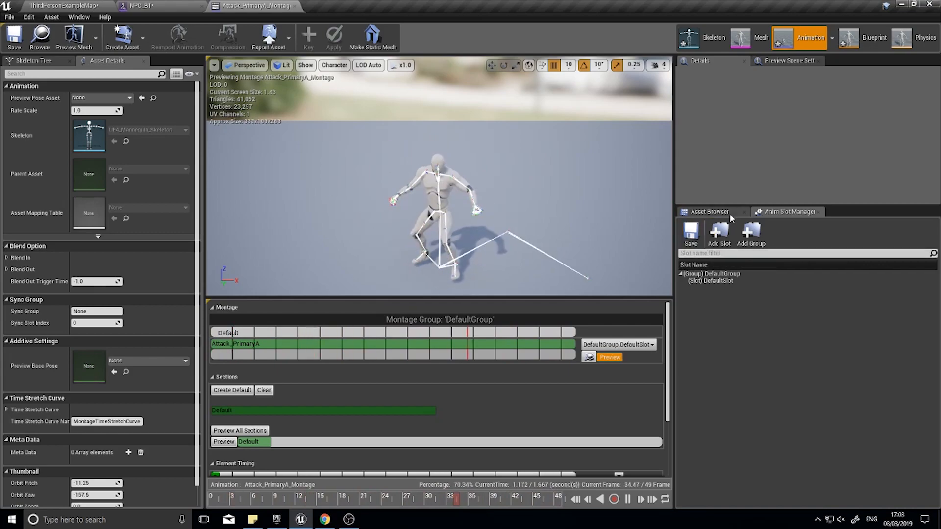
Step: Create a new UpperBody slot in the Anim Slot Manager's default group and select it
left_click(712, 211)
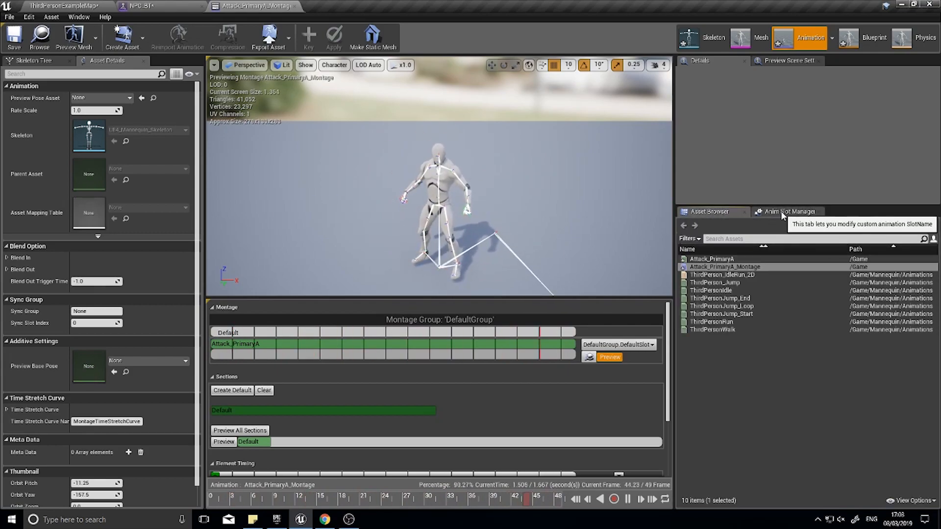
left_click(789, 212)
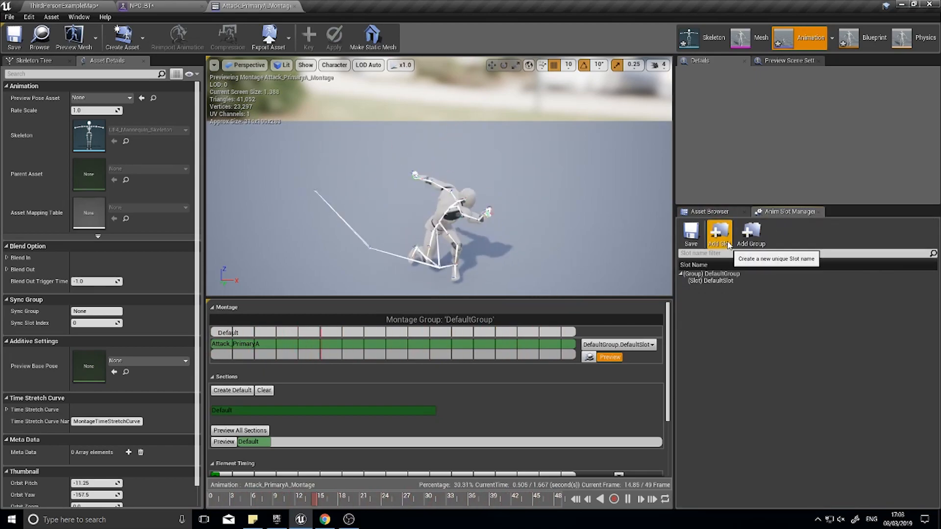
left_click(719, 233)
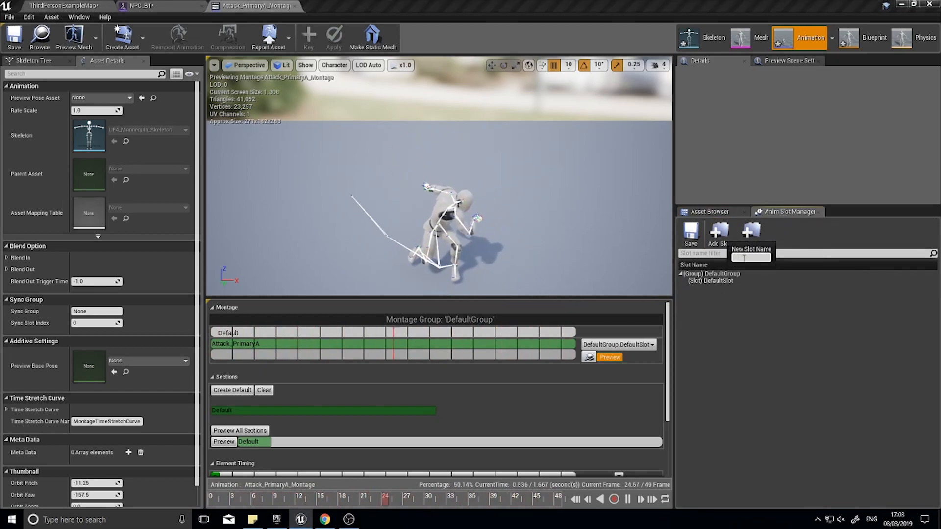
type("Upper")
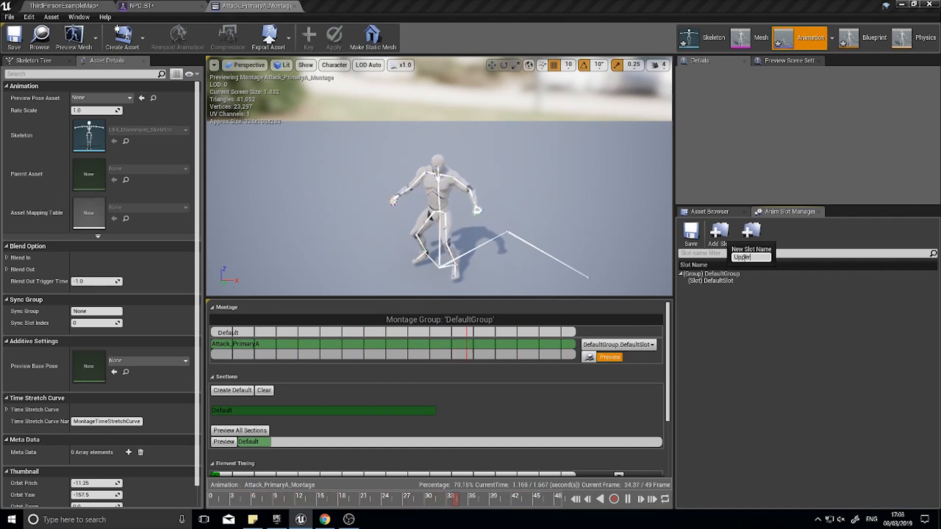
key("Return")
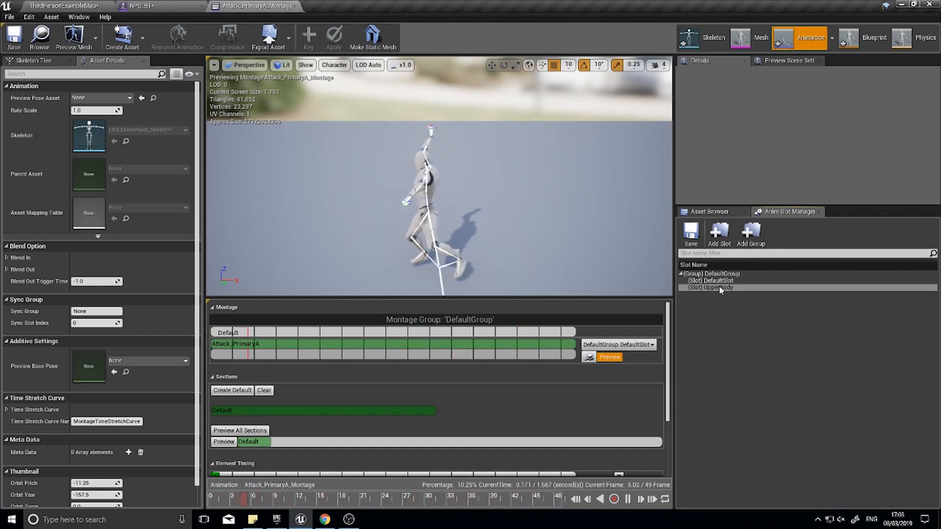
left_click(714, 287)
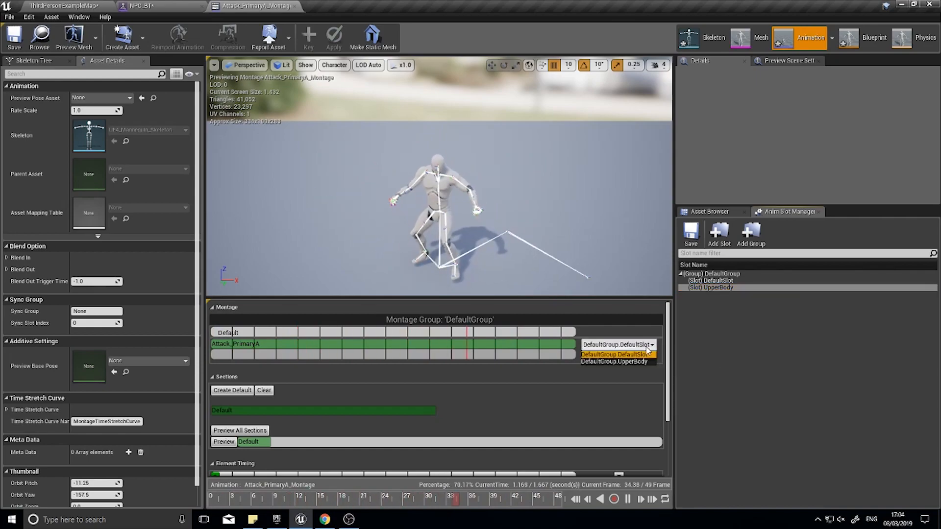
mouse_move(614, 362)
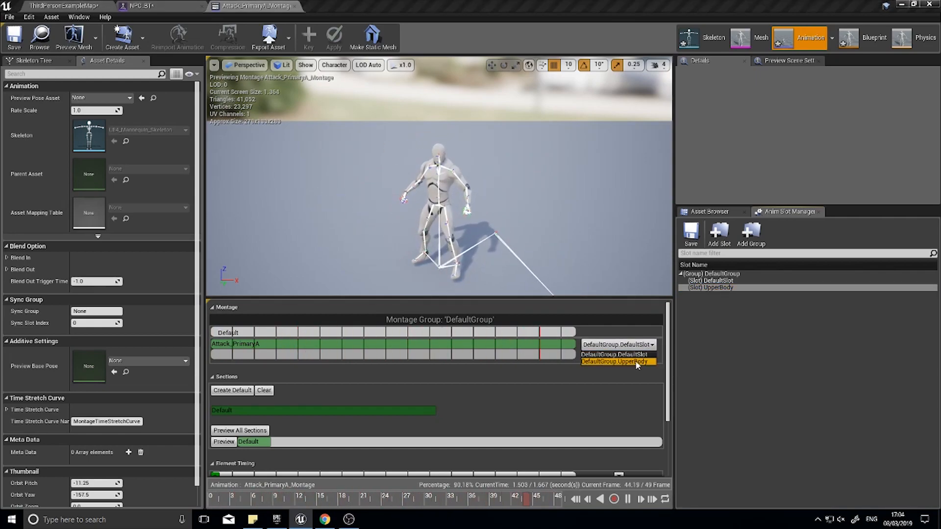
Step: Switch the montage track to DefaultGroup.UpperBody and place the Attack_PrimaryA animation on it
left_click(612, 362)
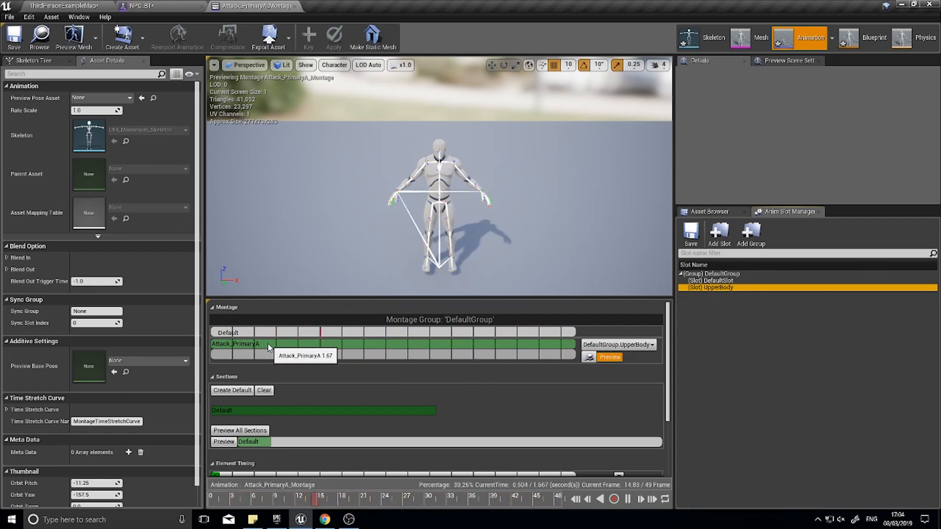
left_click(331, 345)
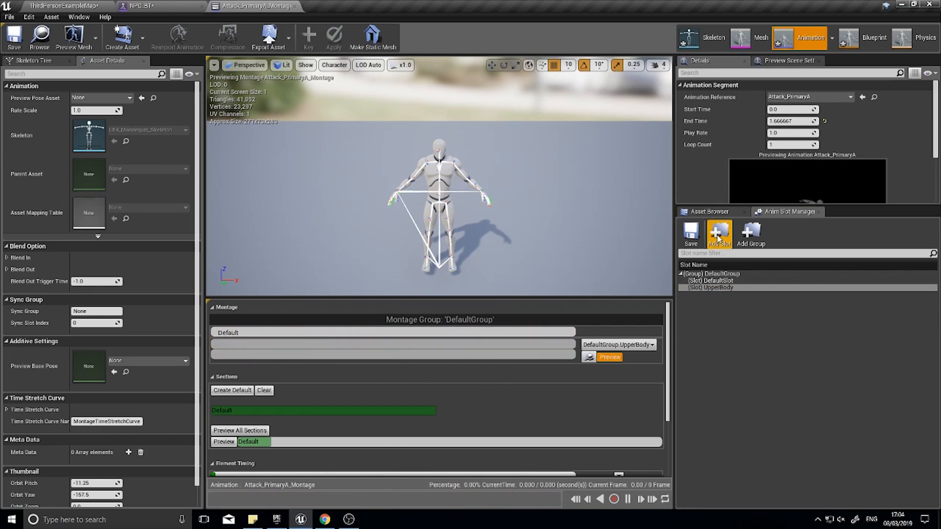
left_click(709, 211)
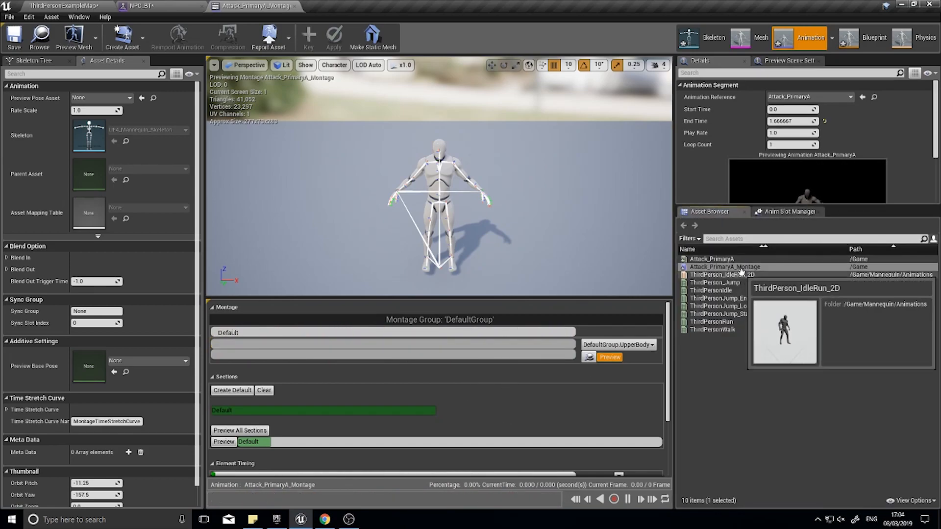
mouse_move(733, 267)
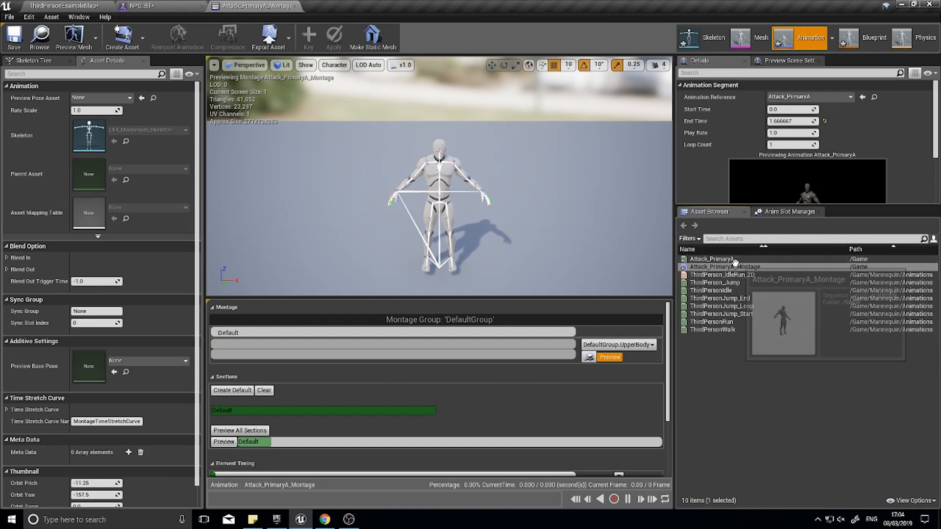
left_click(711, 259)
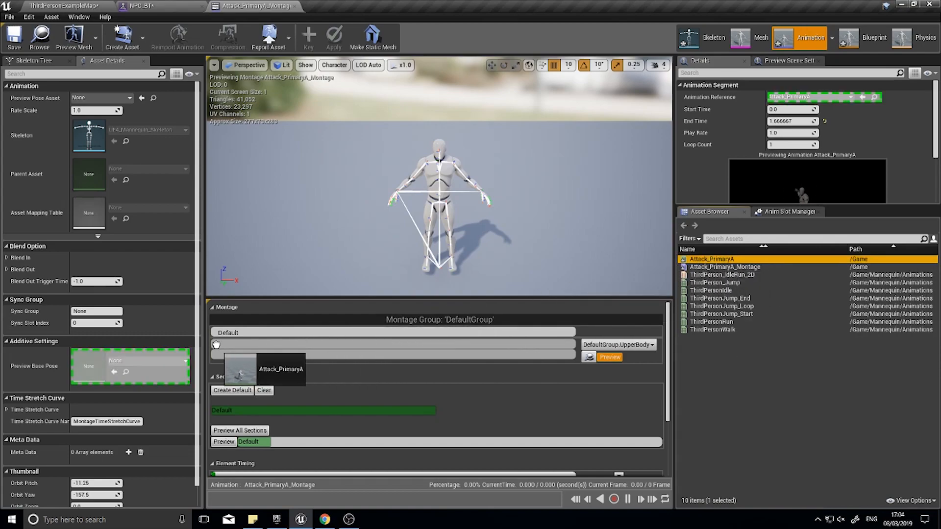
left_click(653, 499)
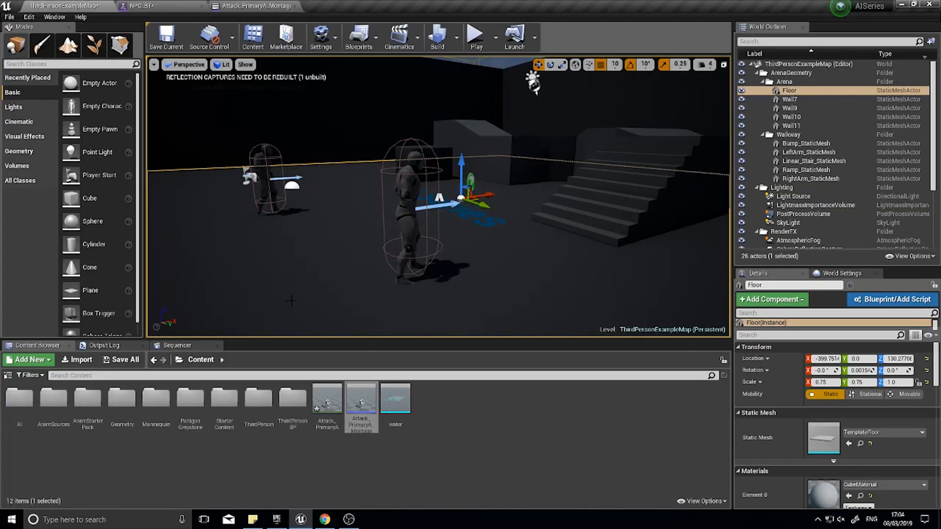
mouse_move(156, 399)
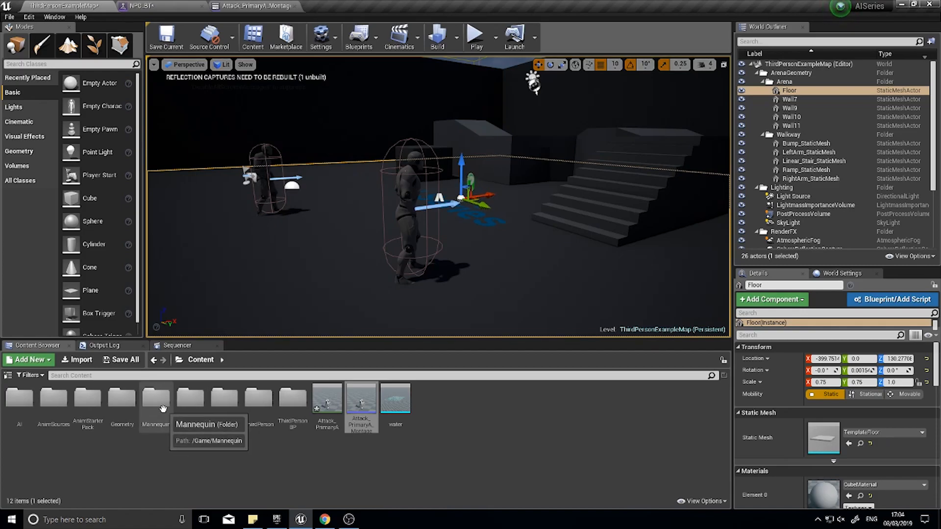
mouse_move(169, 405)
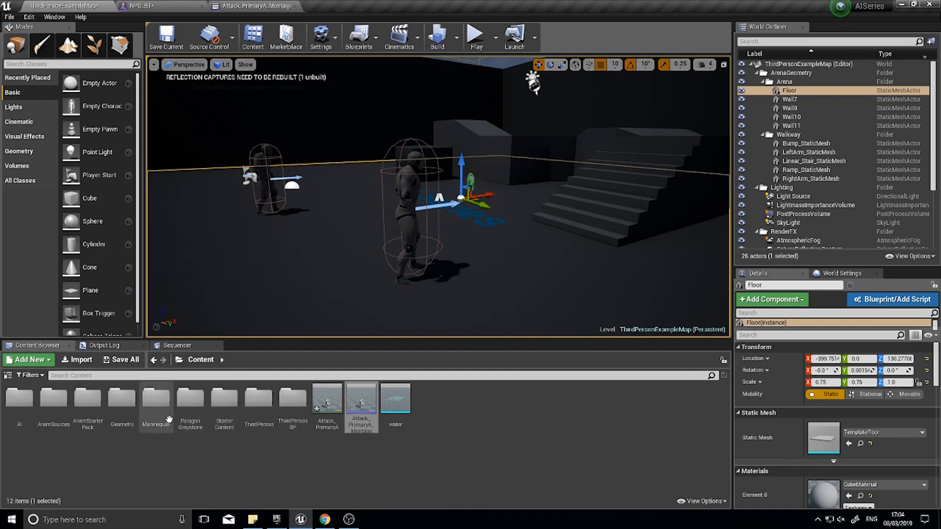
Step: Open ThirdPerson_AnimBP from the Mannequin animations folder
double_click(155, 399)
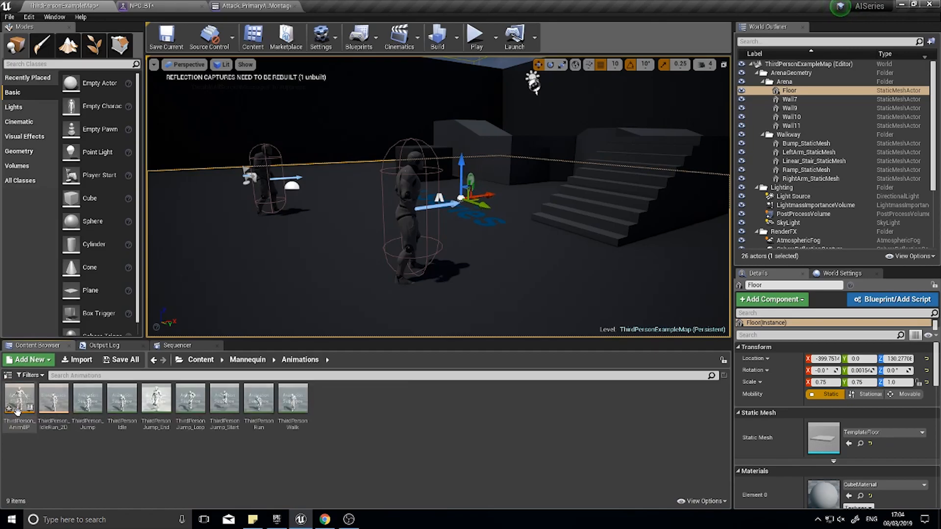
double_click(19, 397)
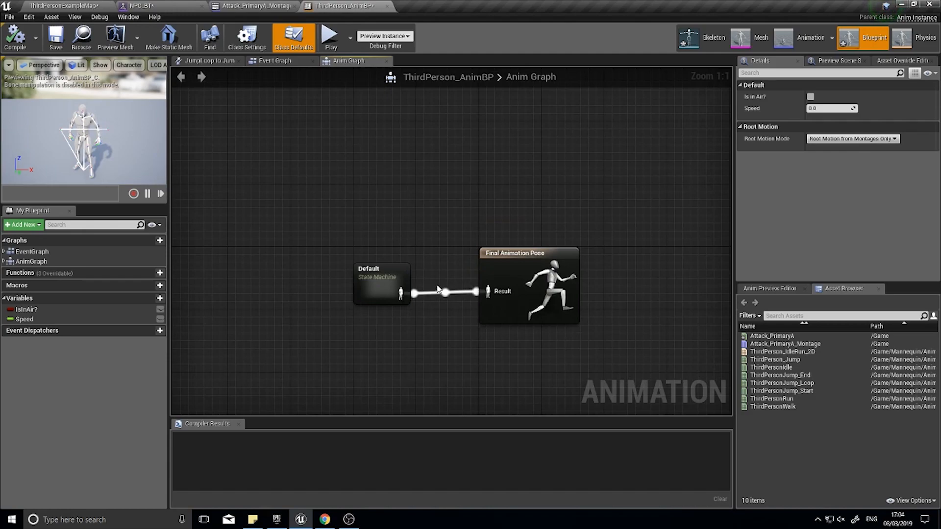
mouse_move(376, 286)
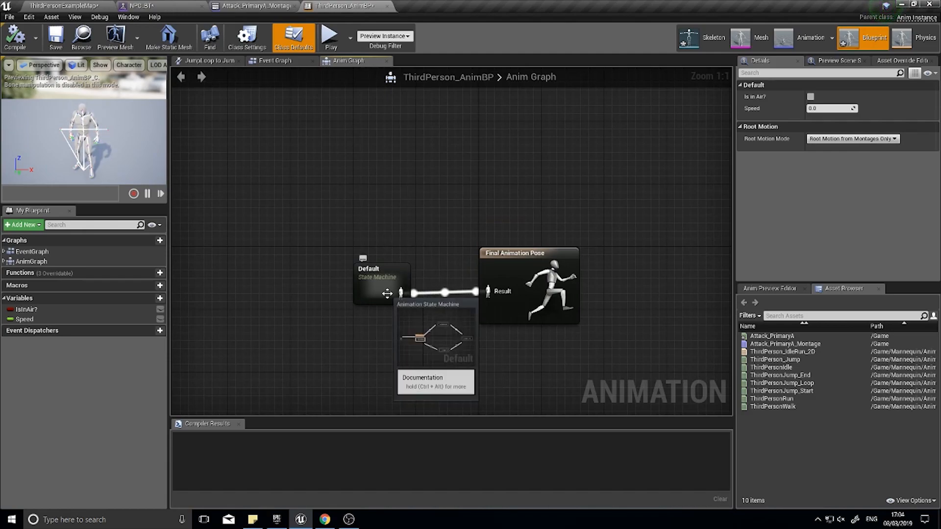
Step: Add a Layered blend per bone node beside Default and show the skeleton's bone tree
left_click(384, 240)
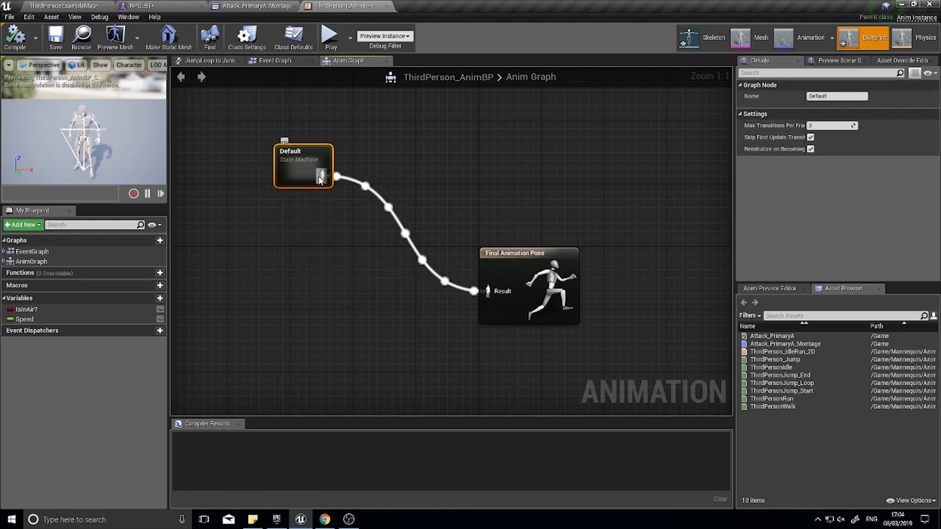
mouse_move(369, 190)
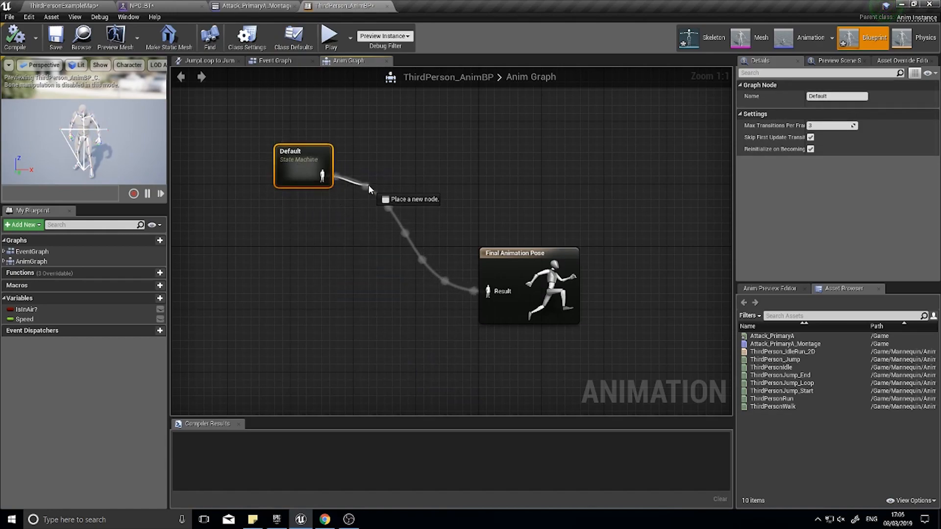
mouse_move(379, 195)
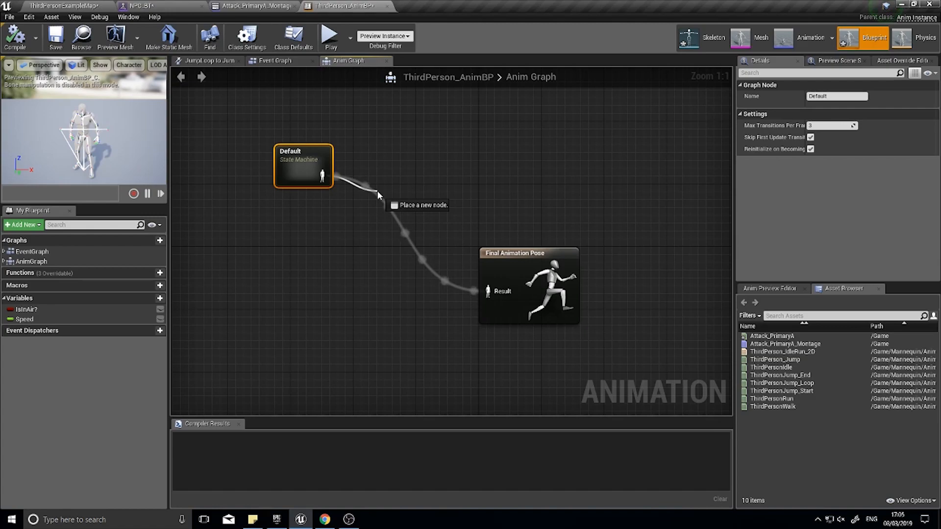
mouse_move(334, 183)
type("laye")
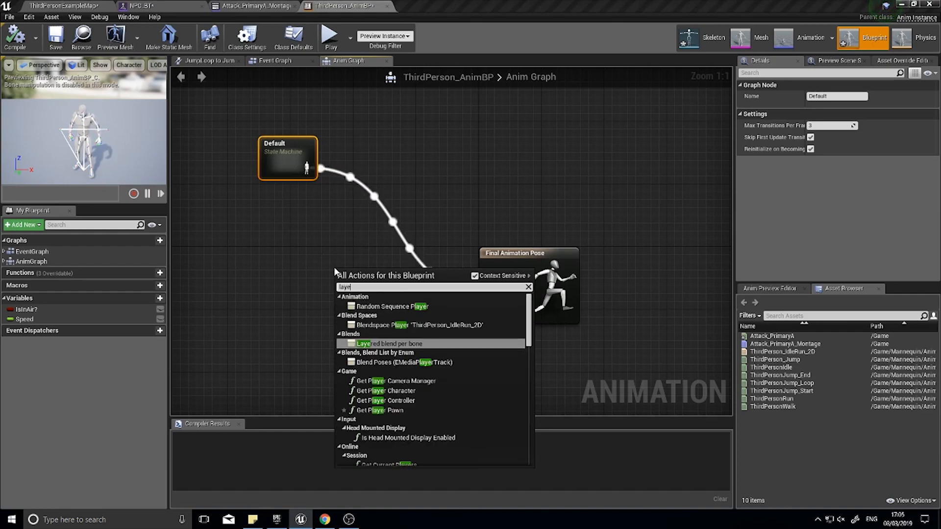
key("Backspace")
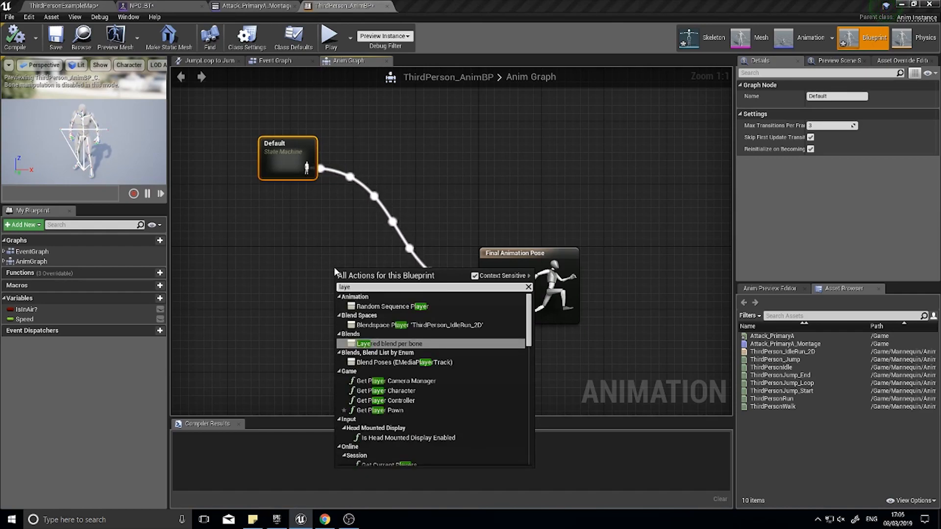
mouse_move(402, 343)
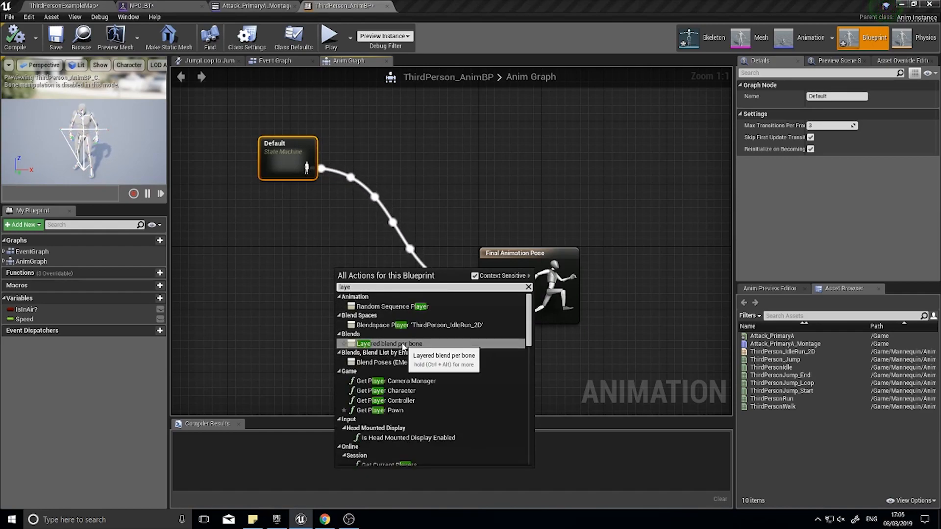
left_click(389, 344)
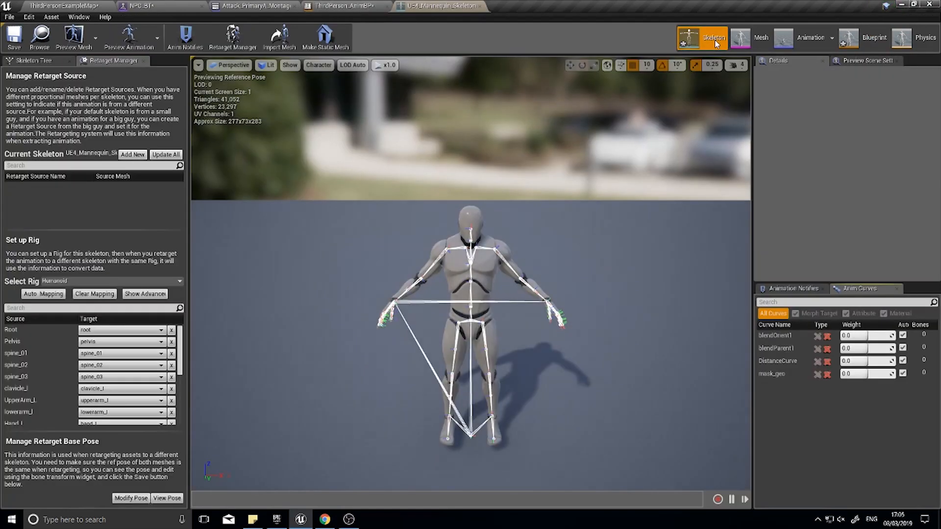
left_click(33, 60)
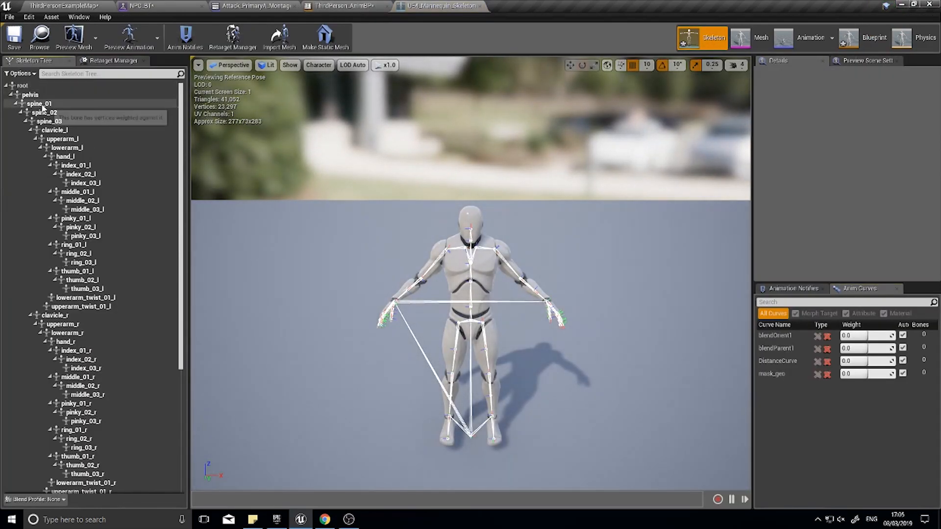
Step: Add a branch filter on the layered blend using bone spine_01 with depth 0
left_click(39, 103)
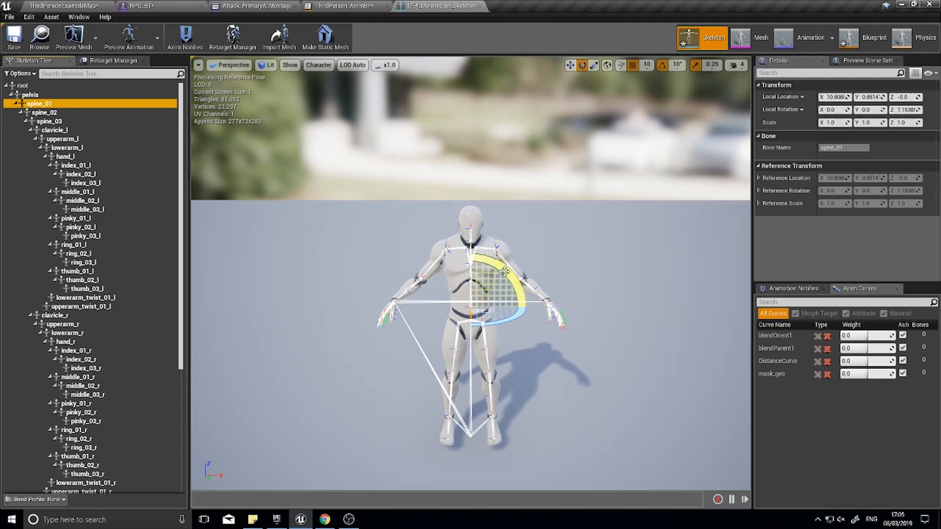
mouse_move(657, 211)
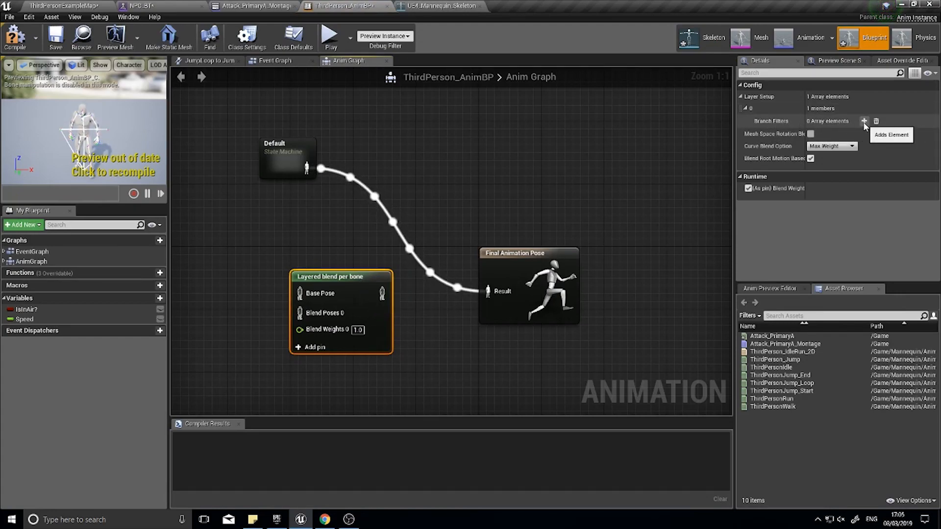
left_click(863, 120)
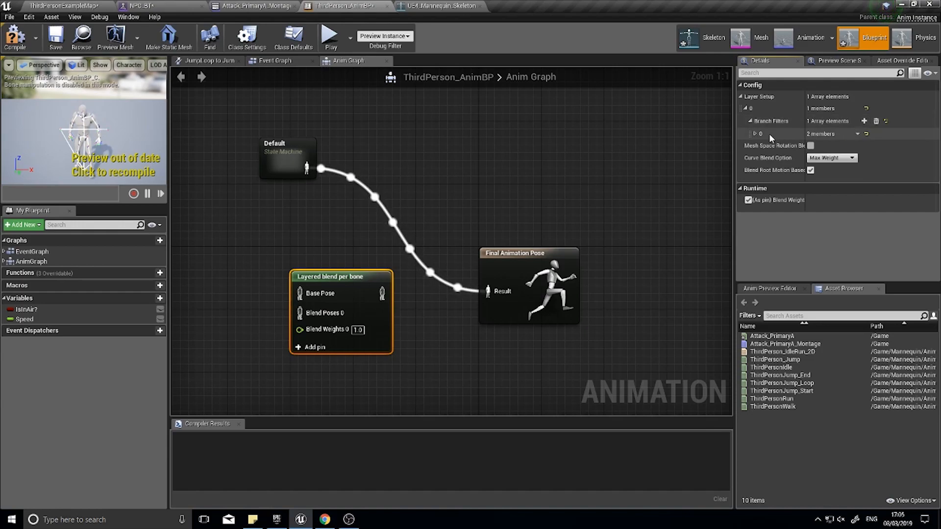
left_click(755, 133)
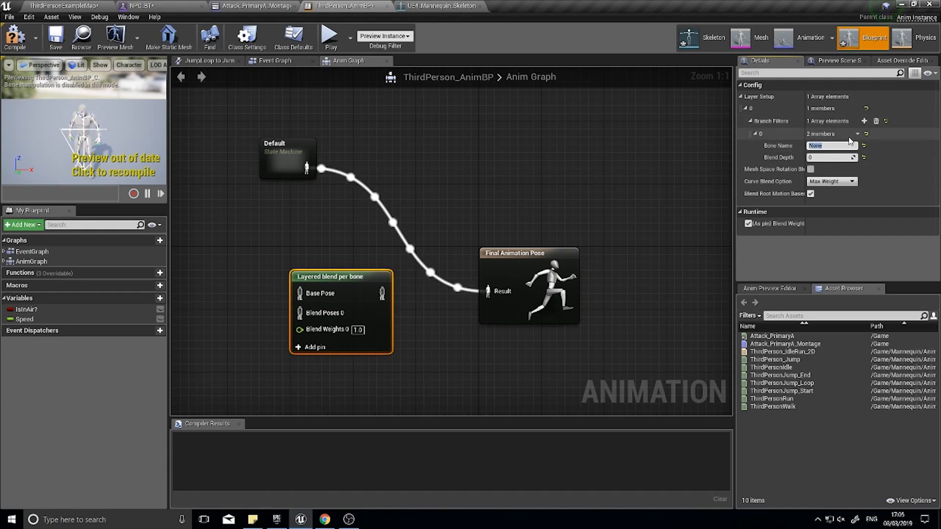
left_click(442, 6)
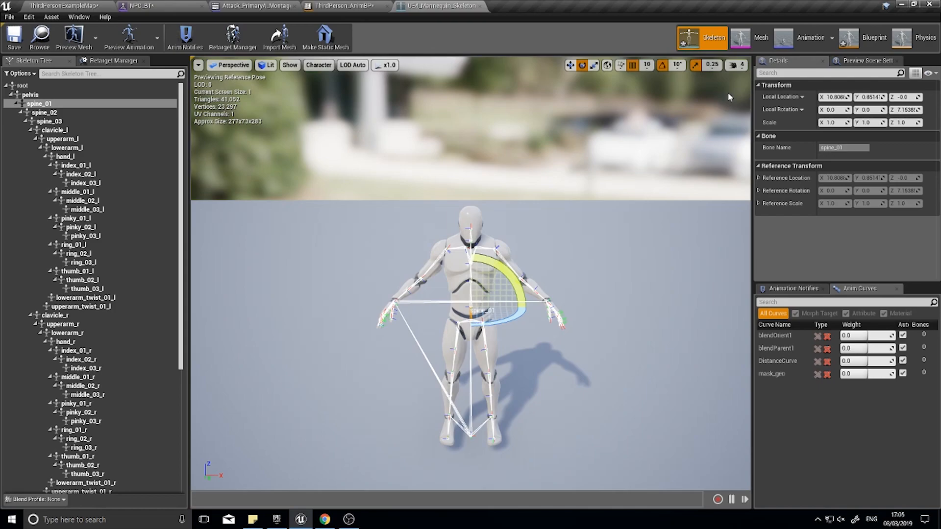
left_click(874, 37)
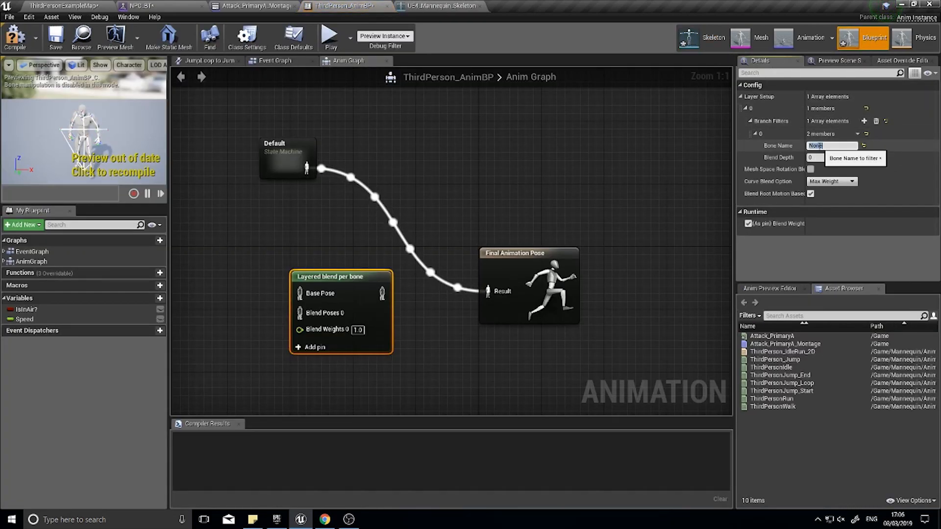
type("spine_01")
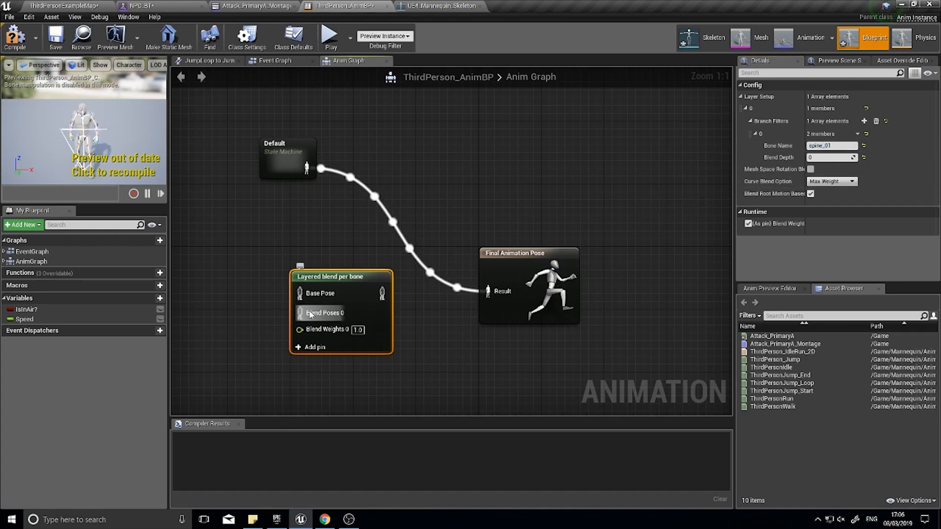
mouse_move(322, 298)
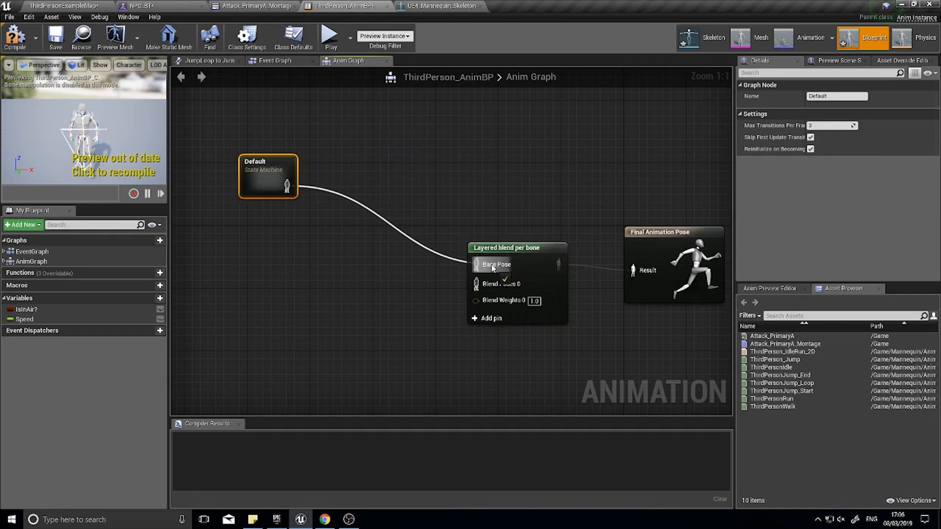
Step: Reposition the Default node above the blend and add a Slot node
left_click_drag(267, 175, 268, 161)
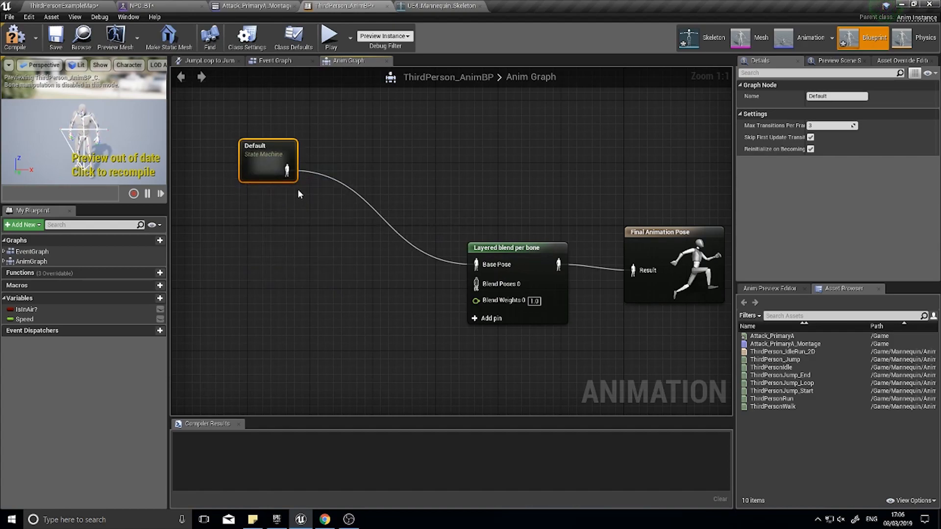
mouse_move(288, 171)
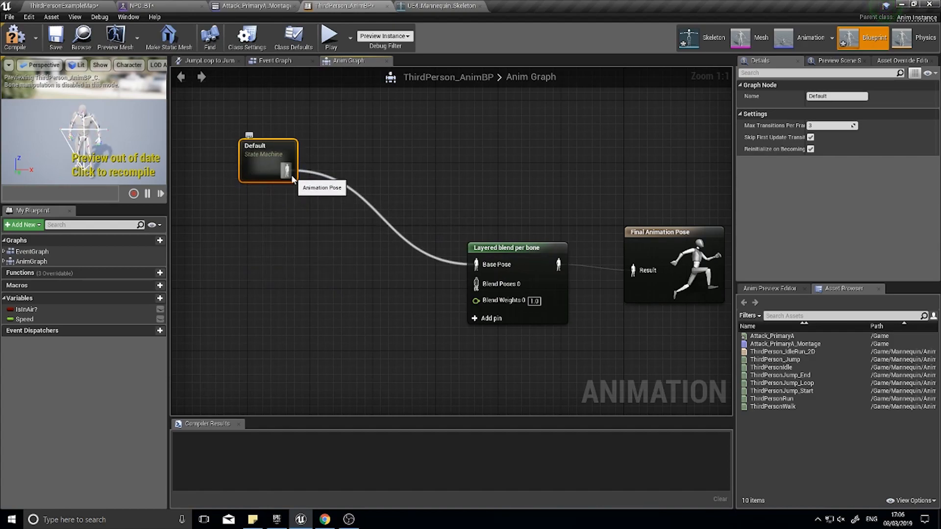
mouse_move(282, 172)
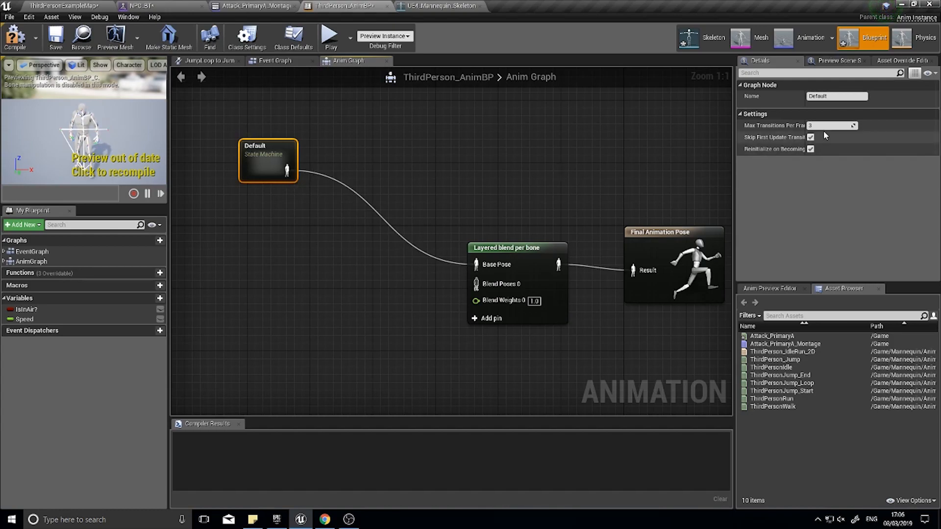
mouse_move(318, 260)
type("slot")
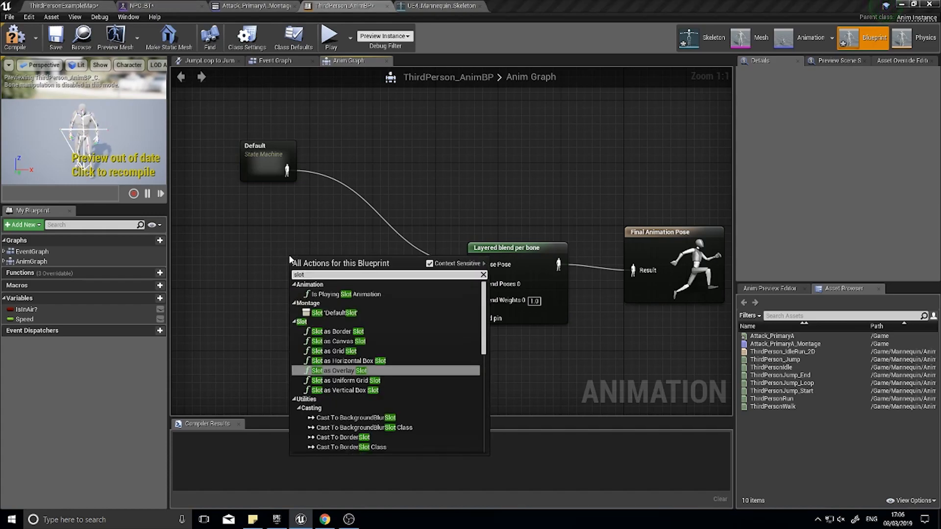
left_click(333, 312)
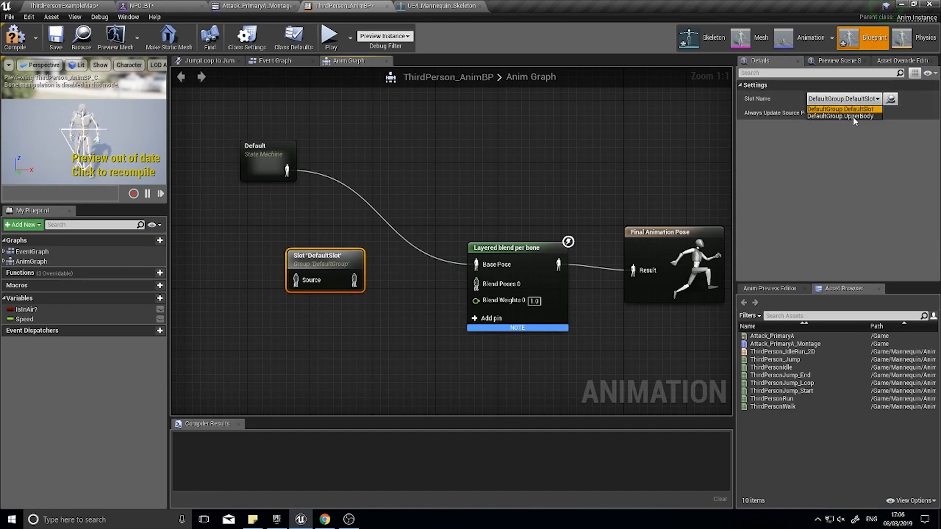
Step: Set the Slot node to DefaultGroup.UpperBody and tidy the Default node's position
left_click(843, 116)
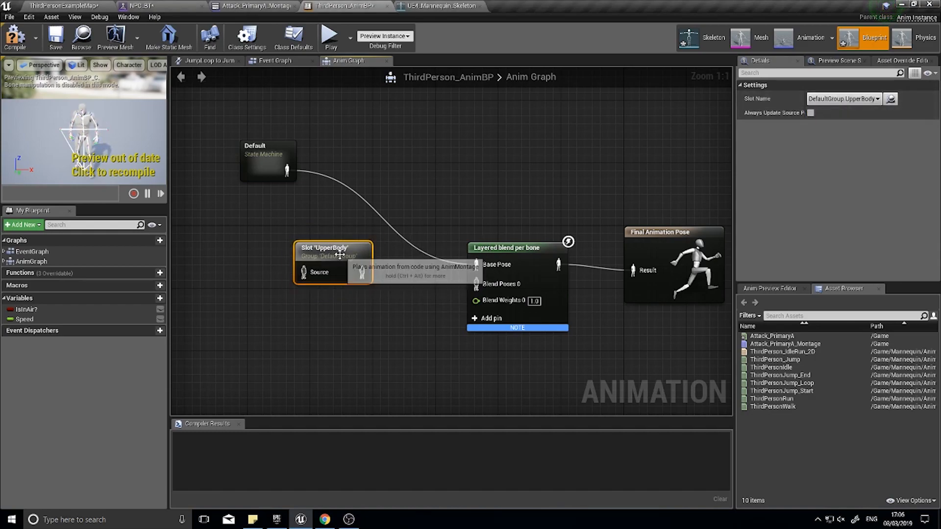
left_click(252, 160)
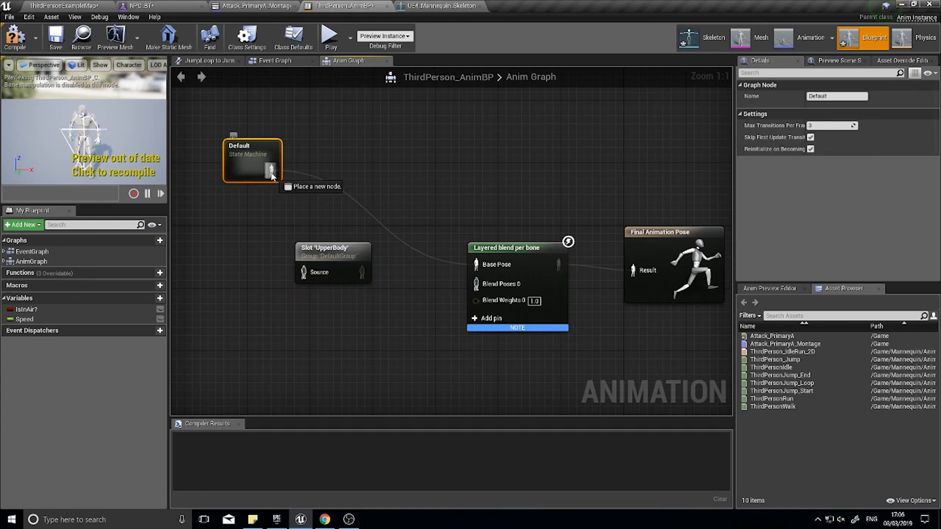
mouse_move(370, 206)
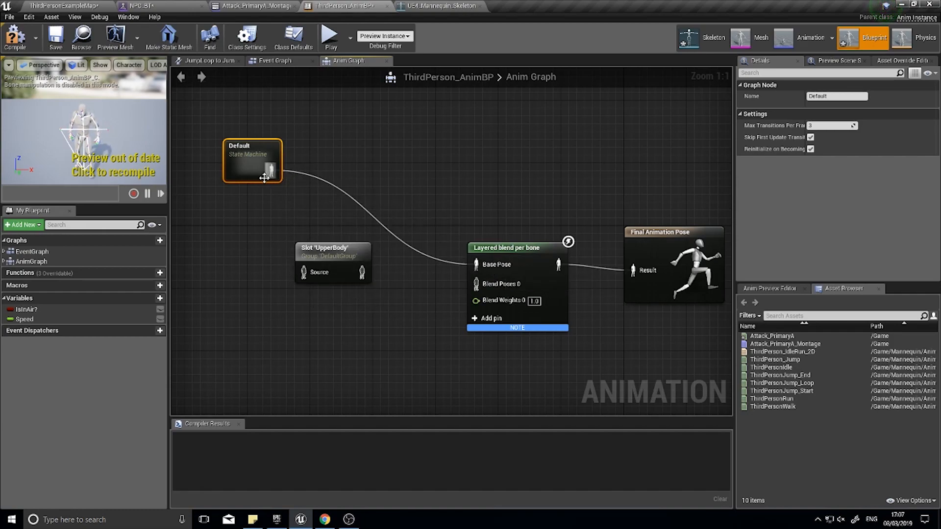
left_click_drag(252, 160, 269, 137)
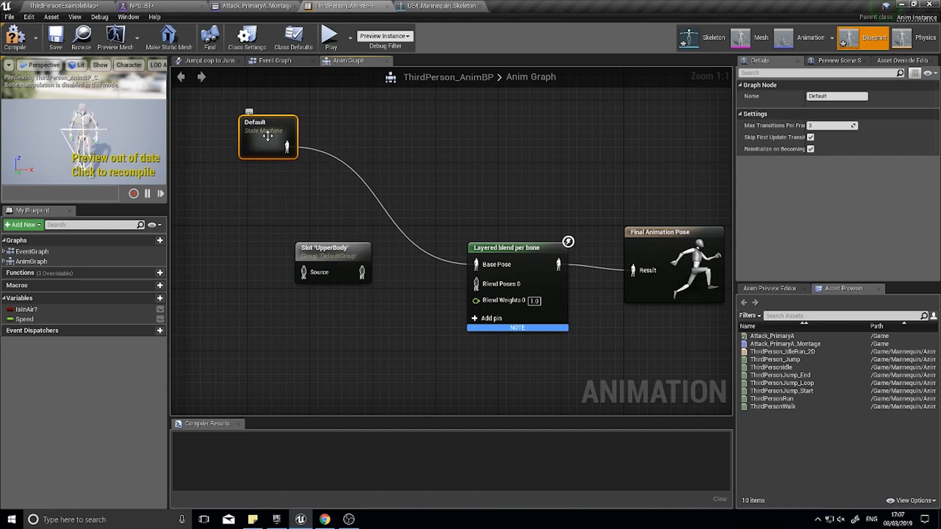
mouse_move(274, 150)
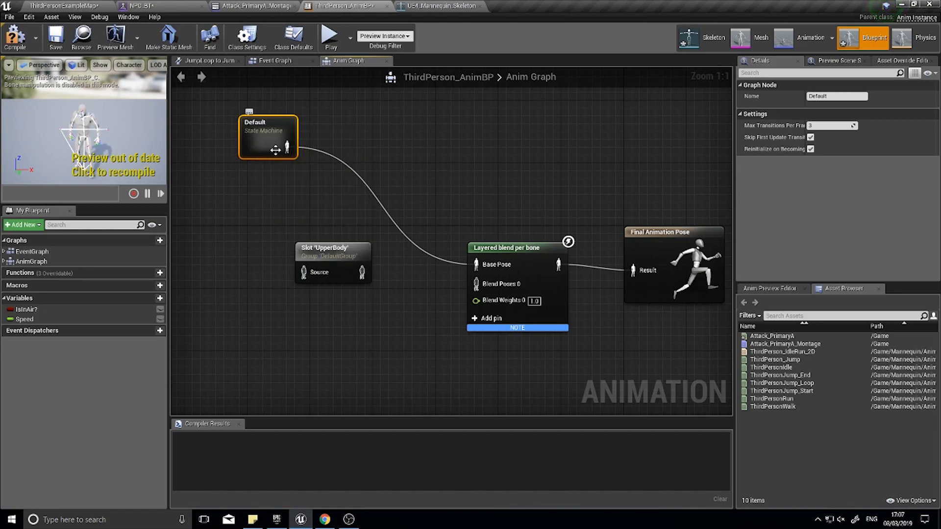
mouse_move(291, 164)
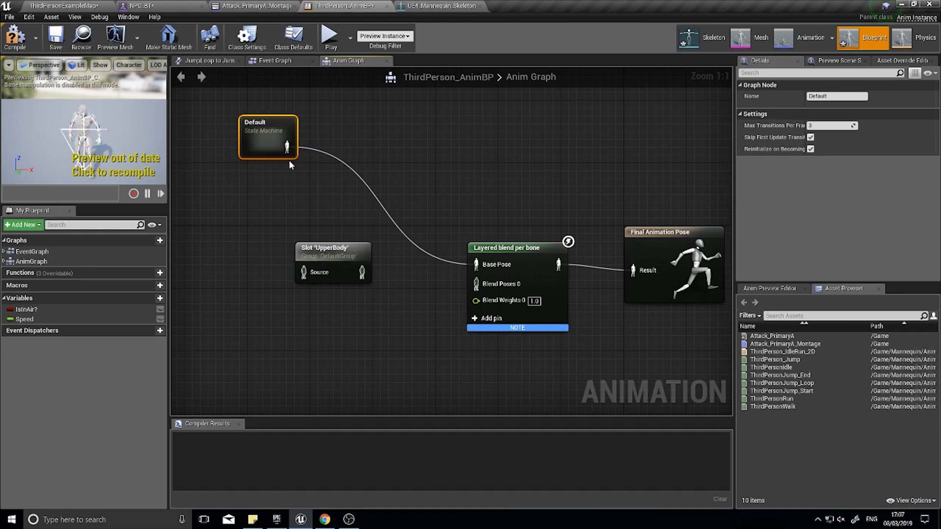
mouse_move(335, 271)
type("cach")
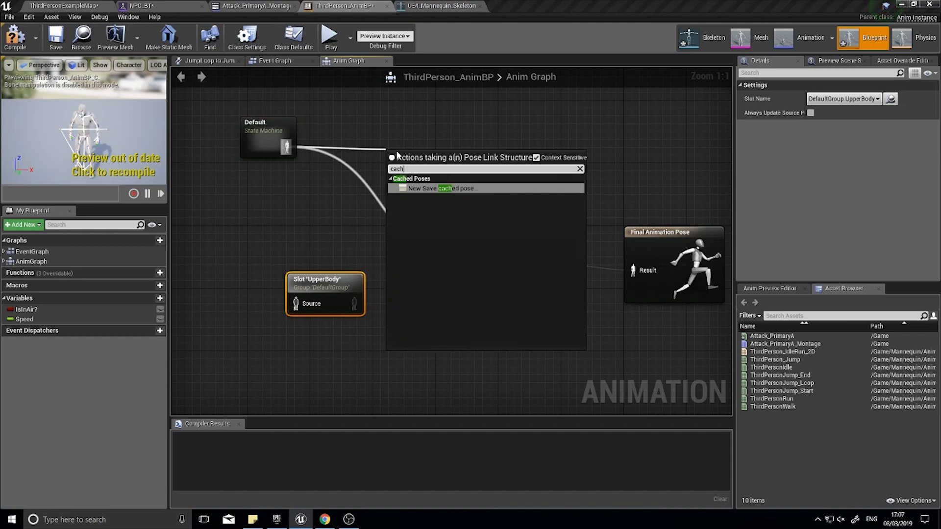
mouse_move(444, 197)
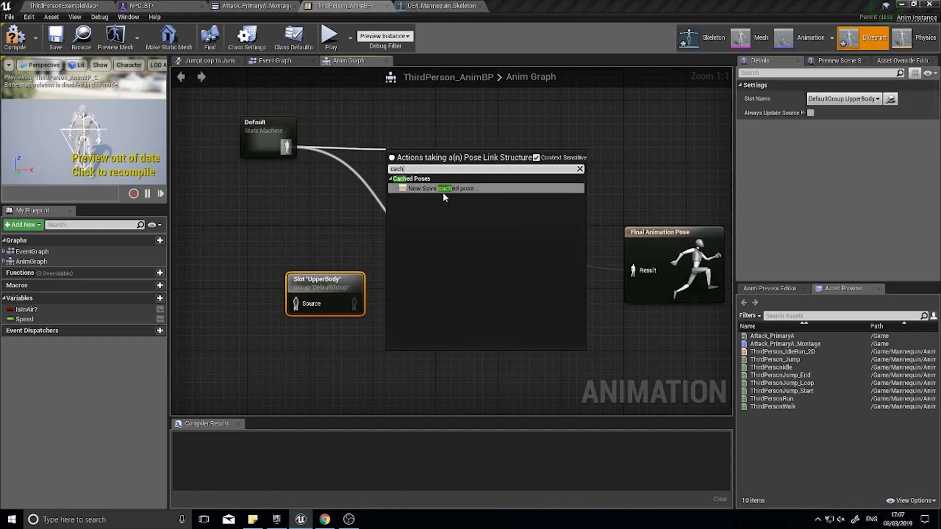
Step: Cache Default's output as GroundLocomotion and feed the cached pose into the graph
left_click(441, 188)
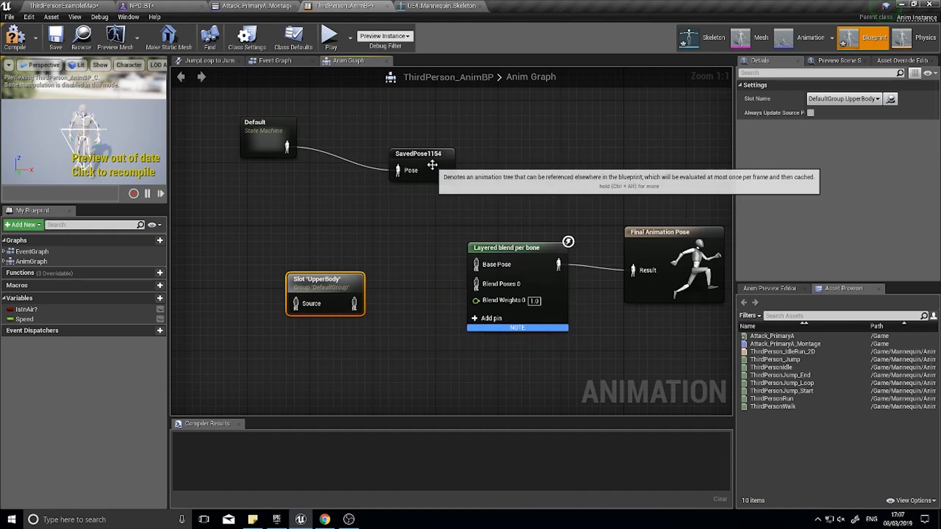
left_click(421, 141)
type("GroundLocomotion")
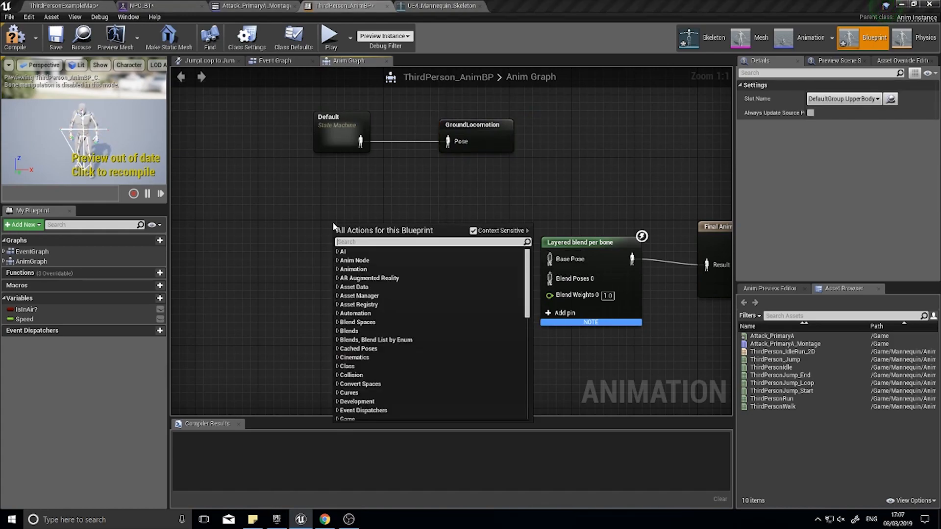
type("groundloc")
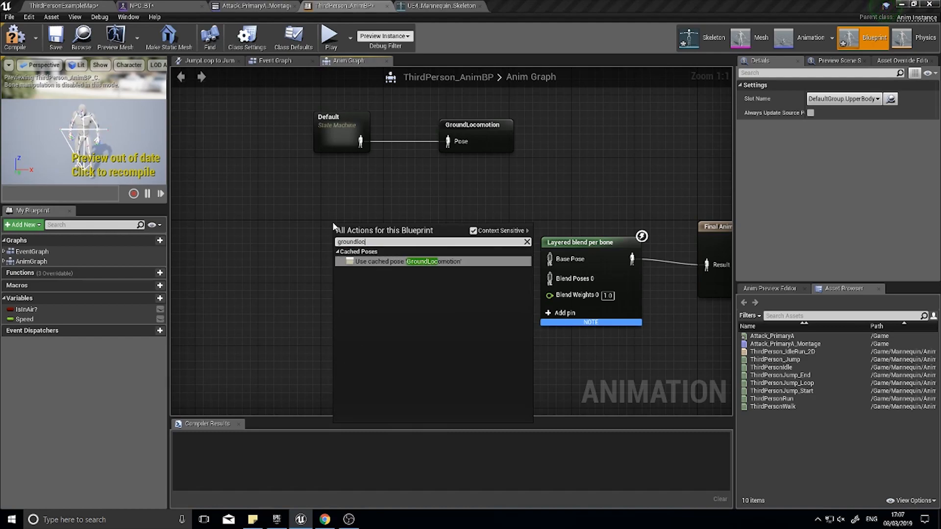
left_click(405, 261)
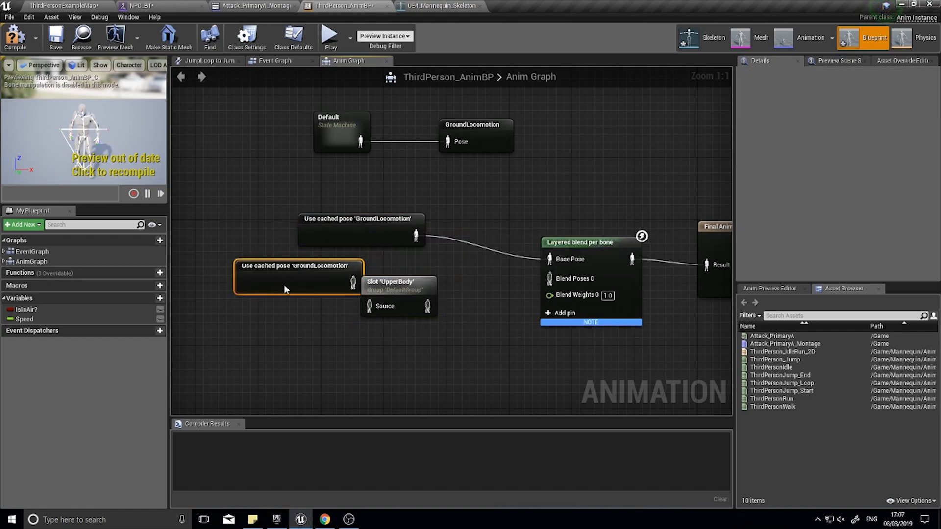
left_click(397, 266)
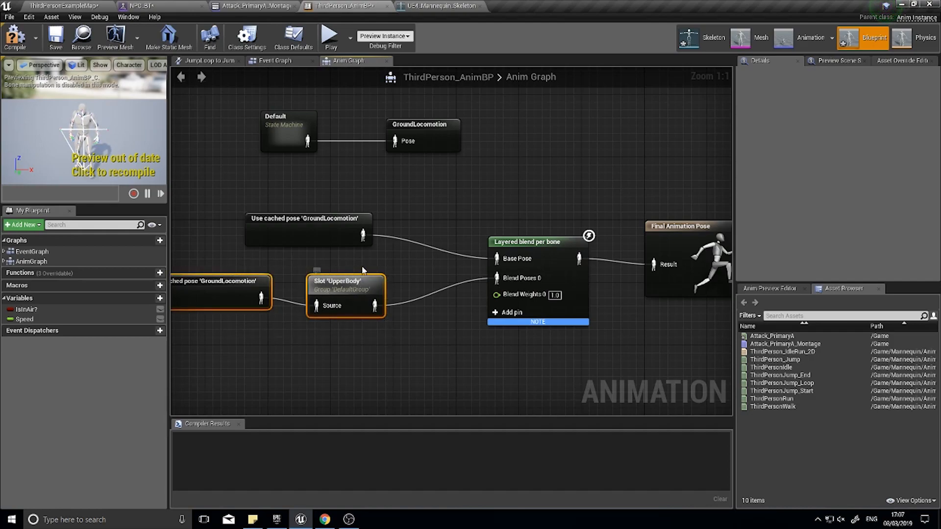
Step: Check the blend's spine_01 filter, compile the AnimBP and return to the level
left_click(308, 230)
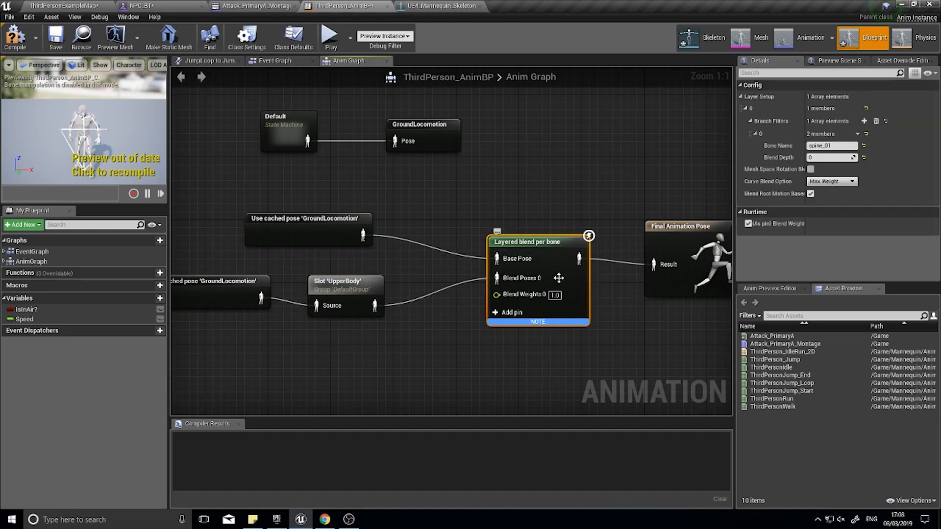
mouse_move(15, 37)
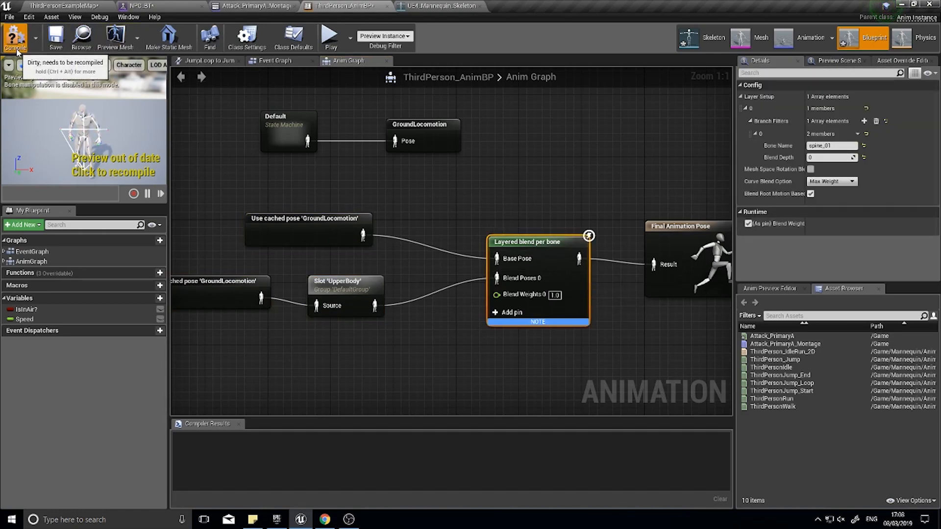
left_click(15, 37)
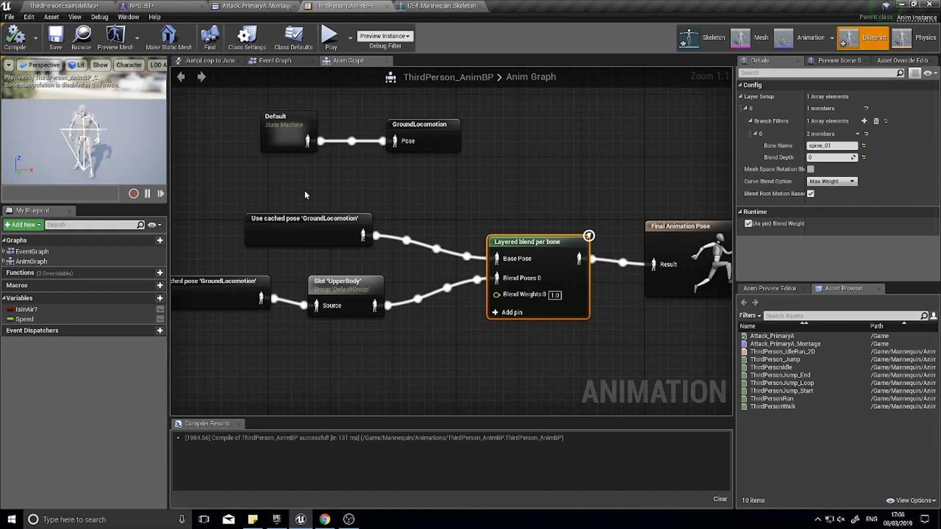
left_click(62, 6)
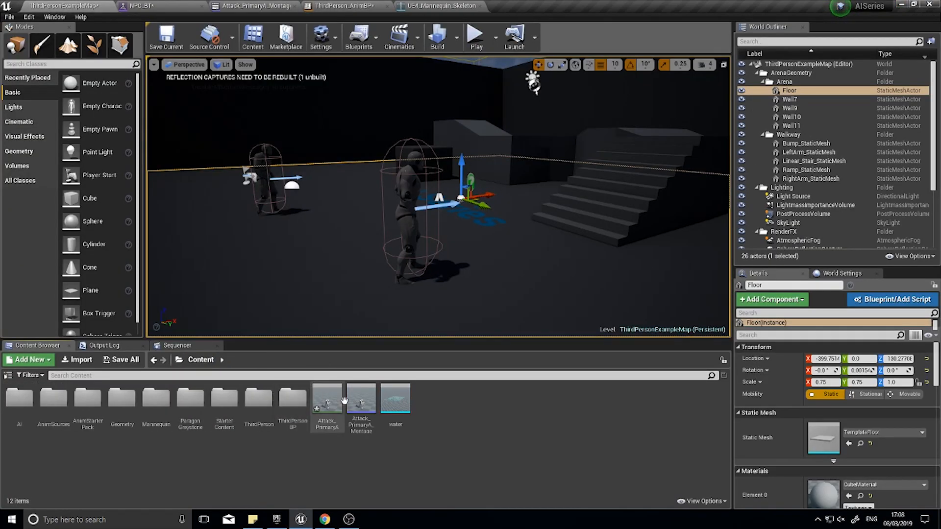
Step: Open ThirdPersonCharacter and add an InputAction Attack event to its graph
double_click(293, 399)
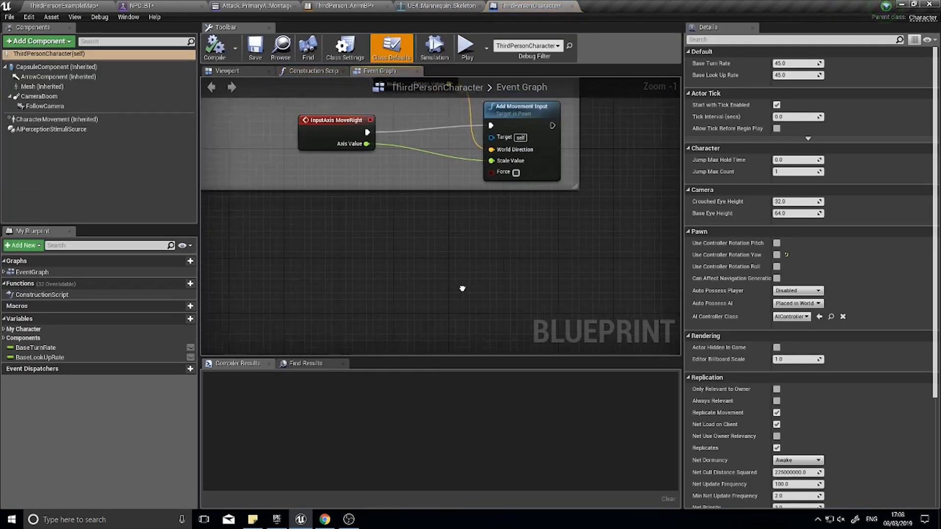
scroll("down", 3)
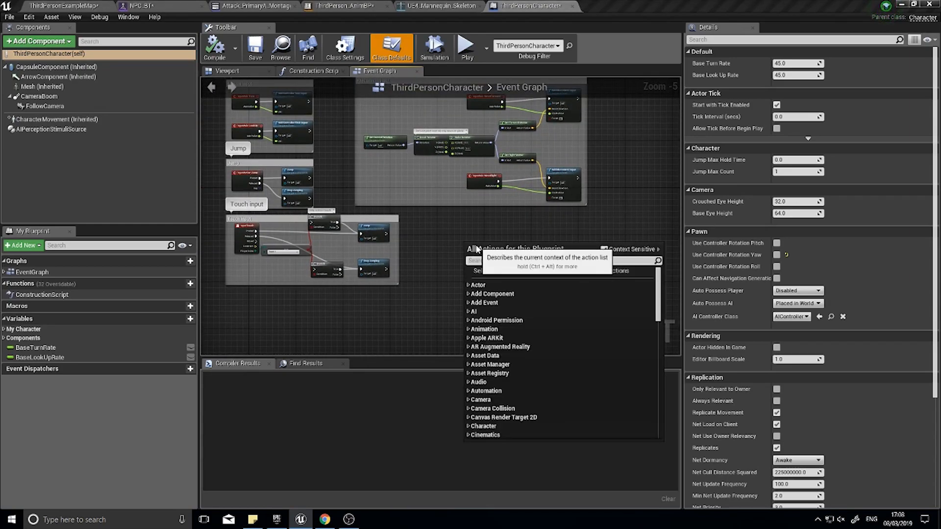
type("attack")
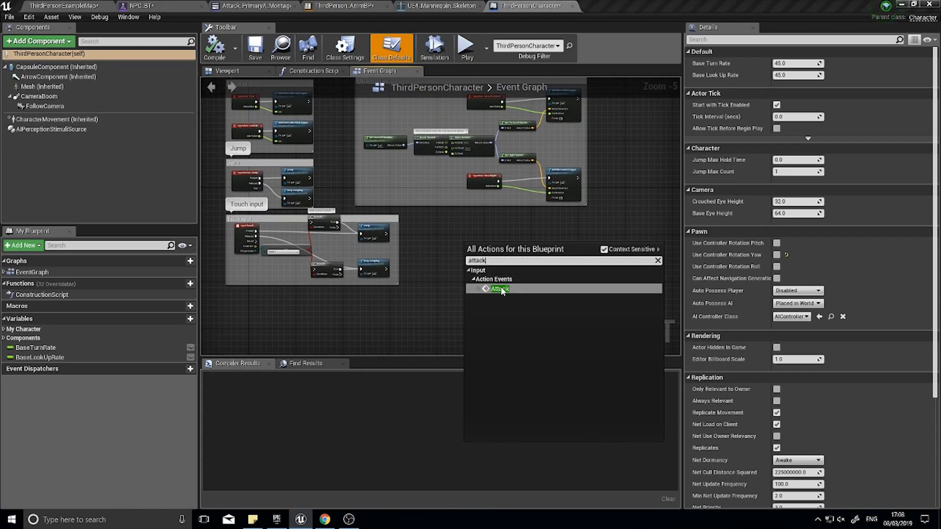
left_click(500, 289)
type("play mo")
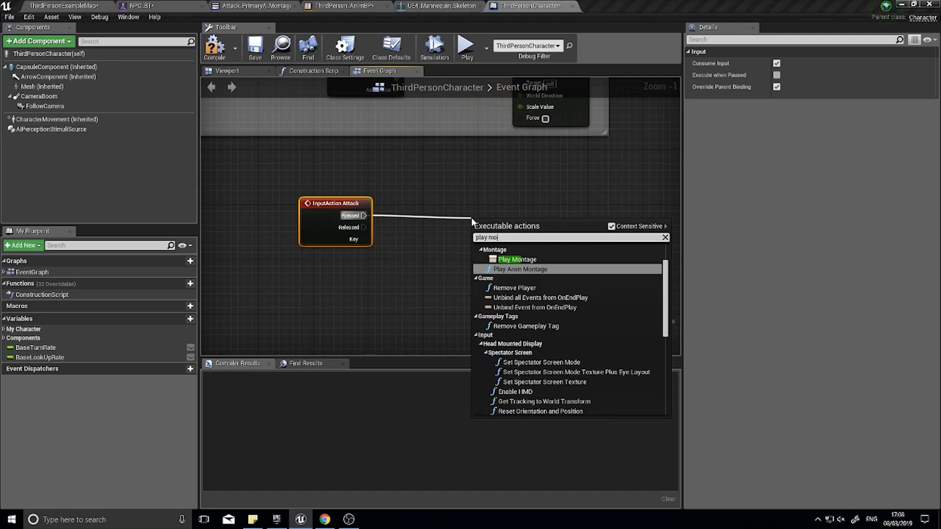
Step: Add Play Montage on Attack Pressed targeting Mesh with Attack_PrimaryA_Montage
left_click(517, 258)
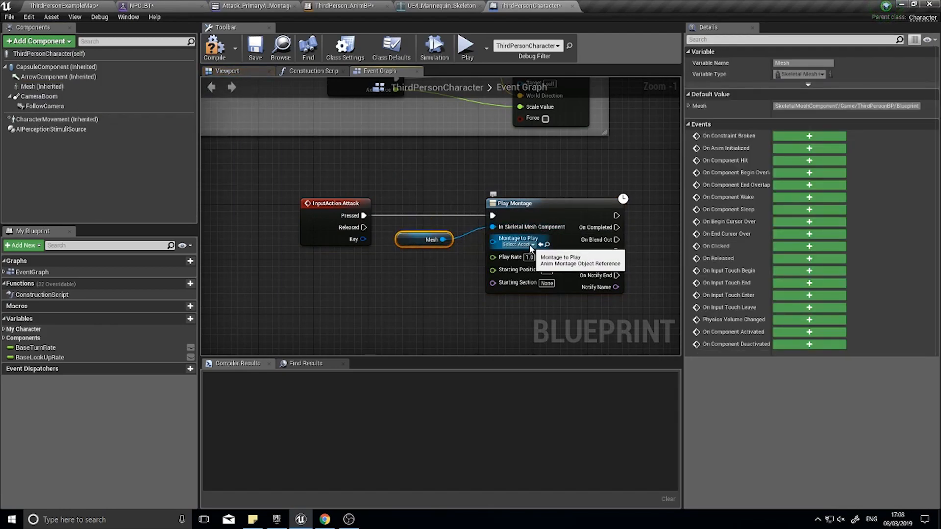
left_click(543, 244)
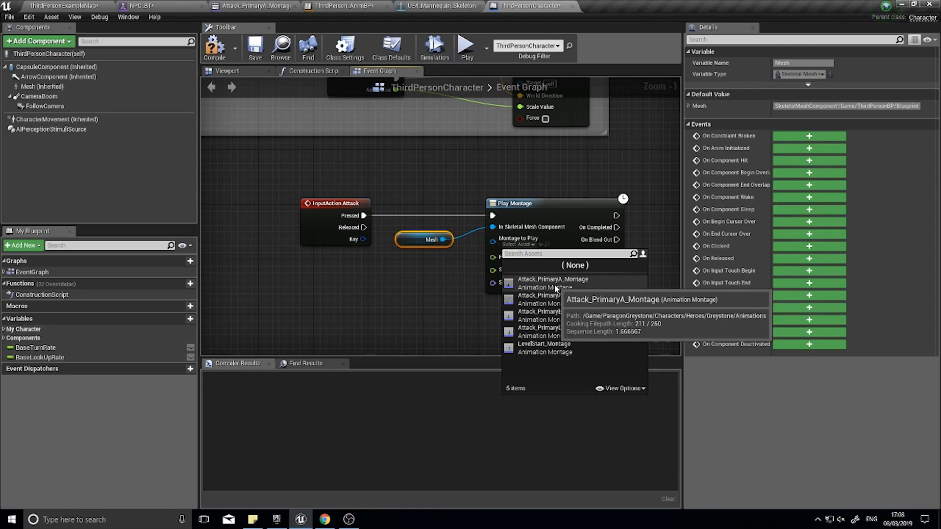
left_click(552, 279)
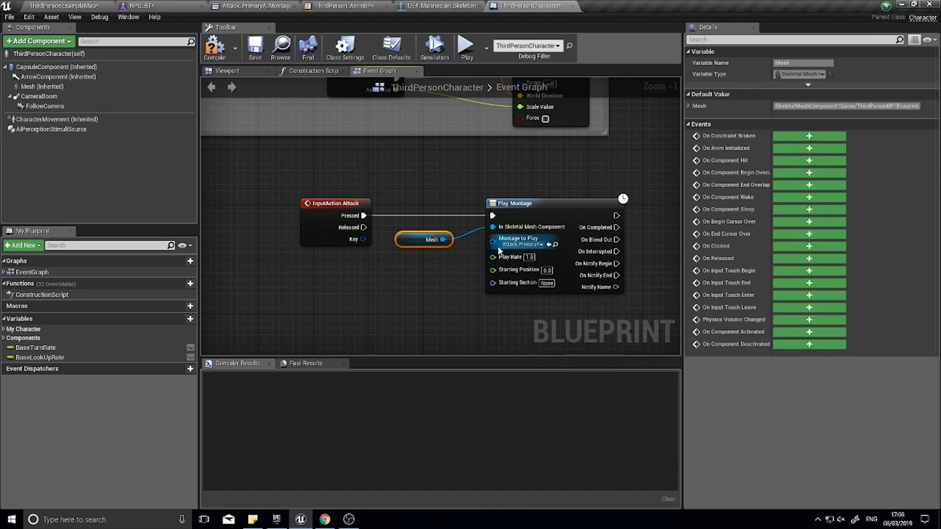
left_click(522, 244)
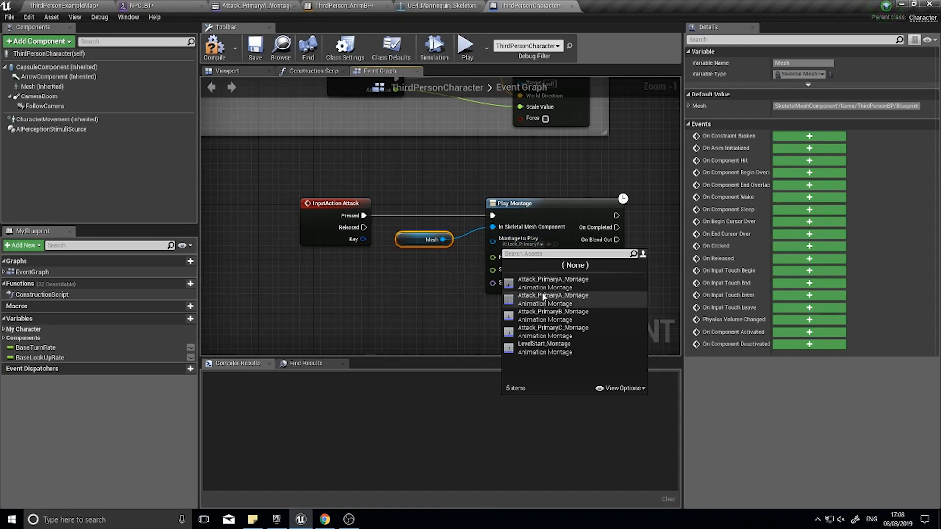
left_click(553, 295)
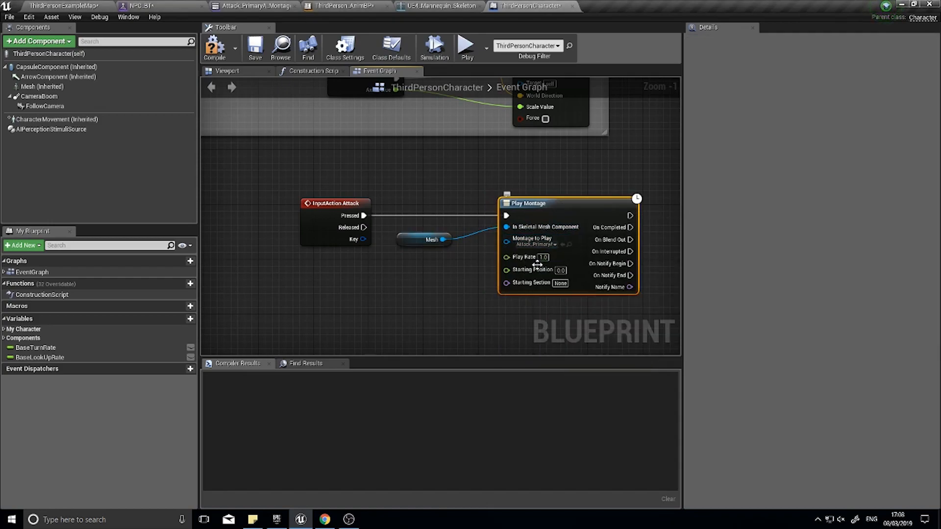
left_click(437, 239)
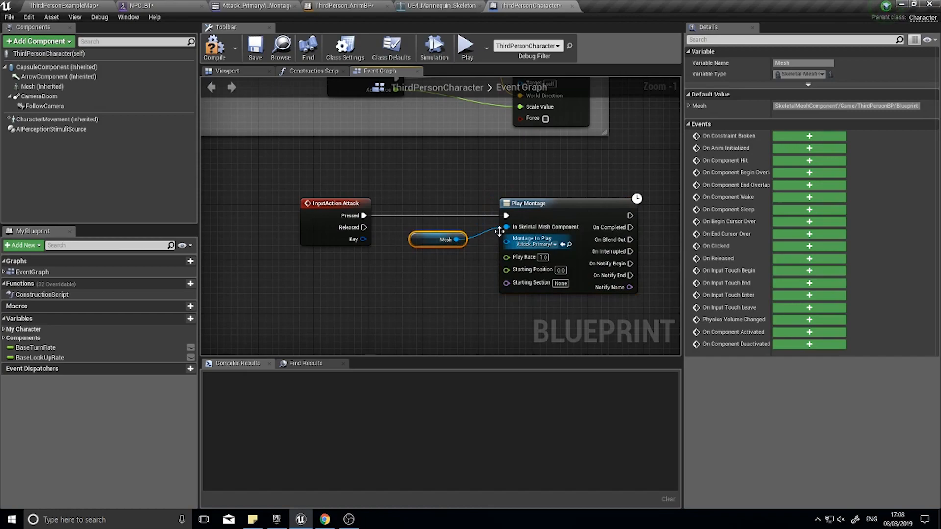
Step: Compile the character blueprint and play-test the attack in the level
left_click(215, 48)
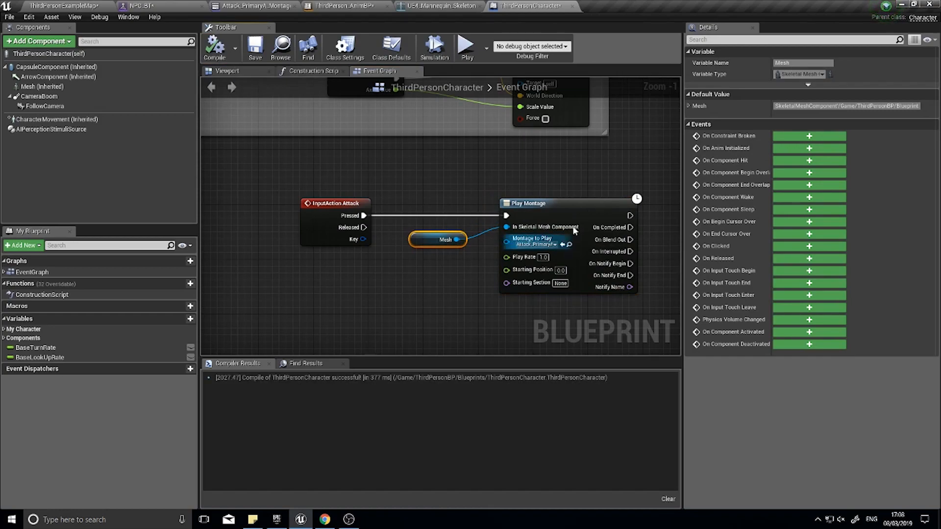
left_click(342, 6)
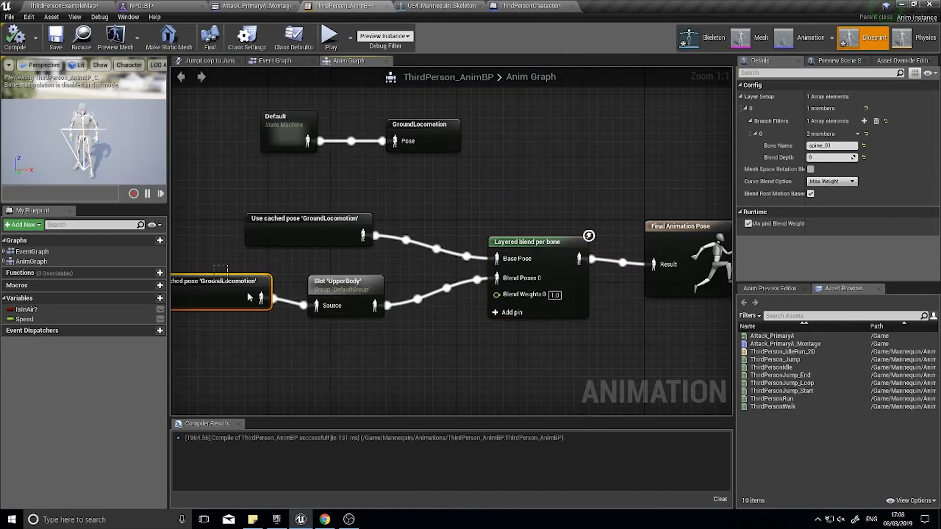
left_click(345, 293)
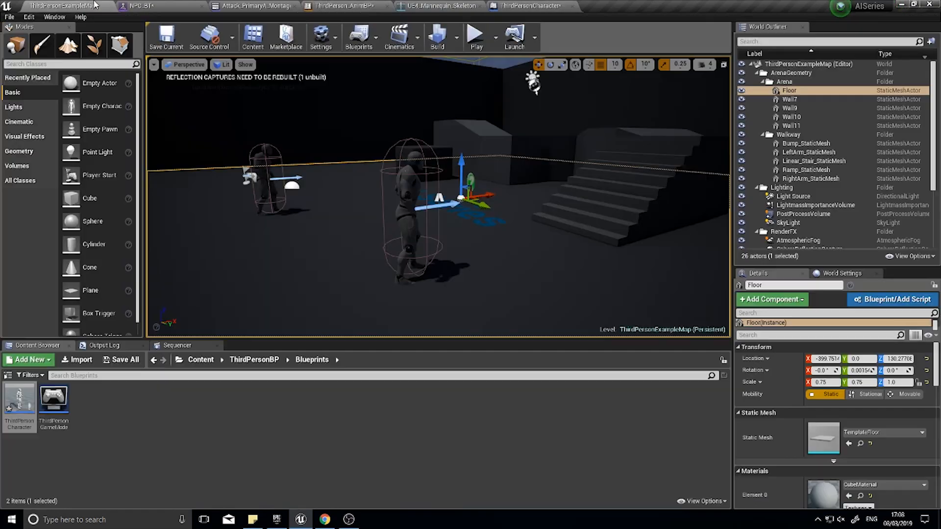
left_click(476, 37)
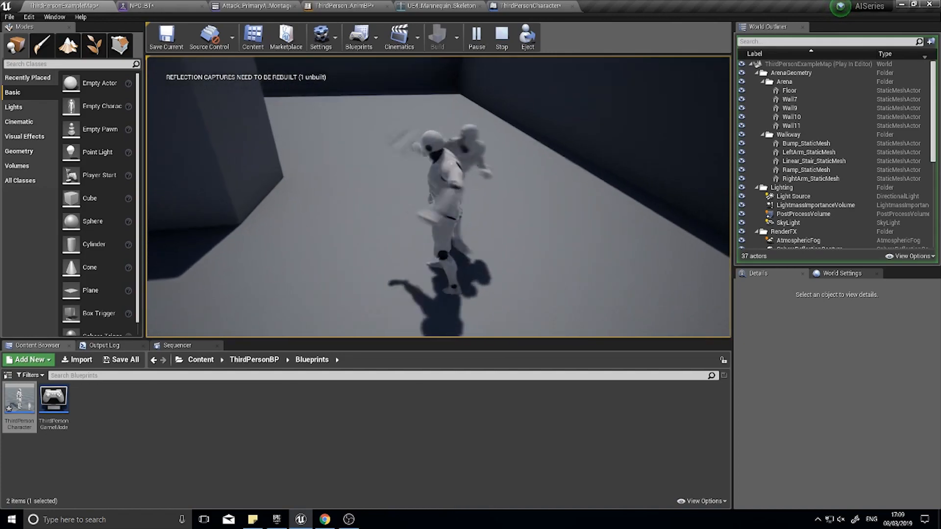
left_click(501, 36)
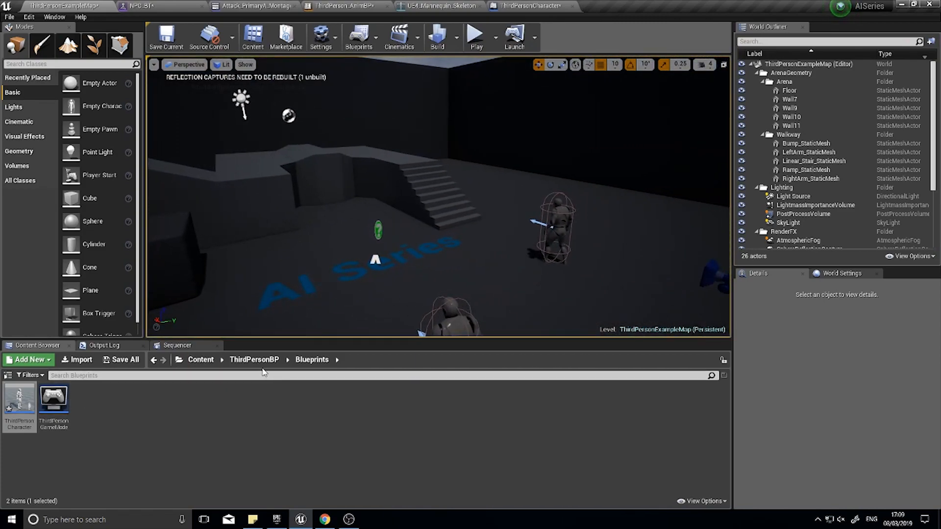
mouse_move(255, 359)
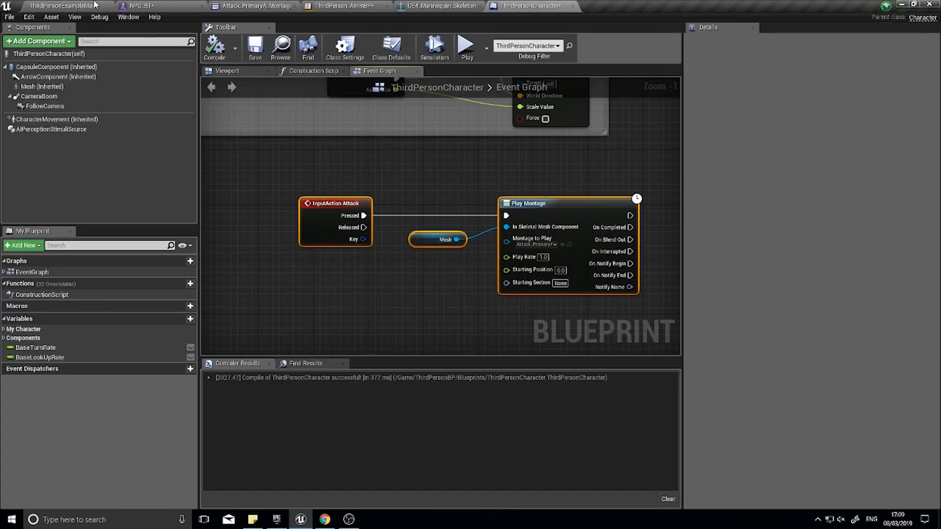
mouse_move(159, 32)
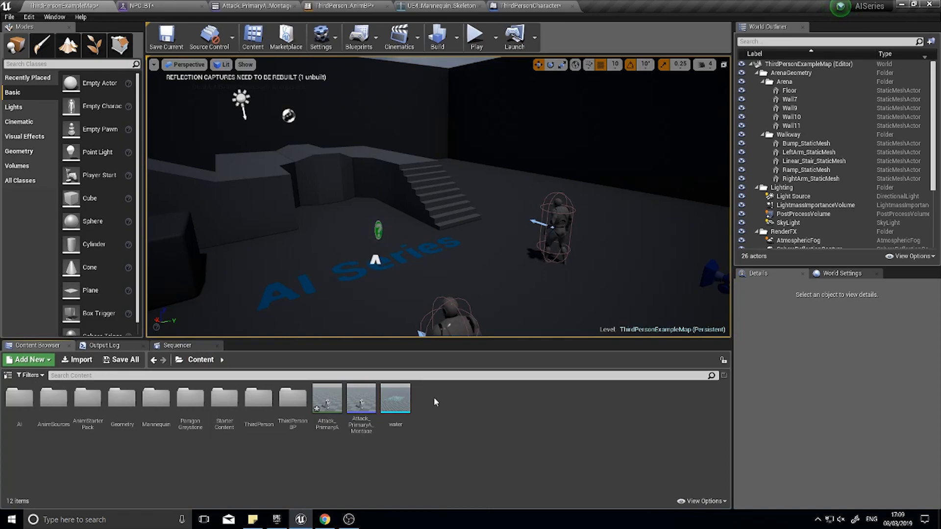
Step: Create a Blueprint Interface named CombatInterface and open it
left_click(456, 315)
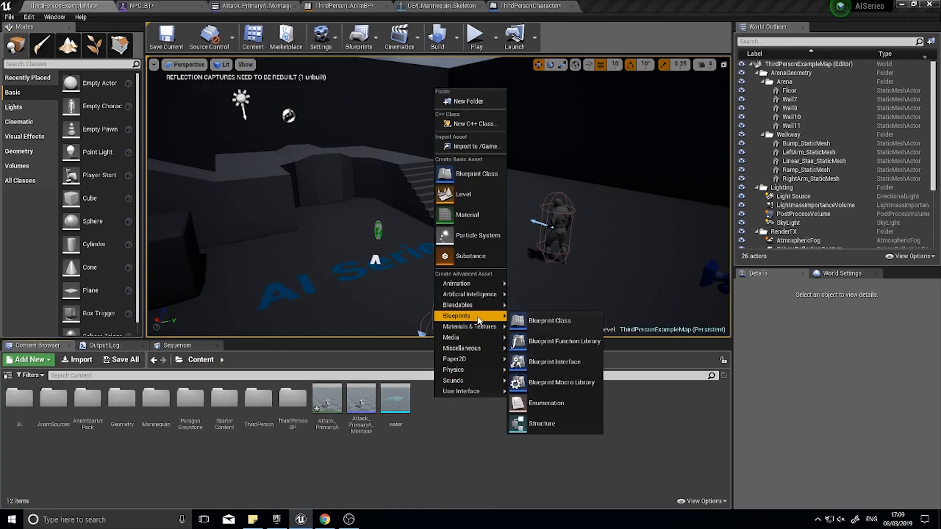
mouse_move(553, 362)
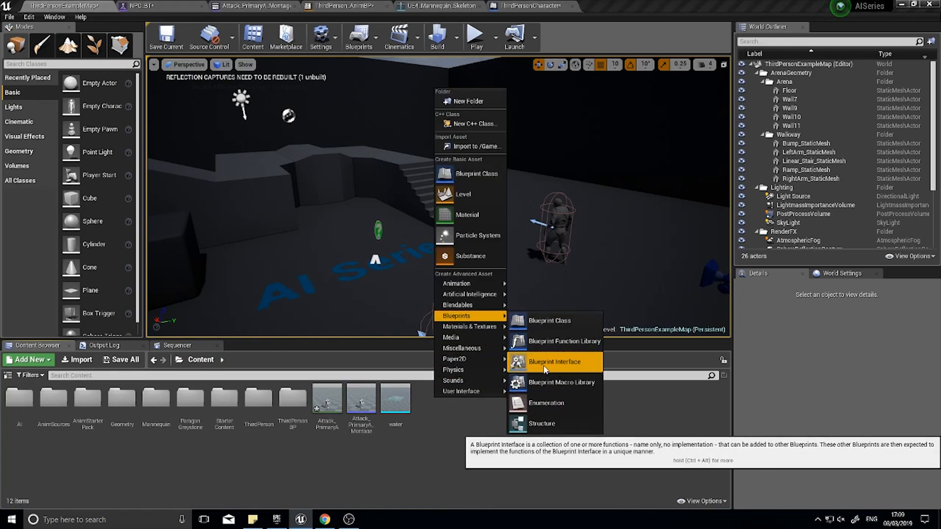
left_click(552, 361)
type("aiInterface")
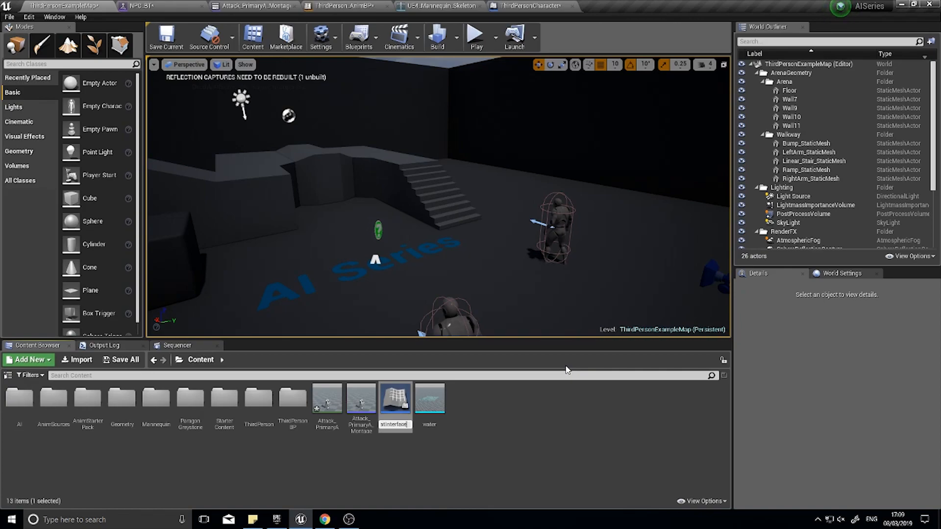
double_click(395, 399)
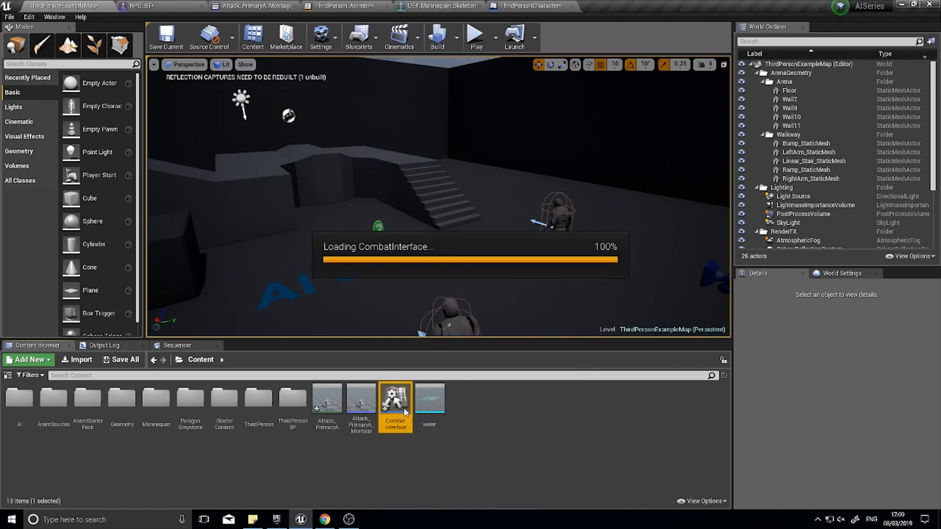
double_click(395, 399)
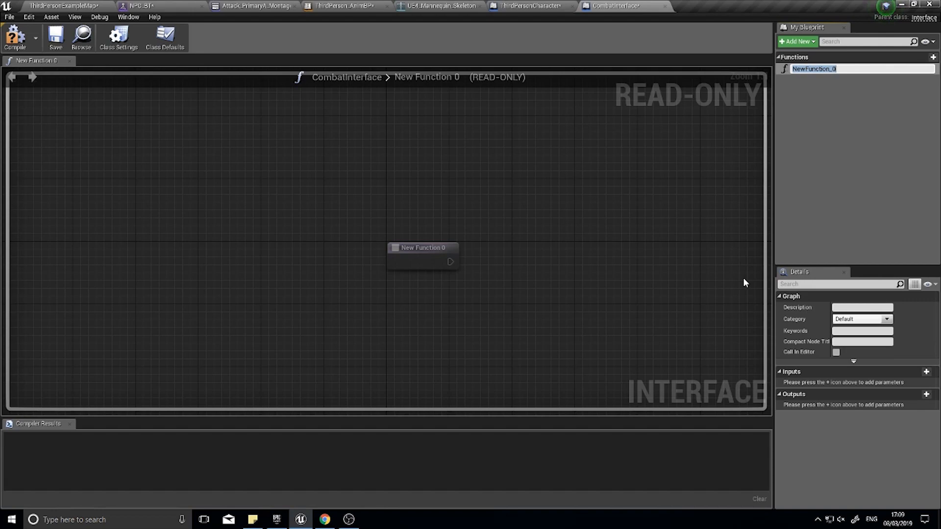
Step: Rename the new interface function to MeleeAttack and compile CombatInterface
type("Melee")
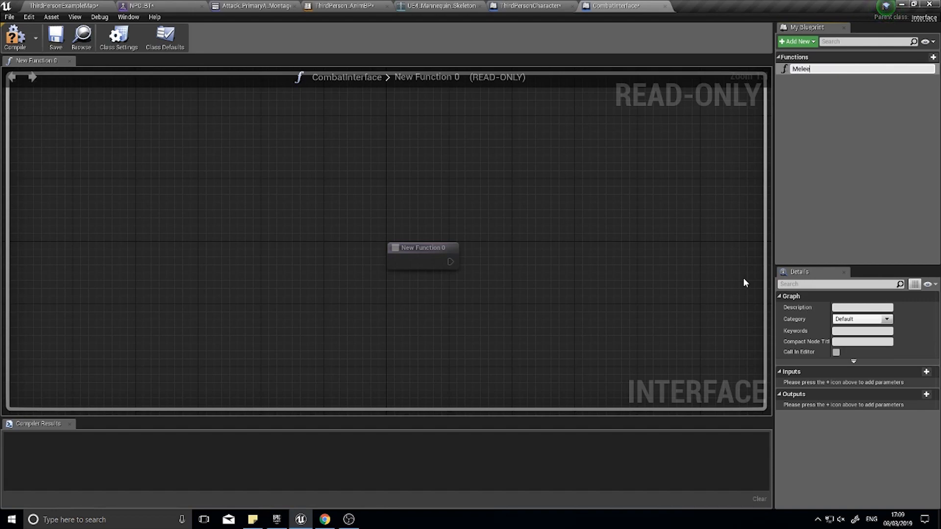
type("Attack")
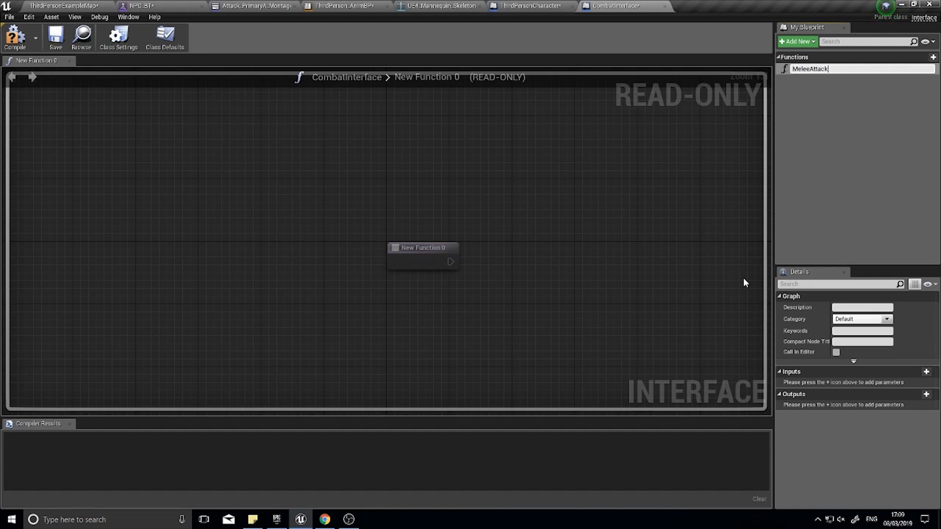
left_click(15, 37)
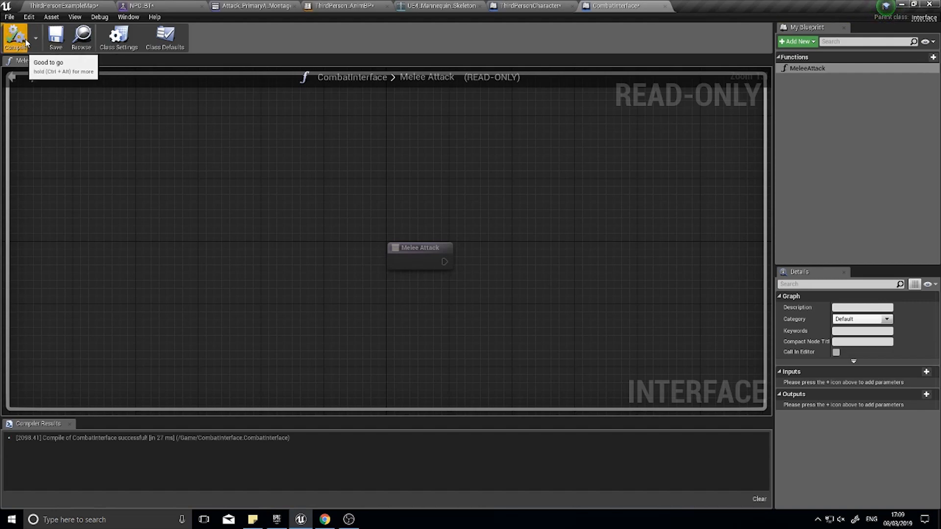
mouse_move(375, 213)
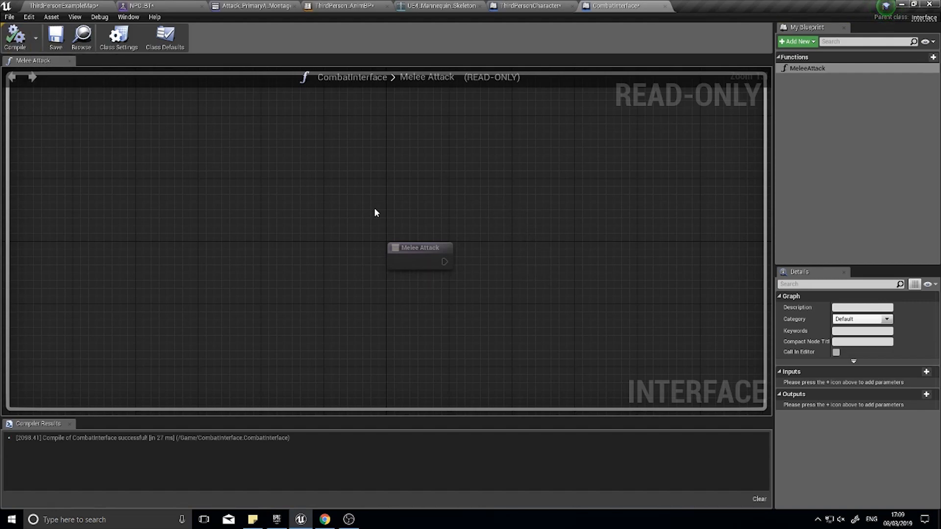
mouse_move(467, 209)
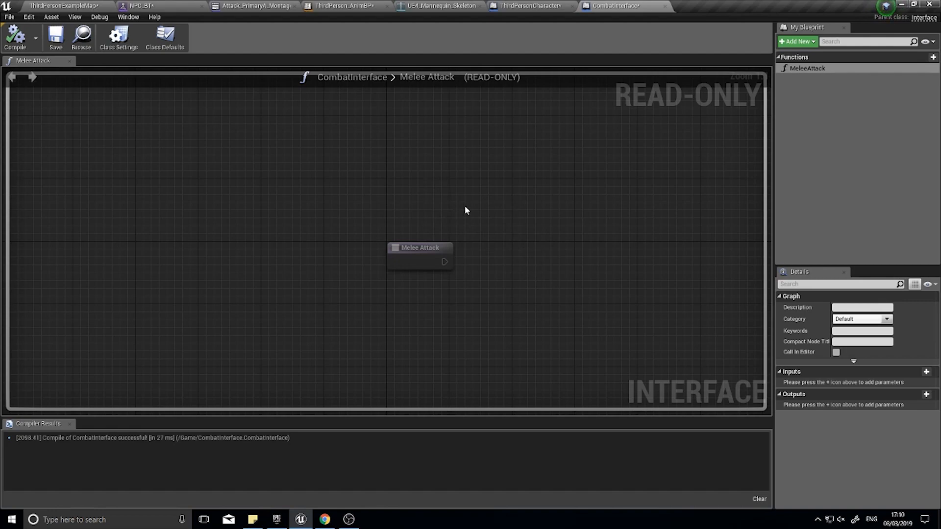
mouse_move(820, 79)
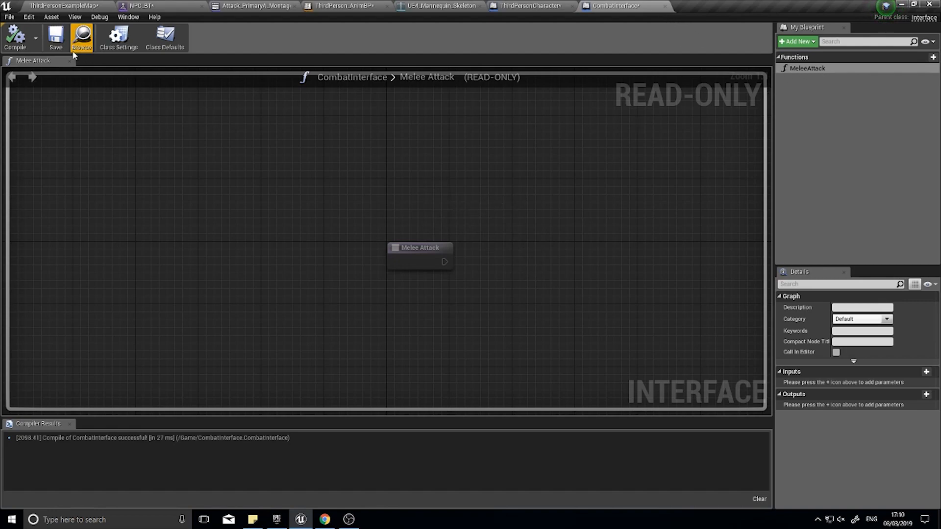
mouse_move(665, 28)
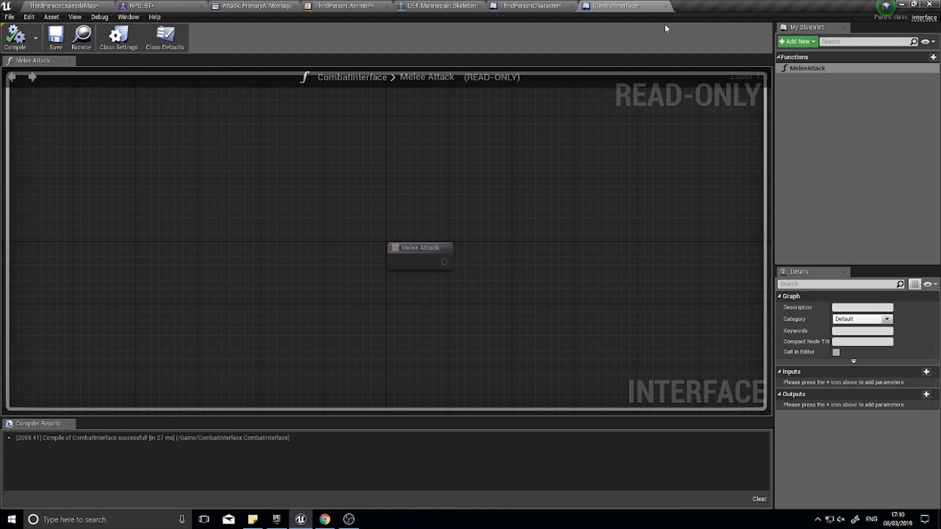
Step: Return through the ThirdPersonCharacter blueprint to the main level editor
left_click(528, 6)
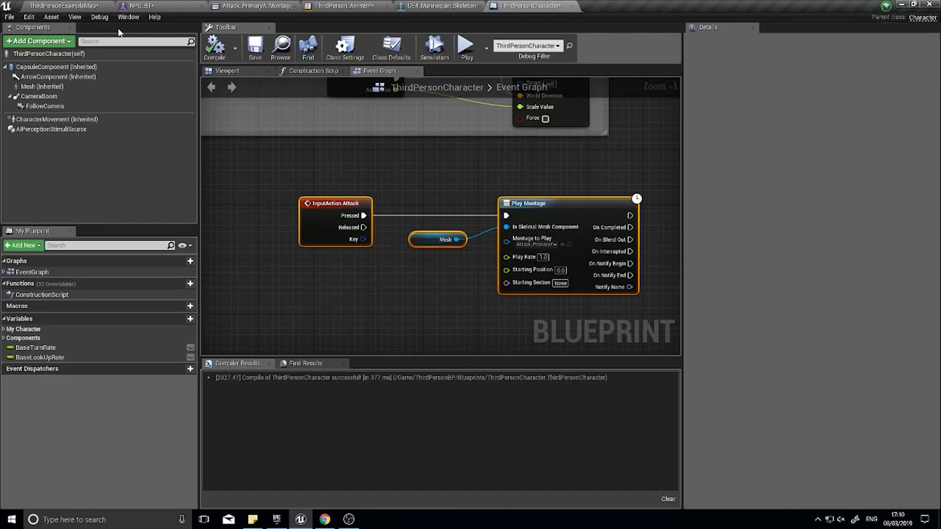
left_click(63, 6)
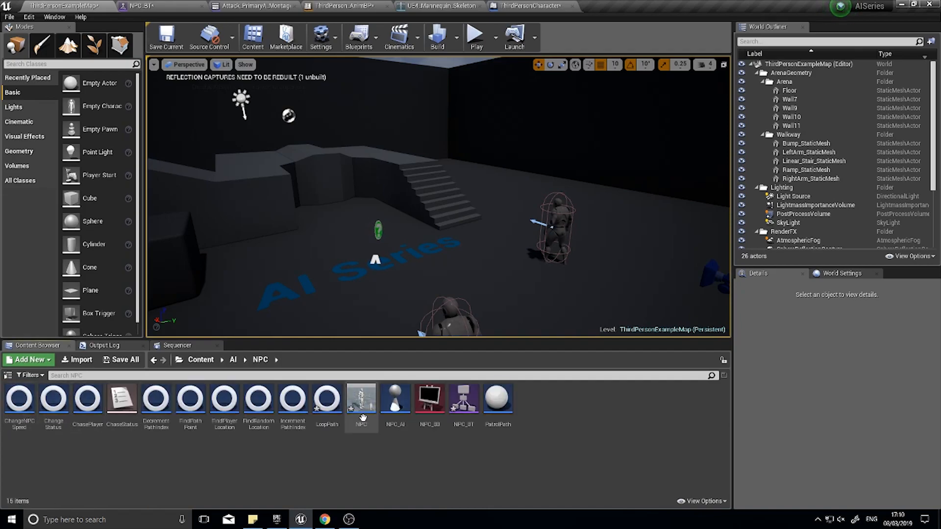
Step: Add CombatInterface to the NPC blueprint's Implemented Interfaces in Class Settings and compile
double_click(361, 397)
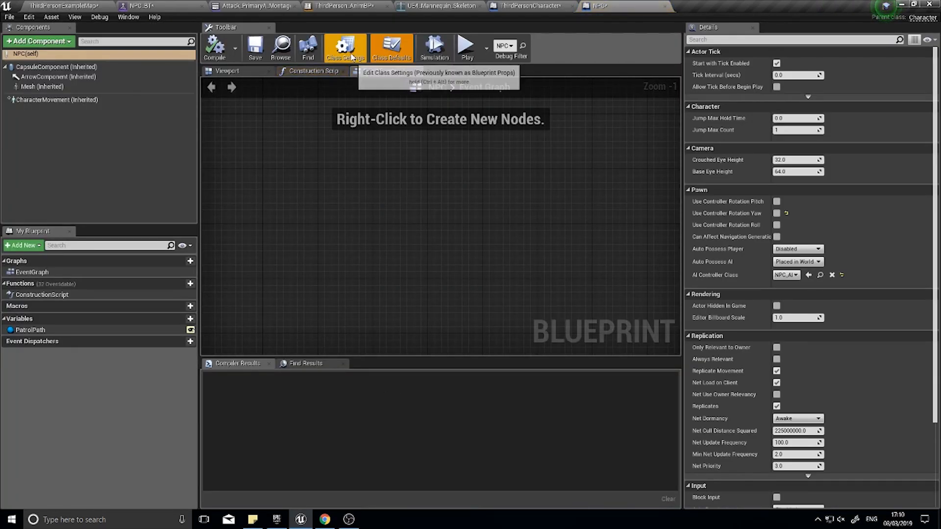
left_click(344, 48)
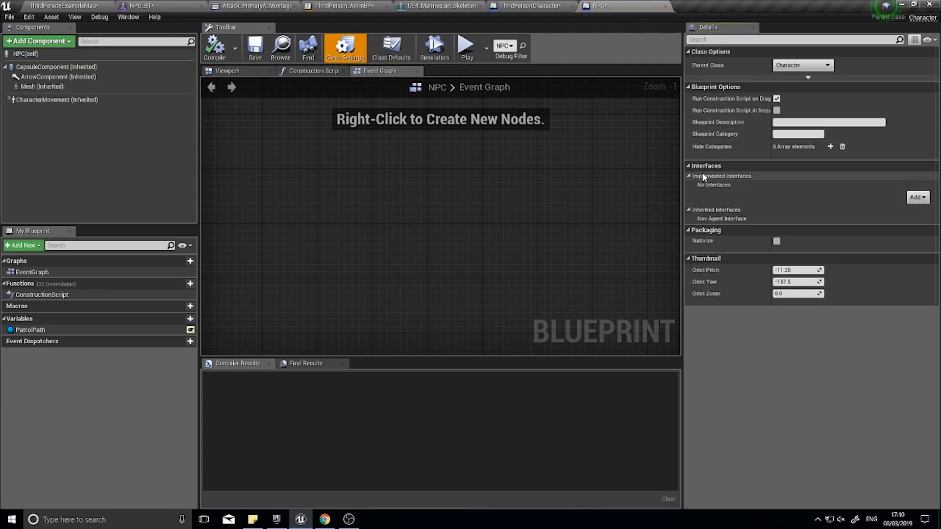
left_click(918, 197)
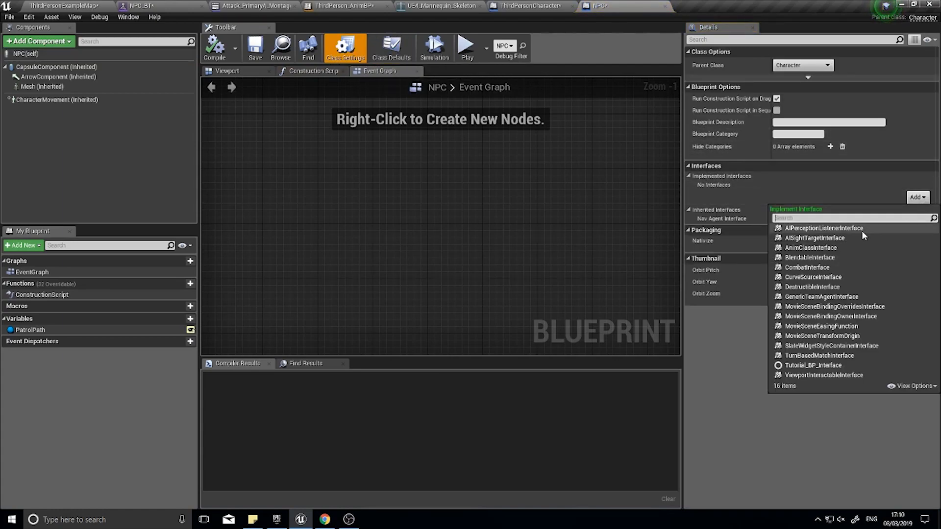
left_click(806, 266)
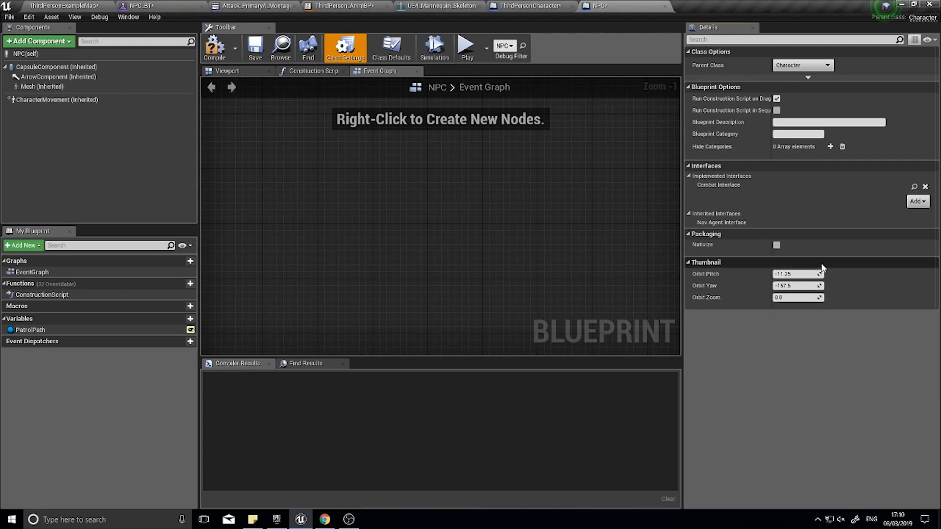
left_click(215, 48)
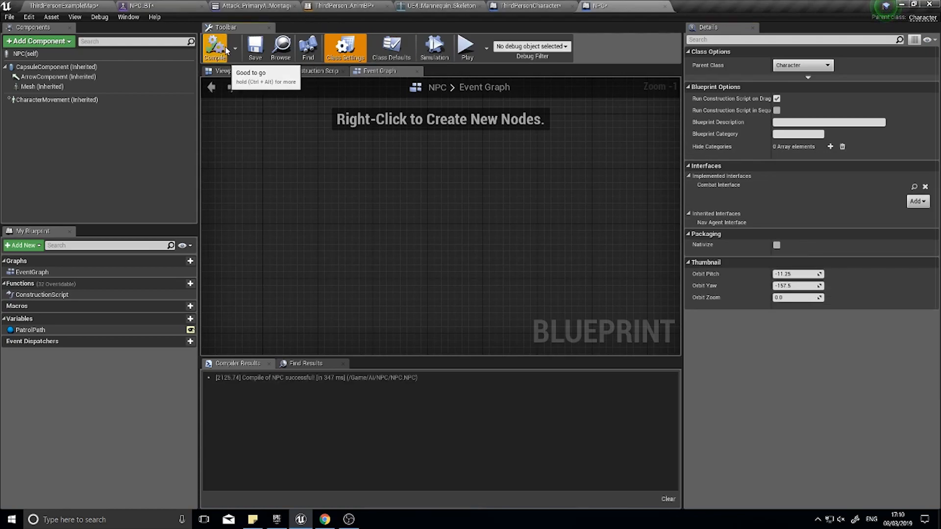
mouse_move(363, 188)
type("melee")
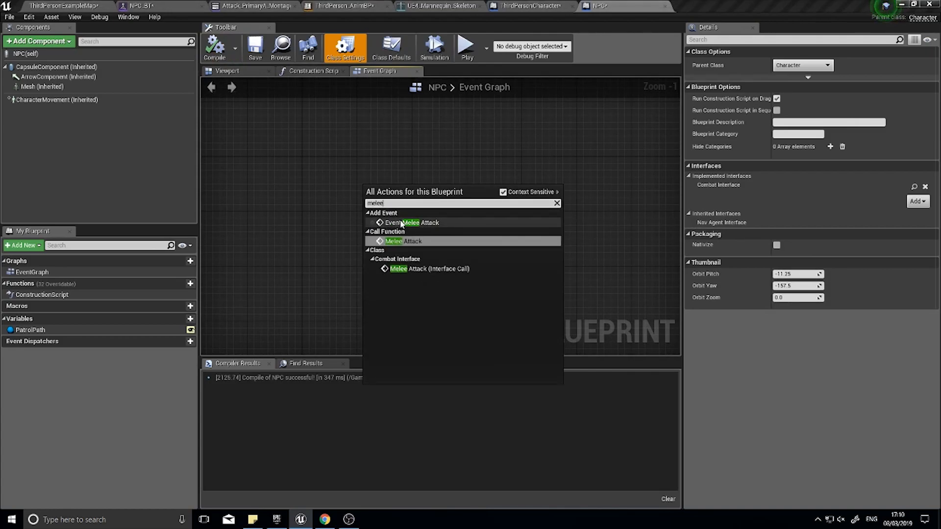
Step: Add the Event Melee Attack node to the NPC Event Graph and compile
left_click(413, 223)
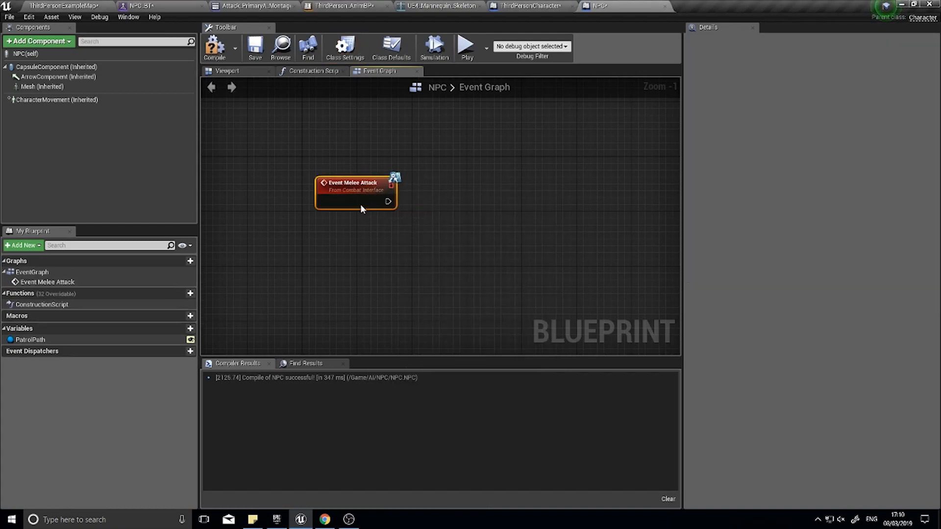
left_click(215, 48)
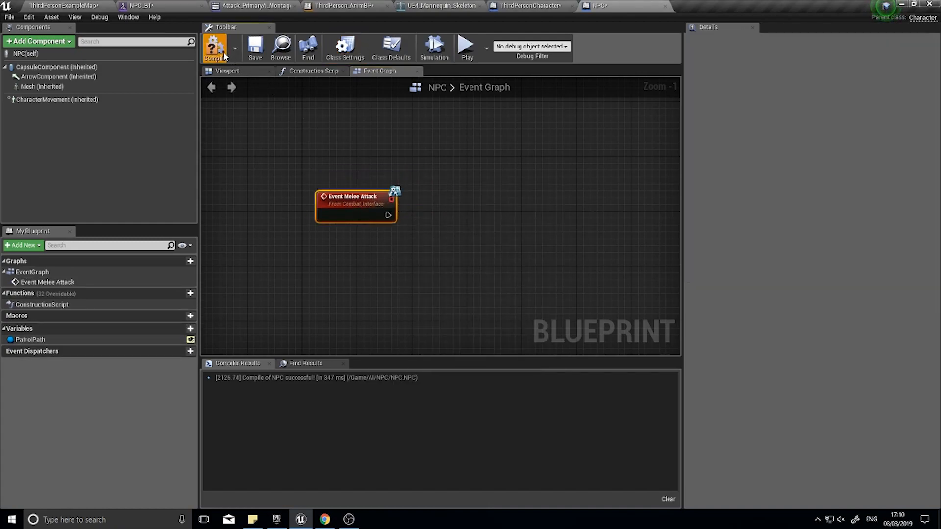
left_click(215, 47)
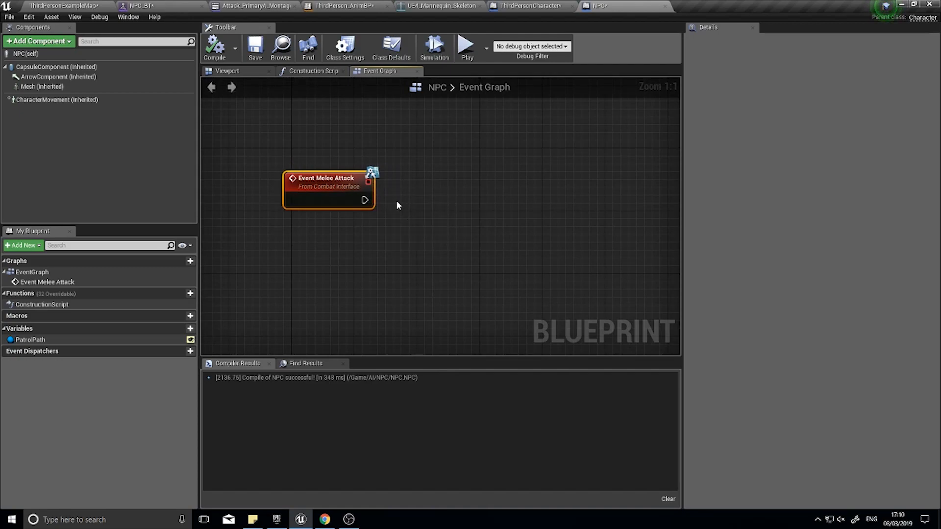
mouse_move(365, 199)
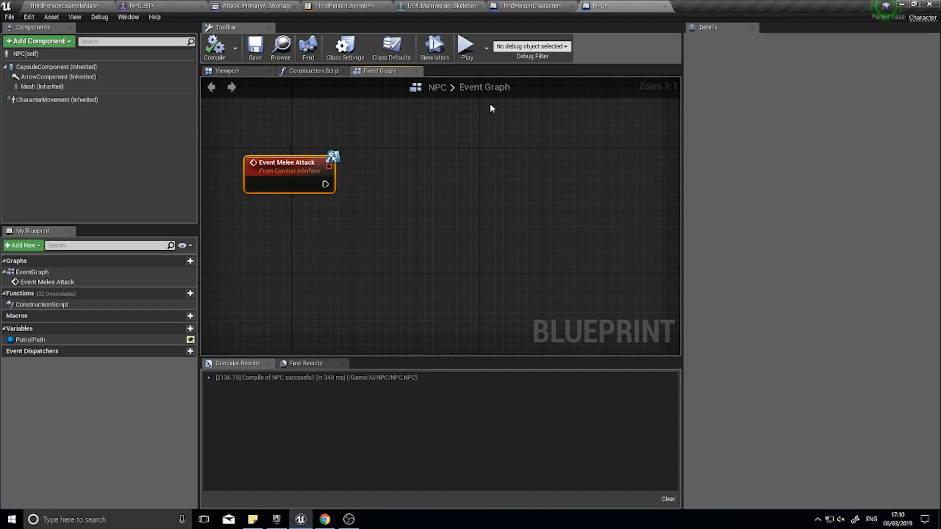
mouse_move(579, 36)
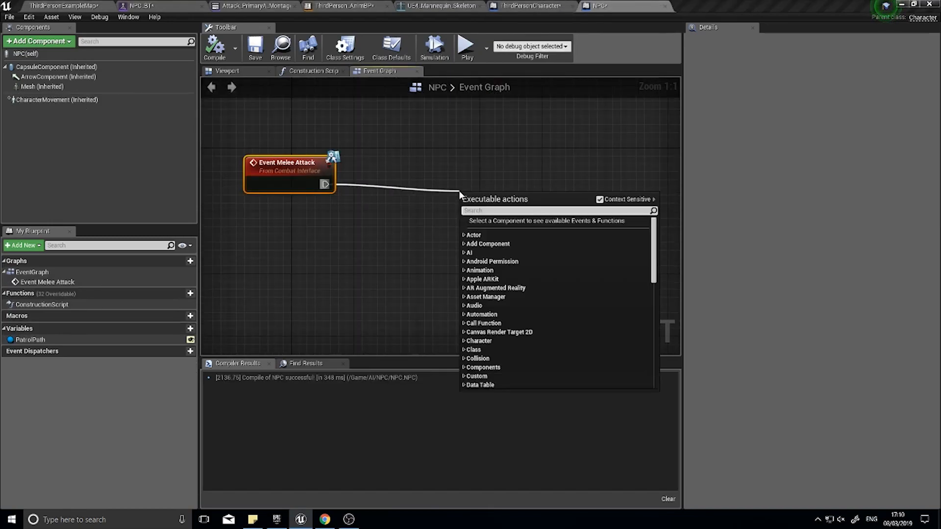
Step: Chain a Play Montage node after the event, targeting the NPC Mesh, and pick its Montage to Play
type("play mon")
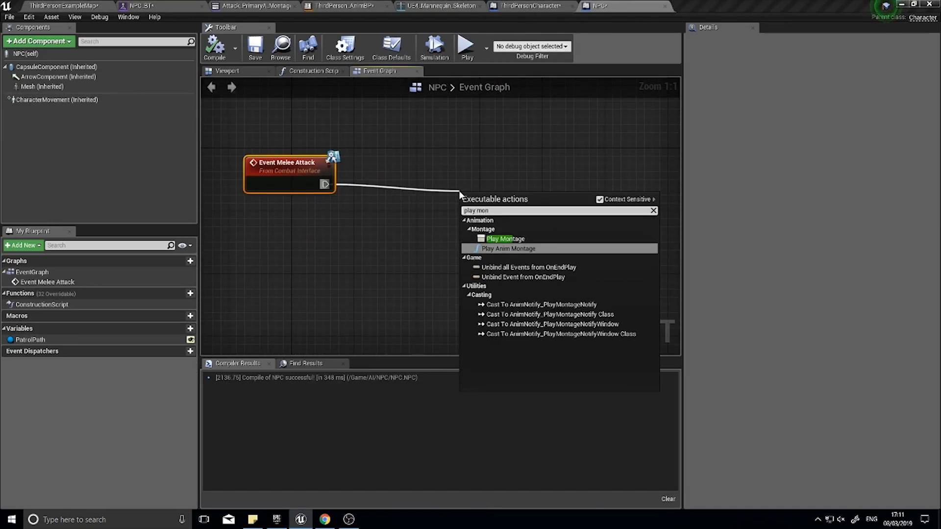
left_click(506, 238)
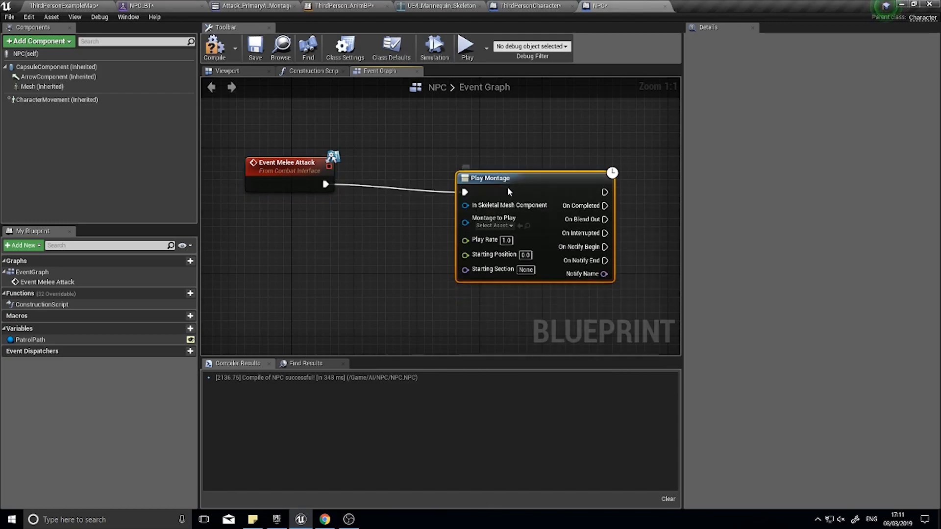
left_click(42, 86)
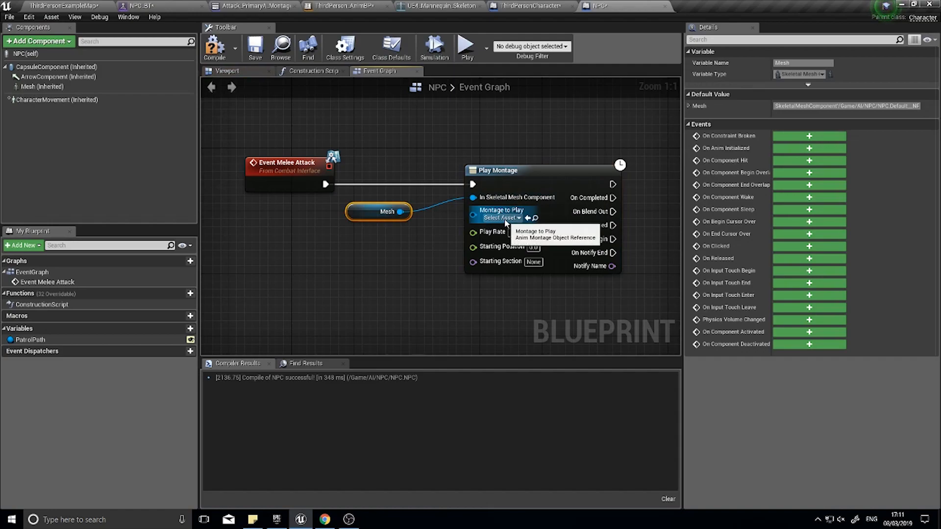
left_click(503, 218)
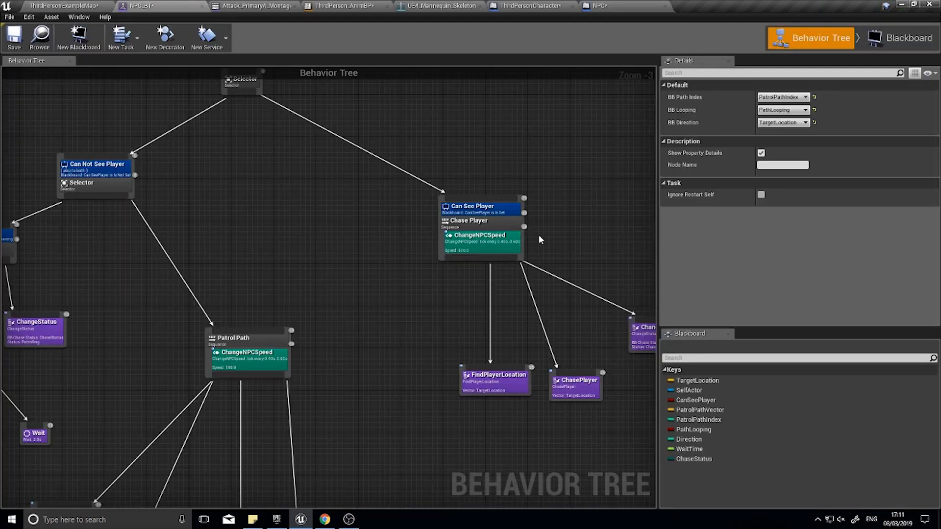
mouse_move(514, 310)
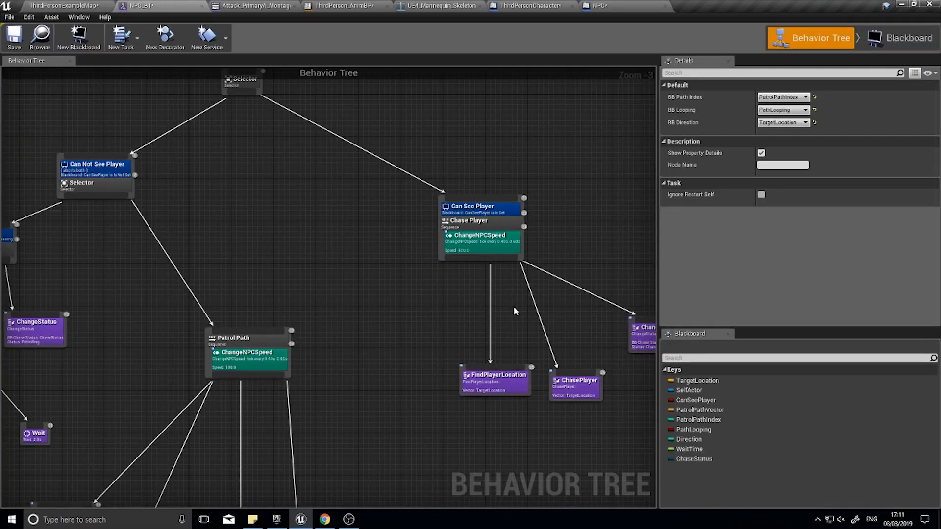
mouse_move(484, 300)
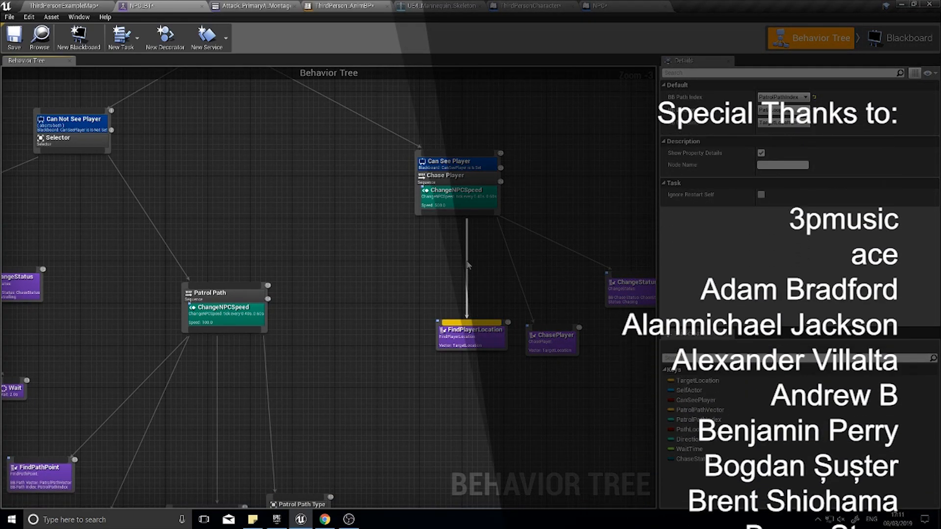
Step: Scroll through the behavior tree's Chase Player and Patrol Path branches
scroll("down", 3)
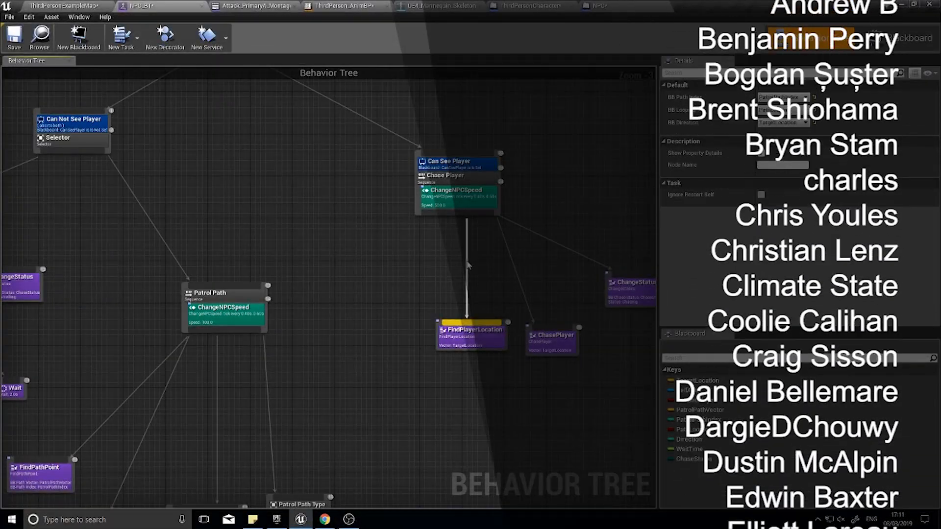